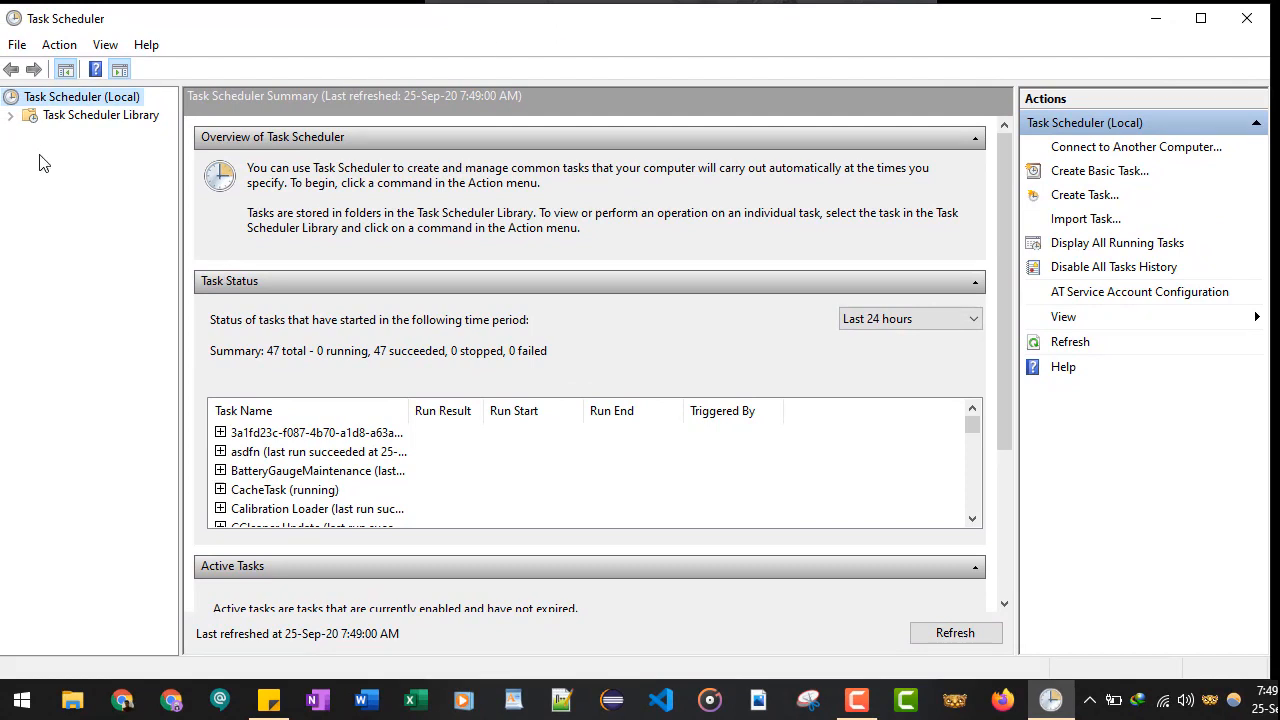
{"action": "mouse_move", "coordinate": [117, 127]}
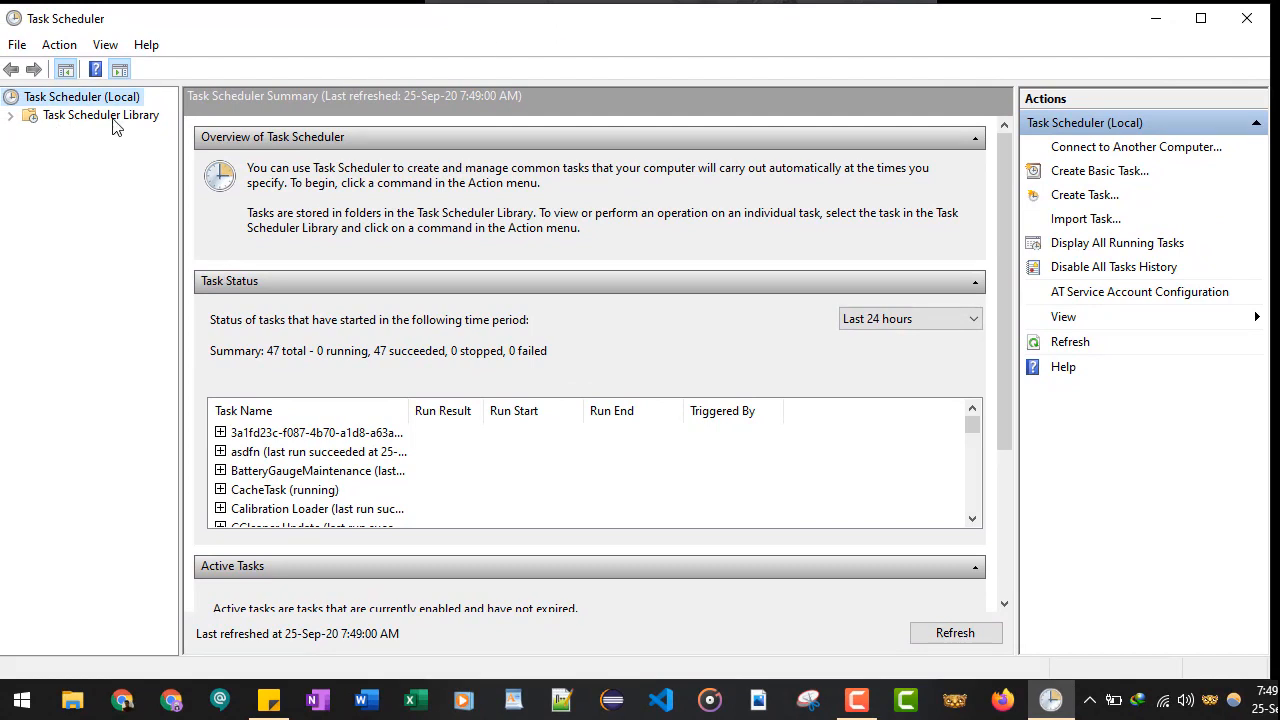
{"action": "mouse_move", "coordinate": [82, 120]}
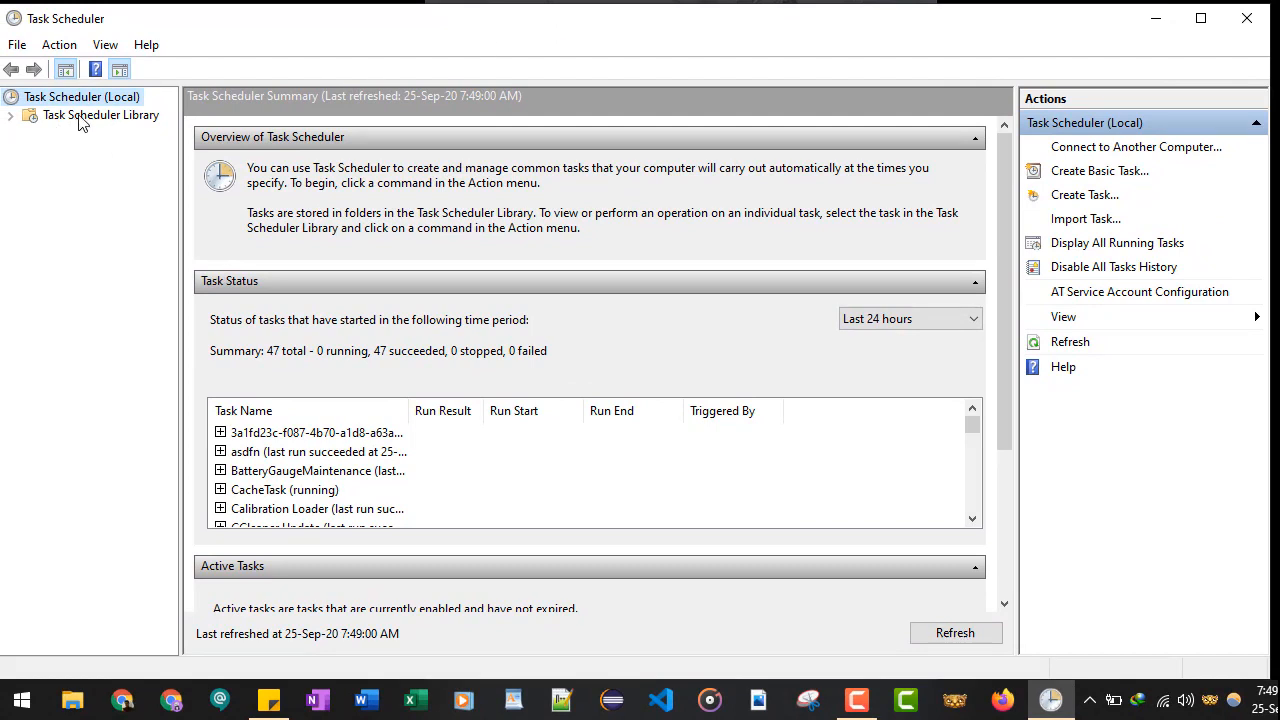
Step: Select Task Scheduler Library to list its scheduled tasks, including Adobe Acrobat Update Task
{"action": "left_click", "coordinate": [81, 96]}
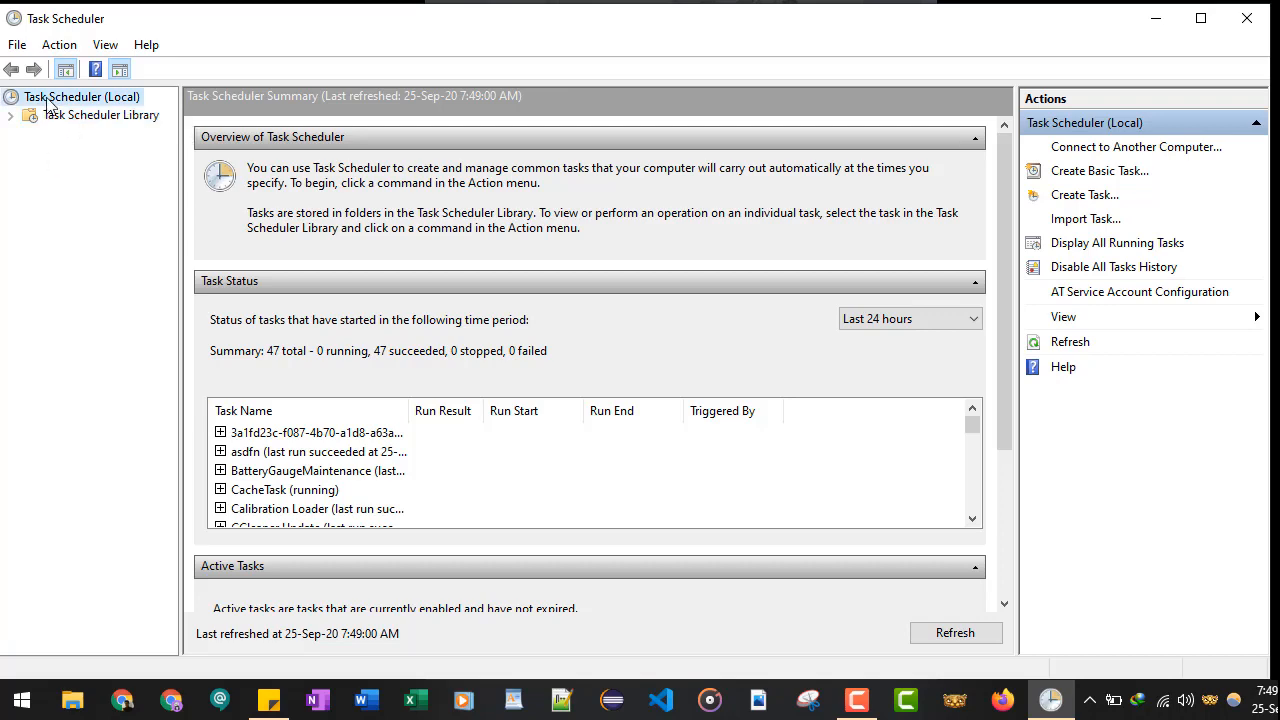
{"action": "left_click", "coordinate": [100, 114]}
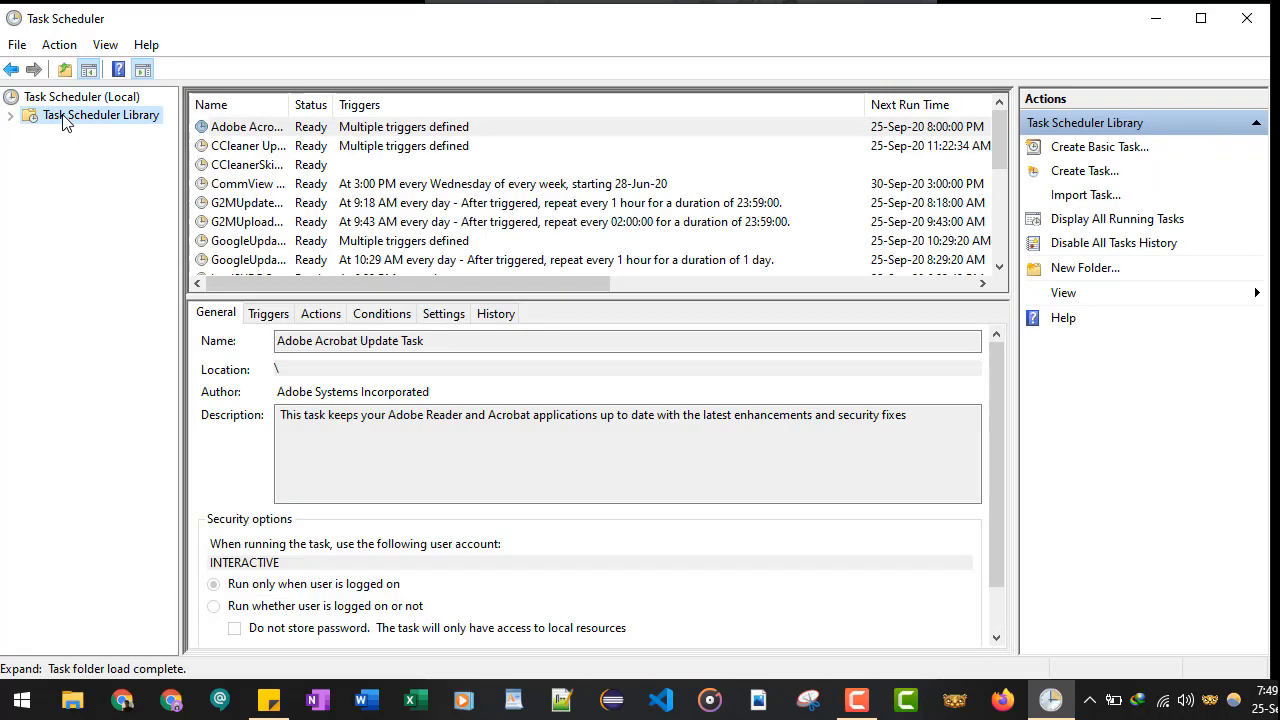
Step: Add a 'my sample task' folder under Task Scheduler Library and expand the library tree
{"action": "right_click", "coordinate": [100, 114]}
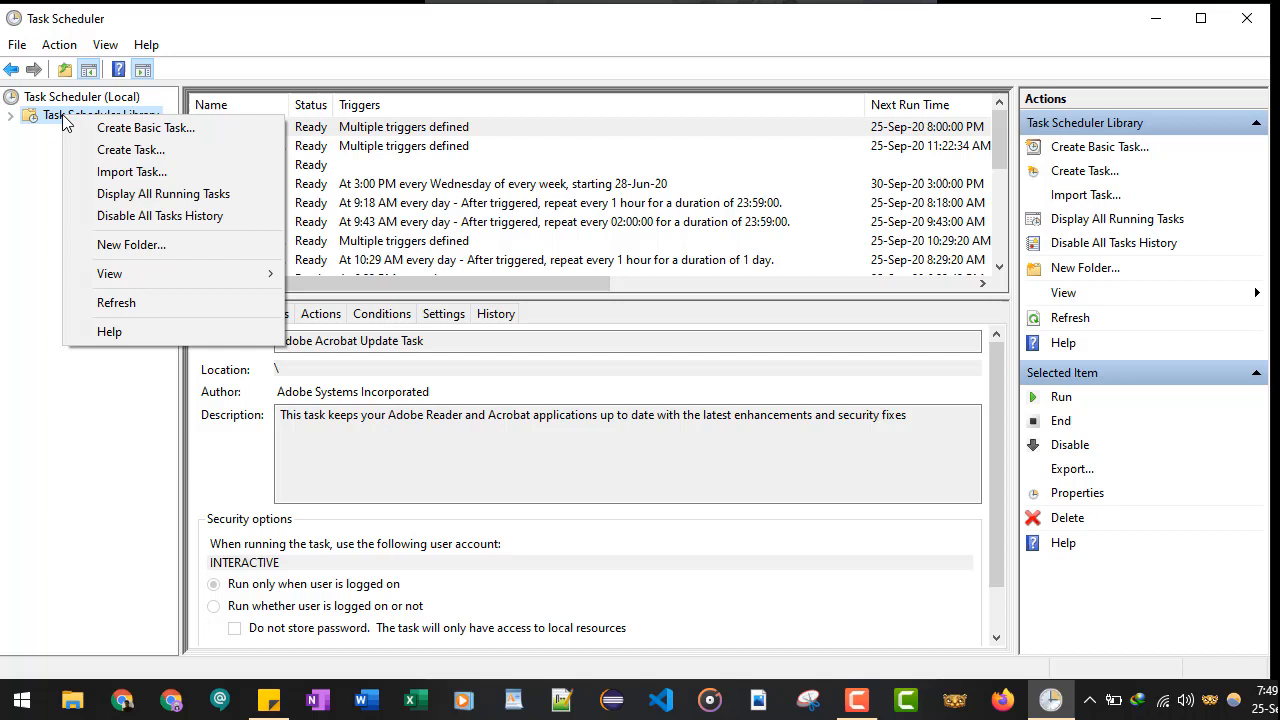
{"action": "mouse_move", "coordinate": [131, 245]}
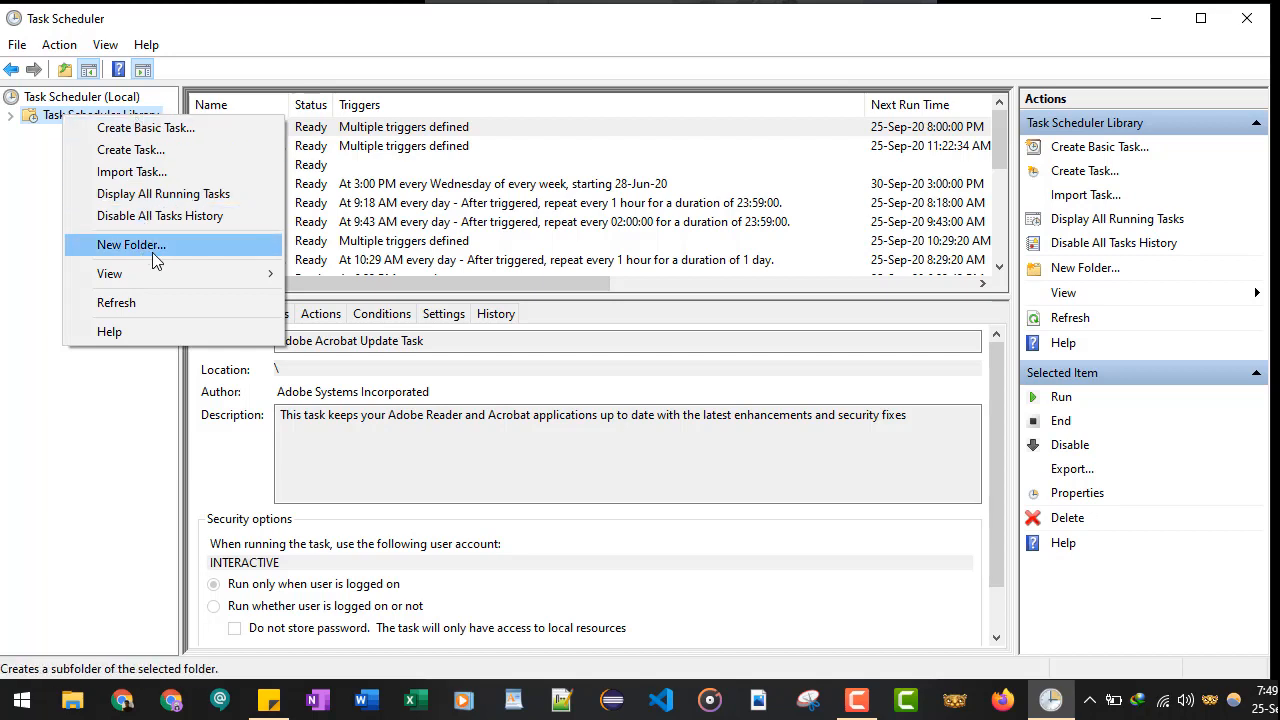
{"action": "left_click", "coordinate": [131, 244]}
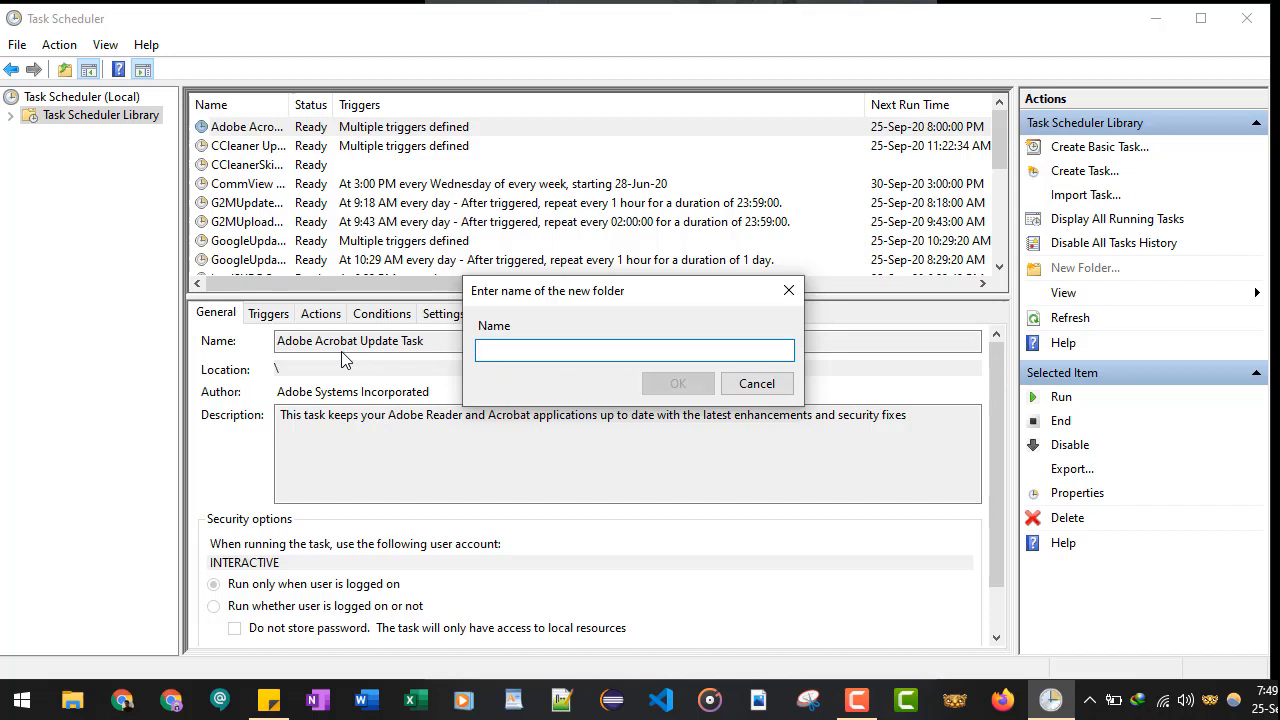
{"action": "left_click", "coordinate": [634, 349]}
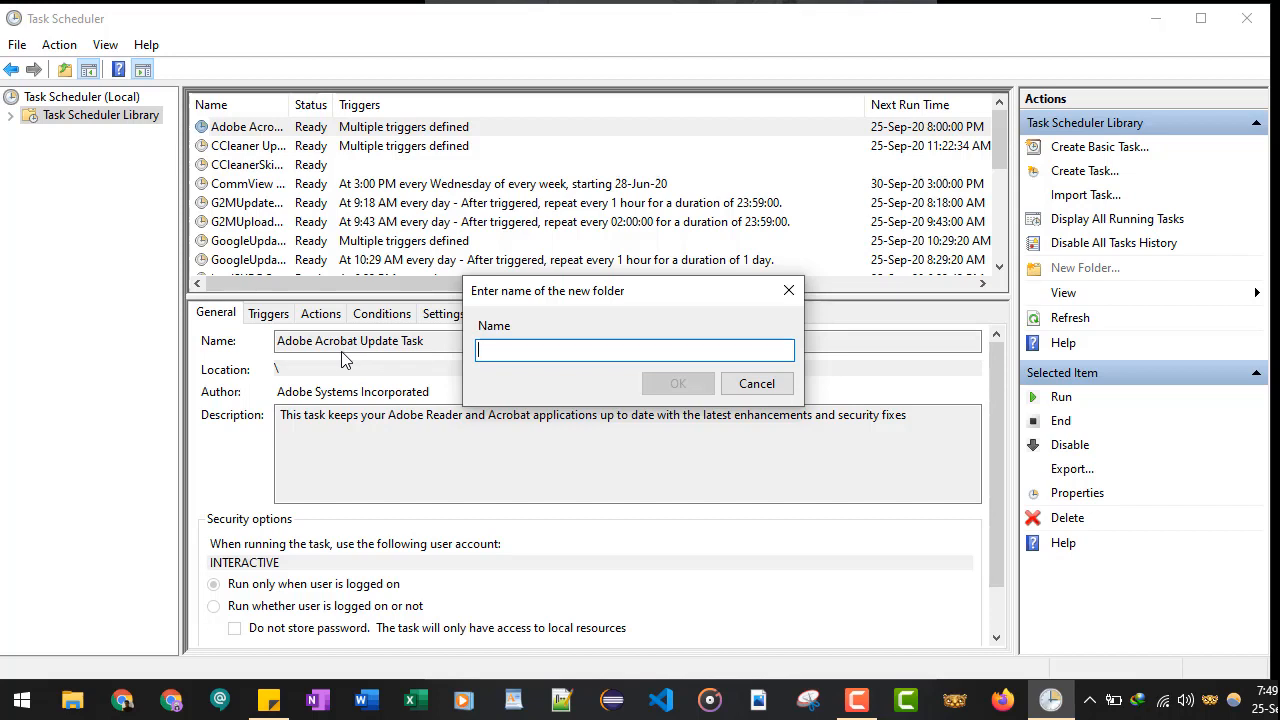
{"action": "type", "text": "my"}
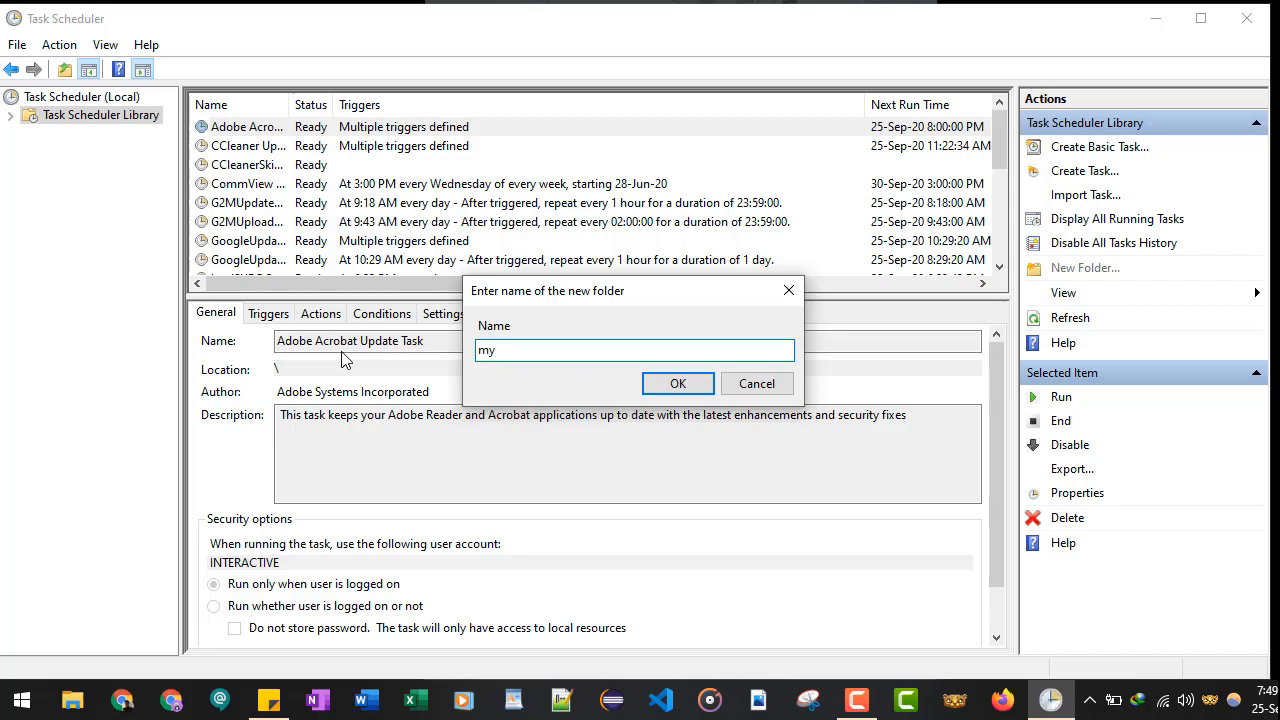
{"action": "type", "text": "sap"}
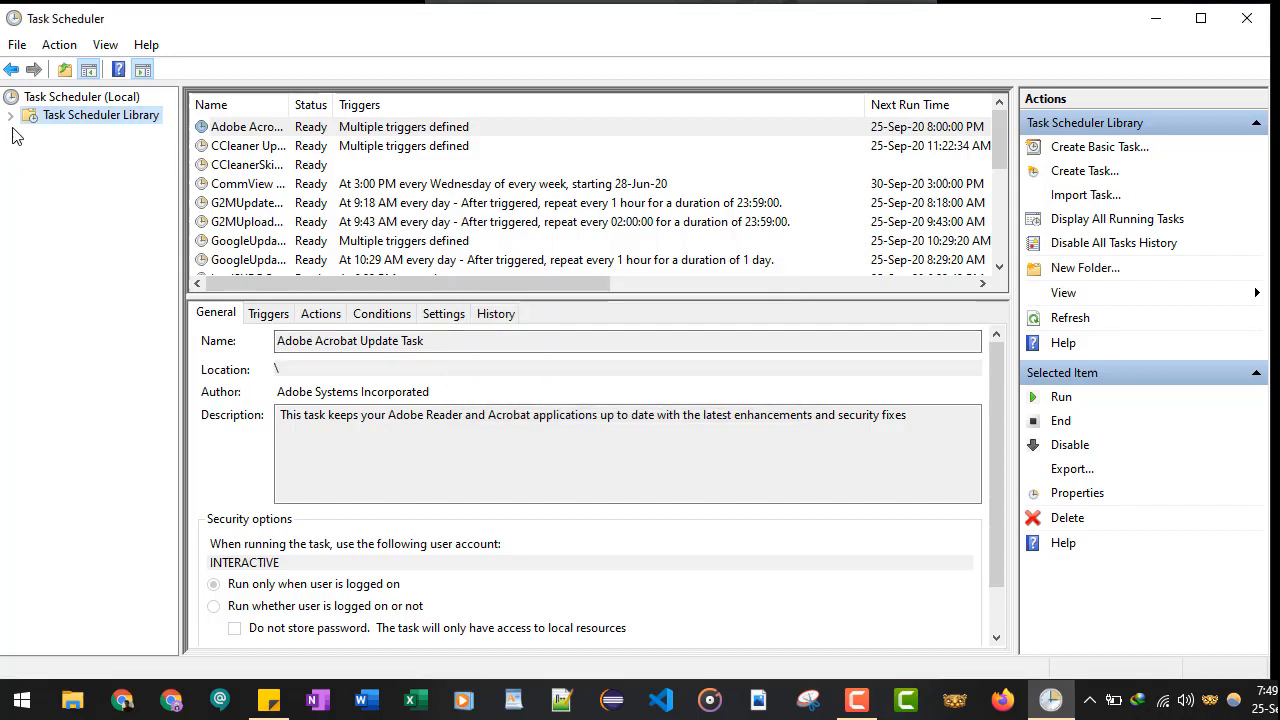
{"action": "left_click", "coordinate": [10, 114]}
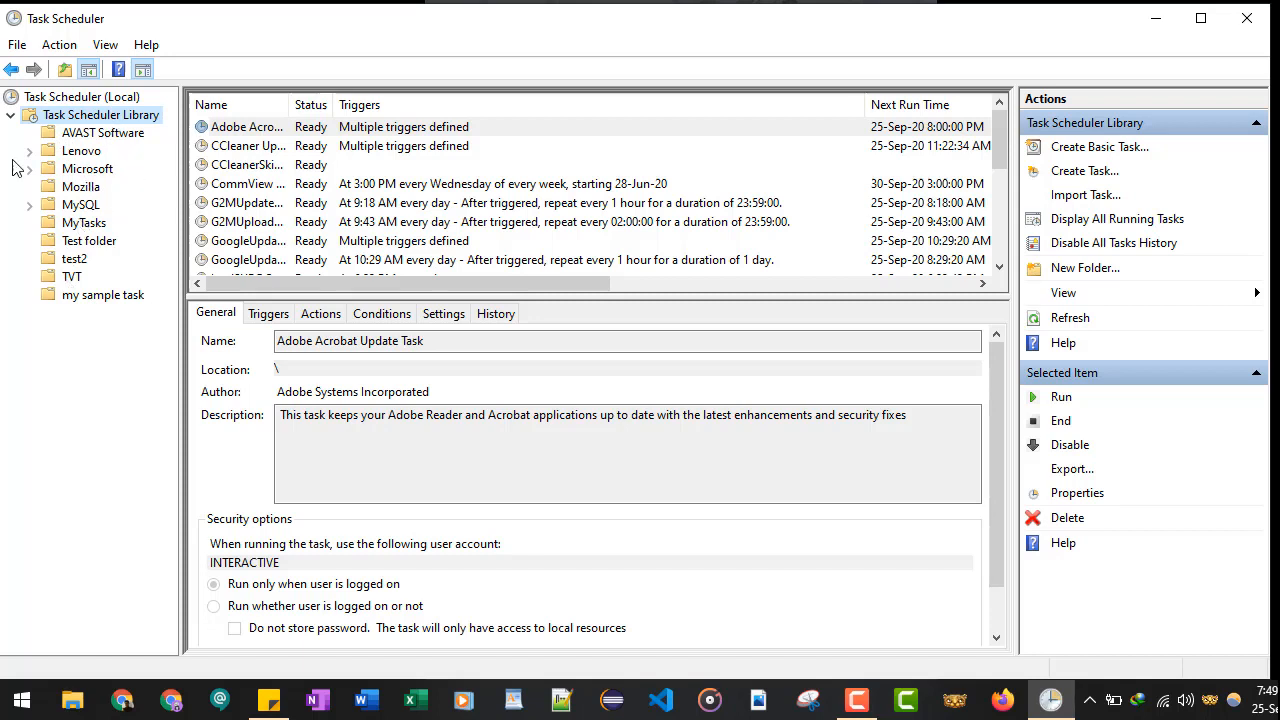
Step: Open the empty 'my sample task' folder in the console tree
{"action": "left_click", "coordinate": [103, 294]}
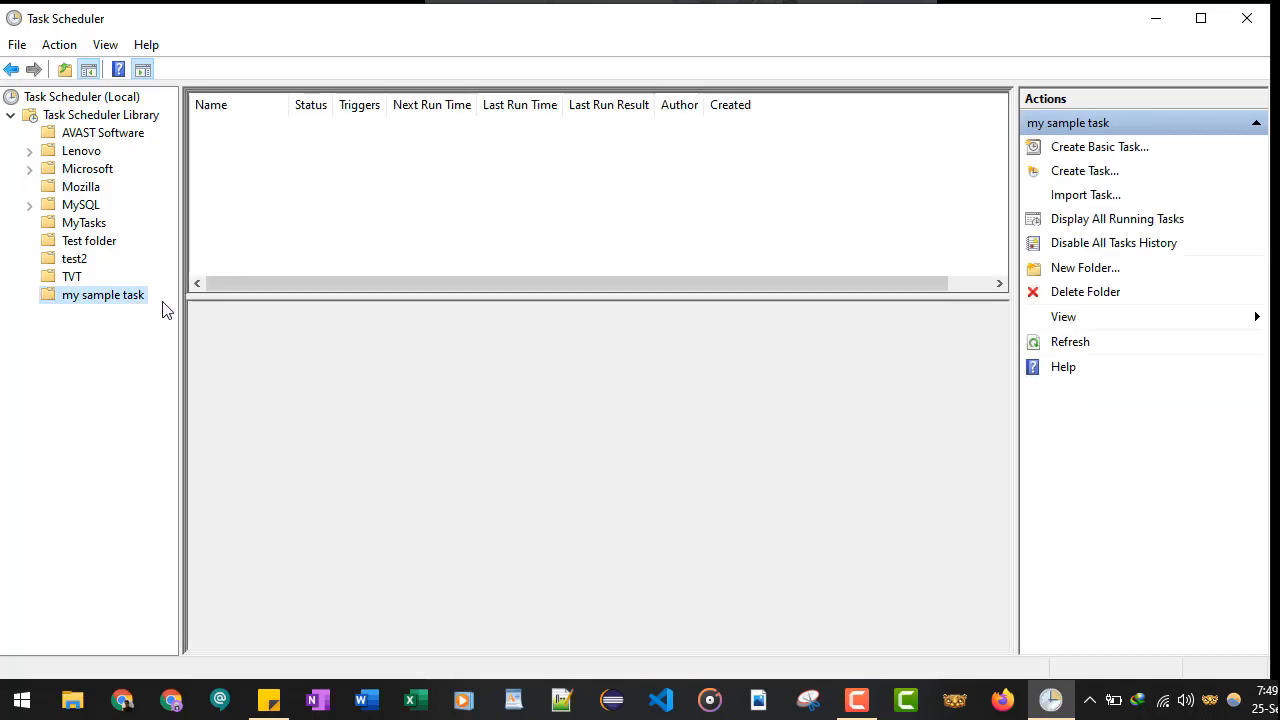
{"action": "mouse_move", "coordinate": [276, 201]}
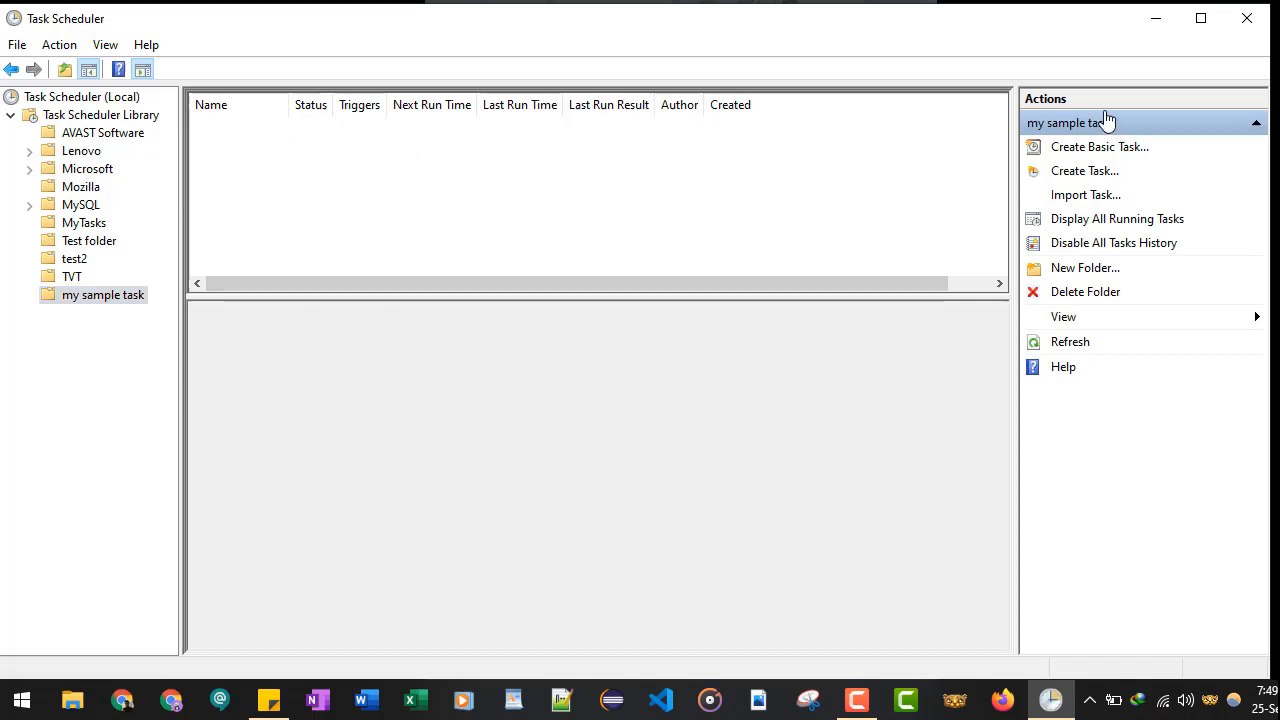
{"action": "mouse_move", "coordinate": [1055, 345]}
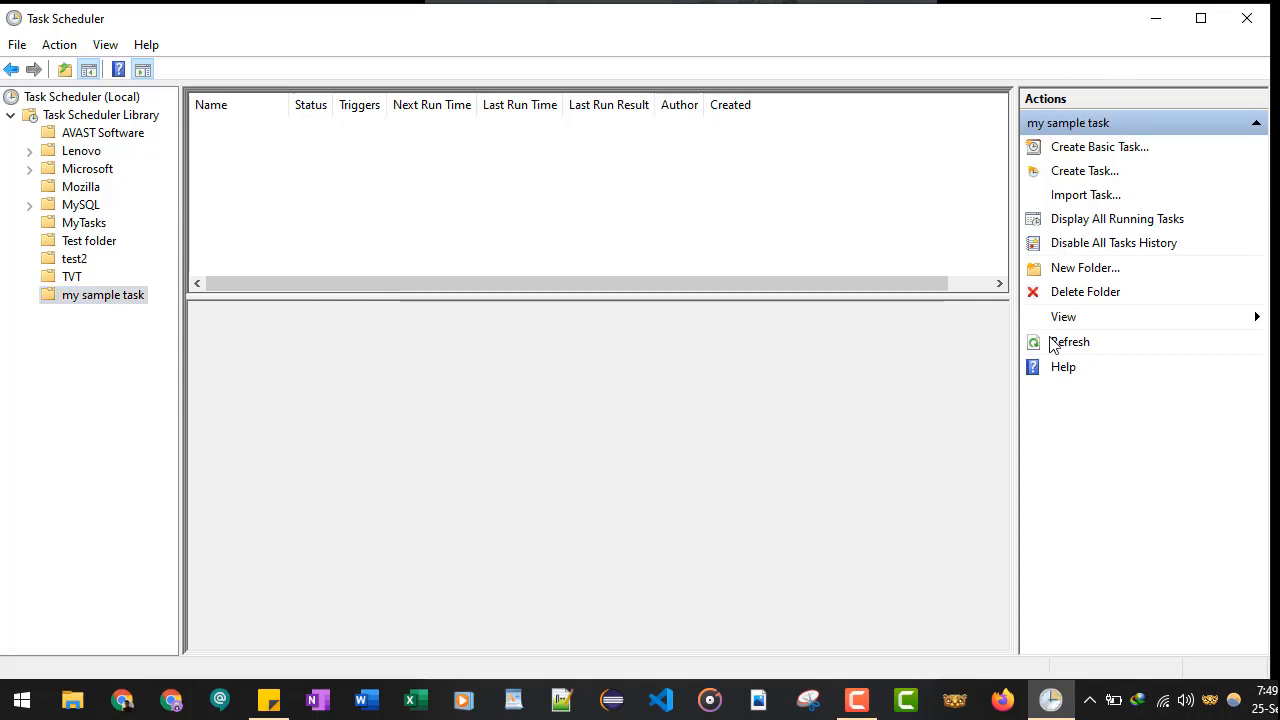
{"action": "mouse_move", "coordinate": [1100, 147]}
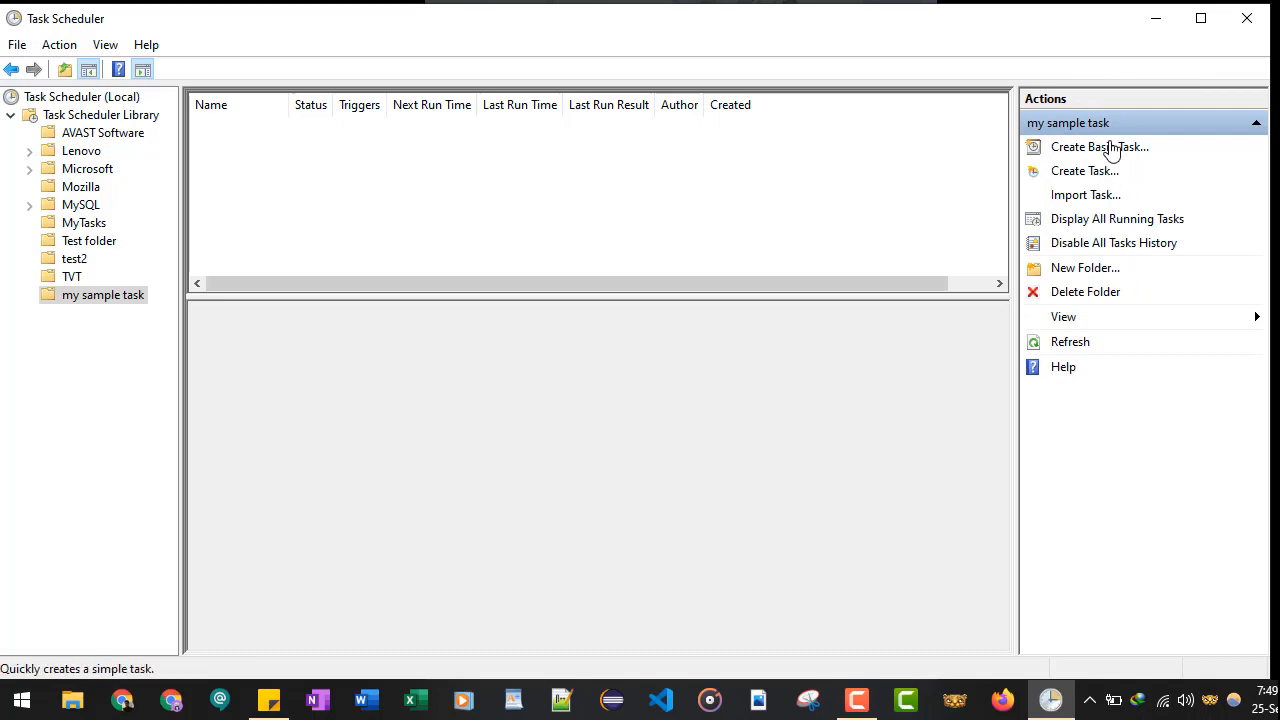
{"action": "mouse_move", "coordinate": [1085, 170]}
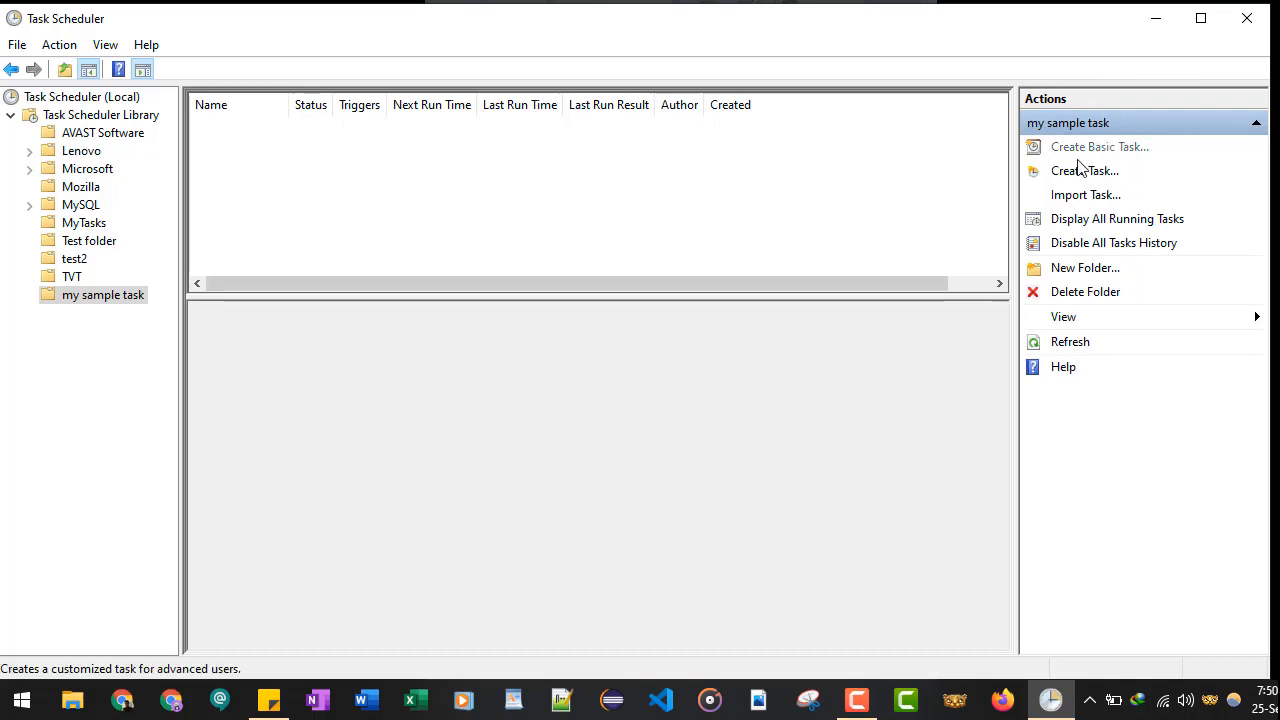
Step: Start a basic task named 'Open google meet'
{"action": "left_click", "coordinate": [1099, 146]}
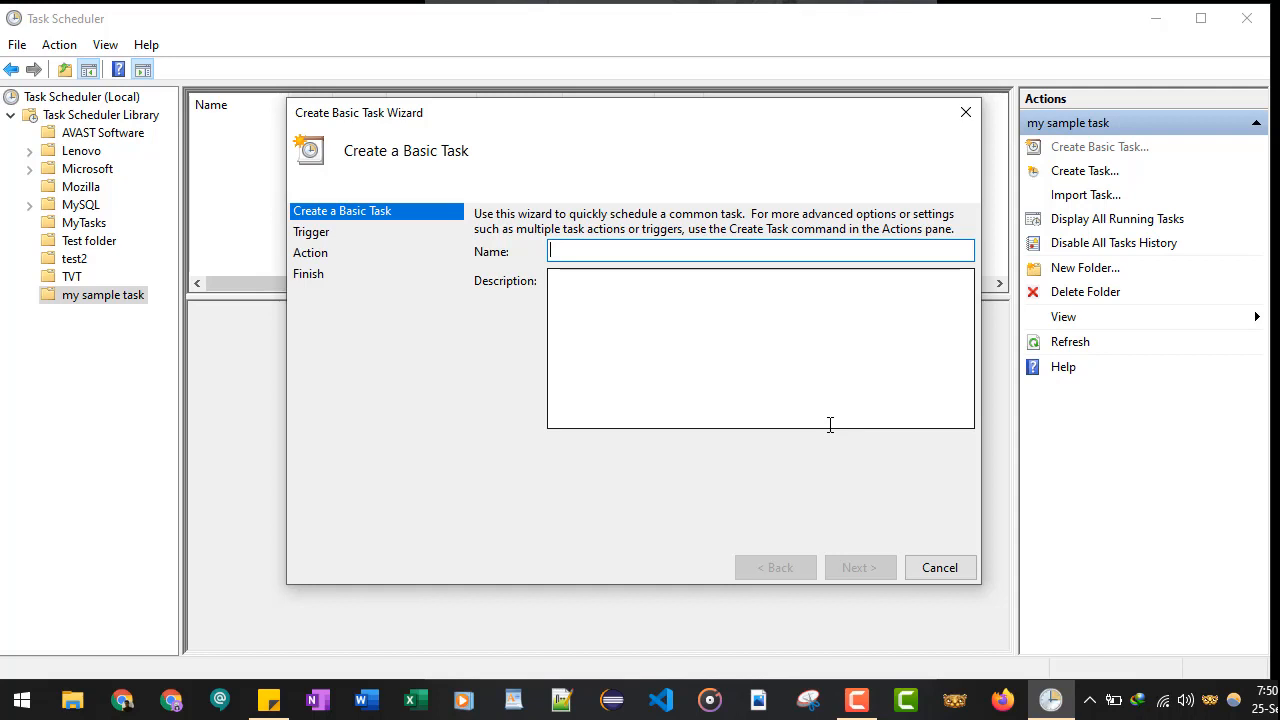
{"action": "type", "text": "Open g"}
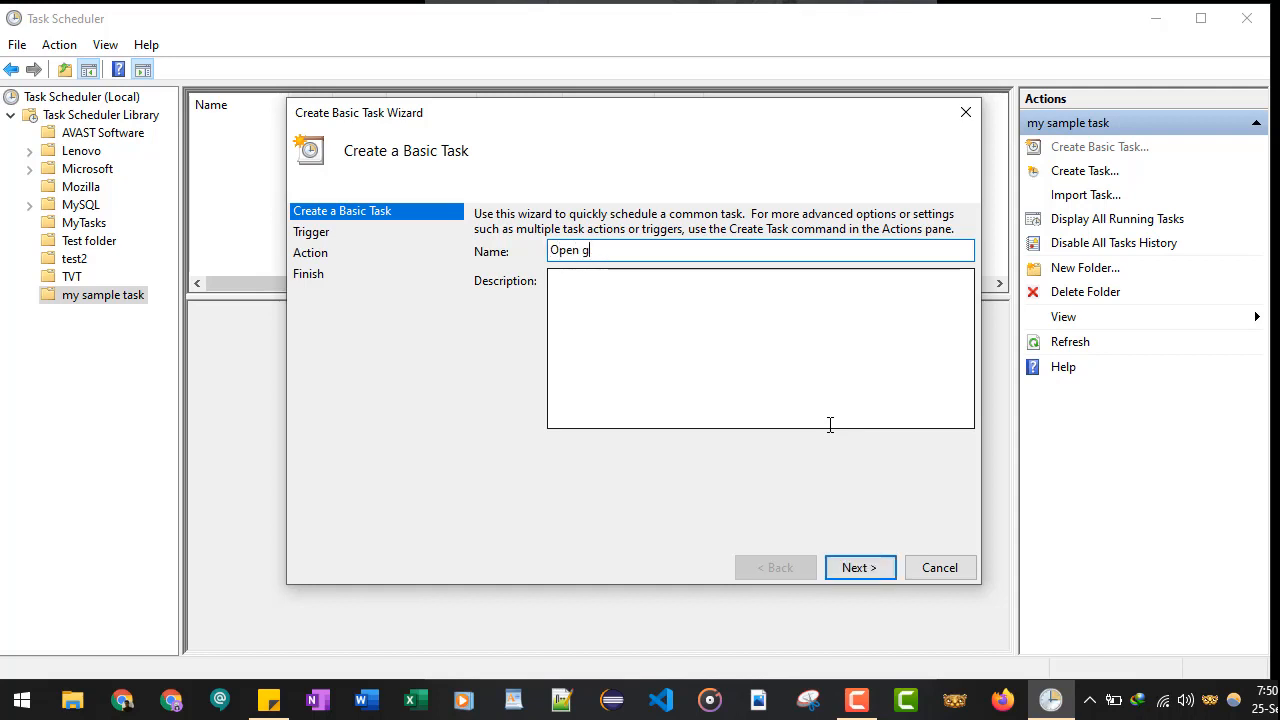
{"action": "type", "text": "oogle meet"}
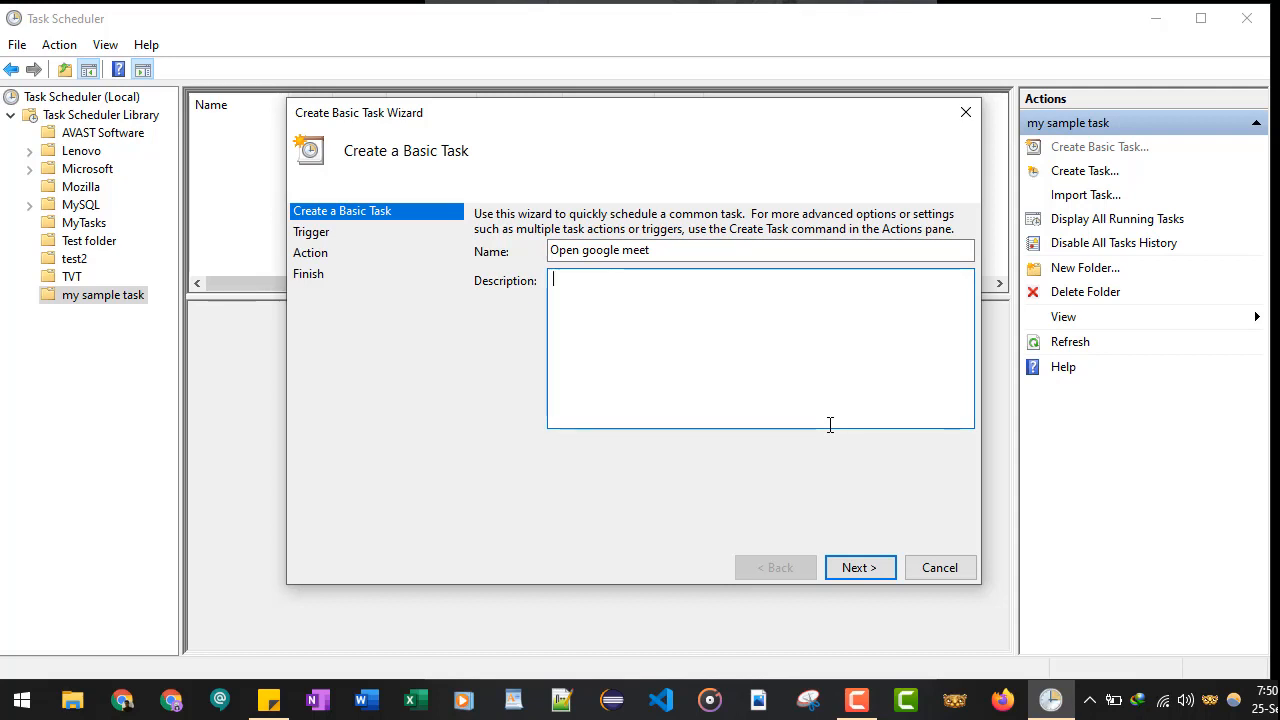
Step: Give the task the description 'Mon to fri - open meeting url at 5pm'
{"action": "type", "text": "Every d"}
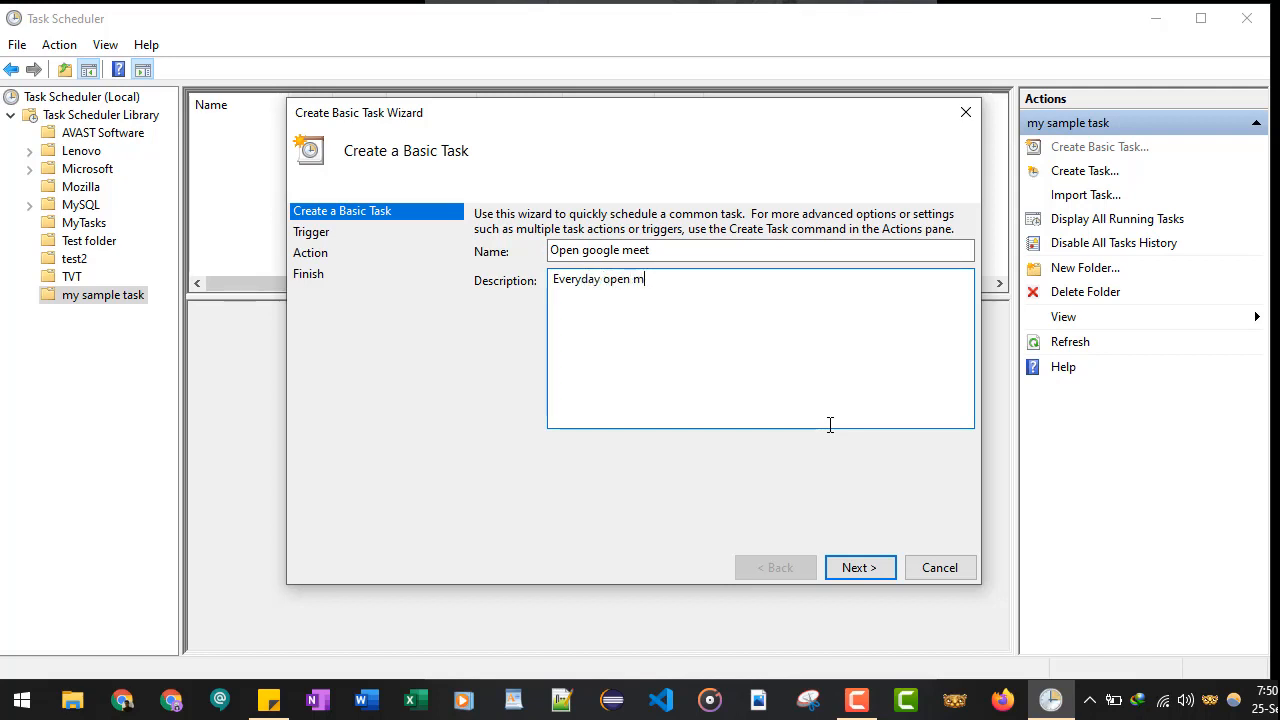
{"action": "type", "text": "eeting url"}
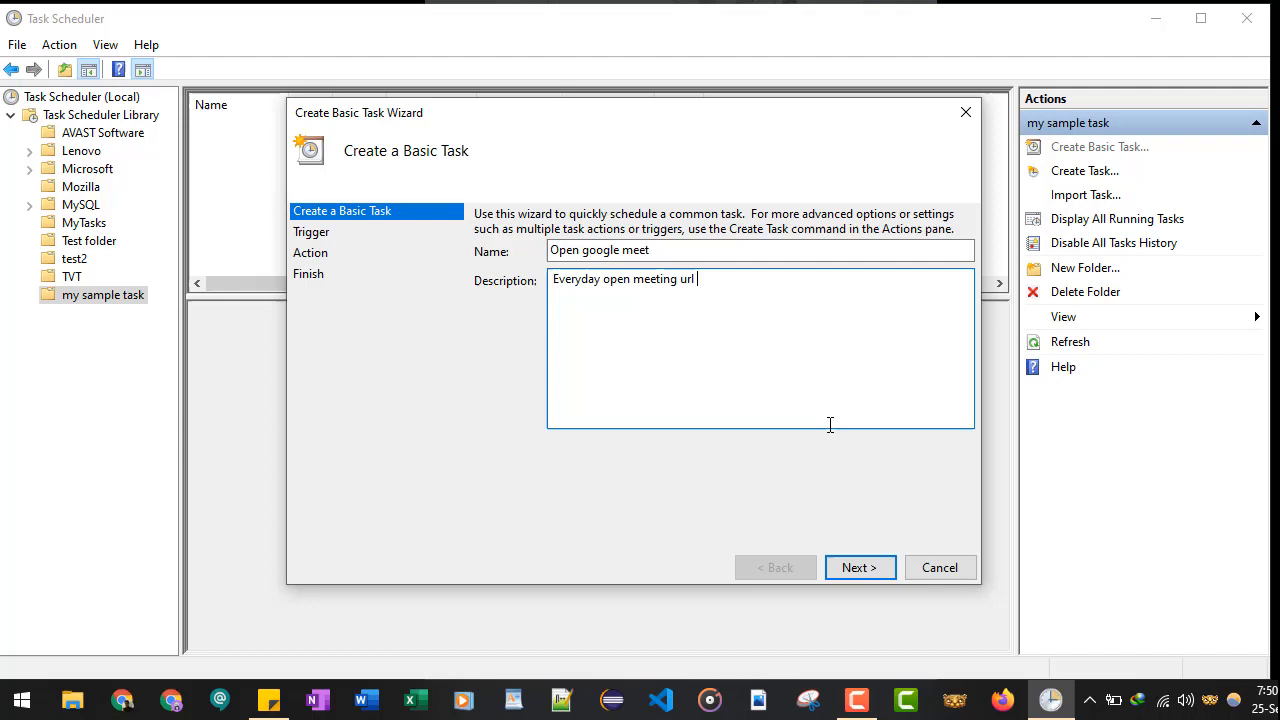
{"action": "type", "text": "at 5"}
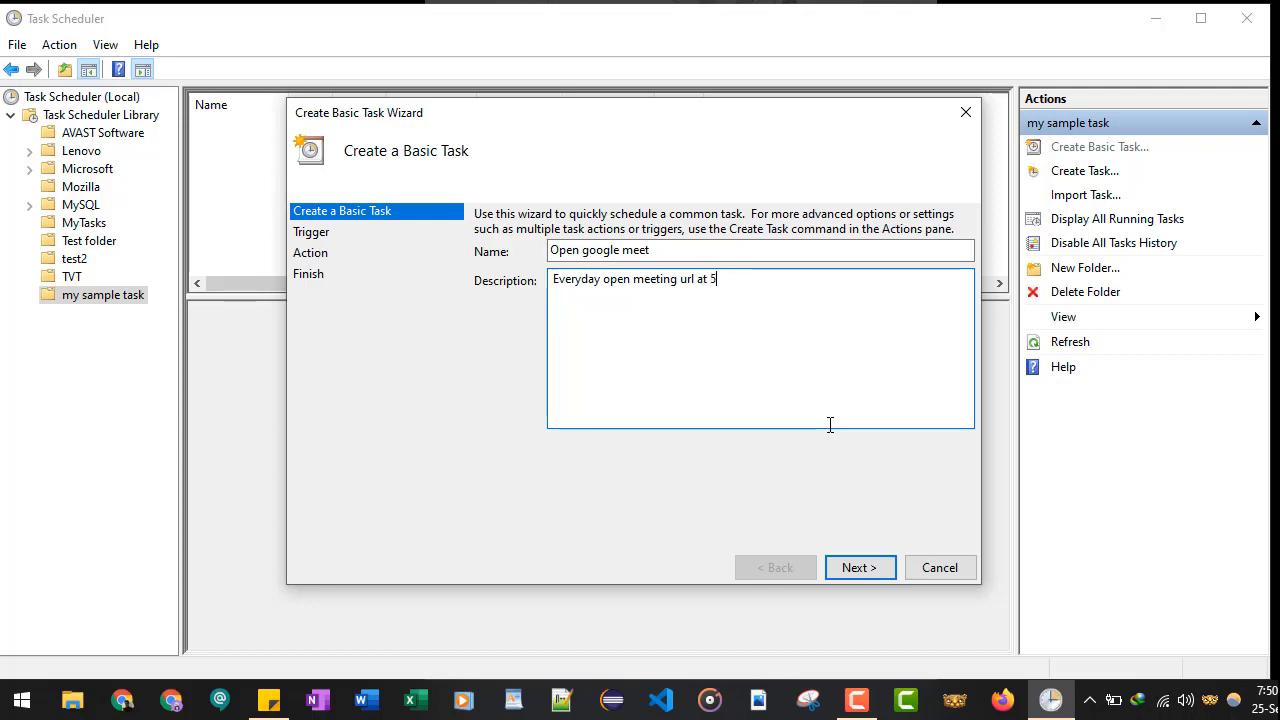
{"action": "type", "text": "pm"}
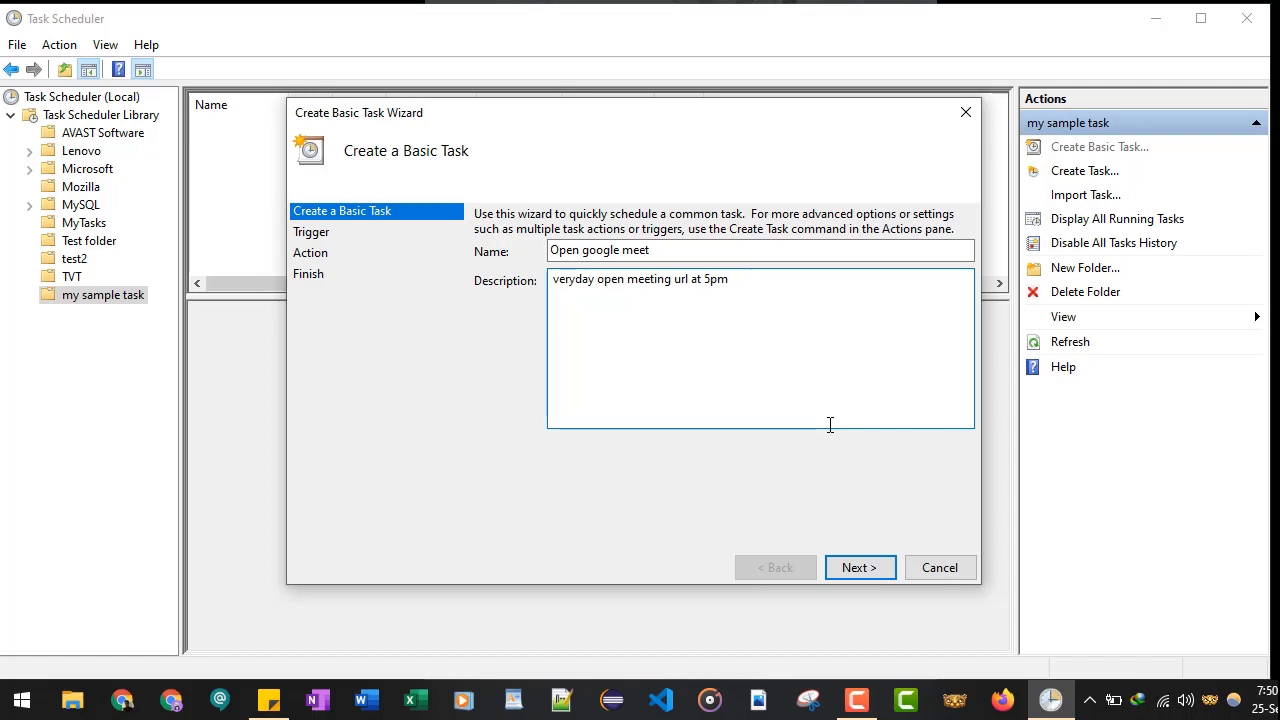
{"action": "key", "text": "Backspace"}
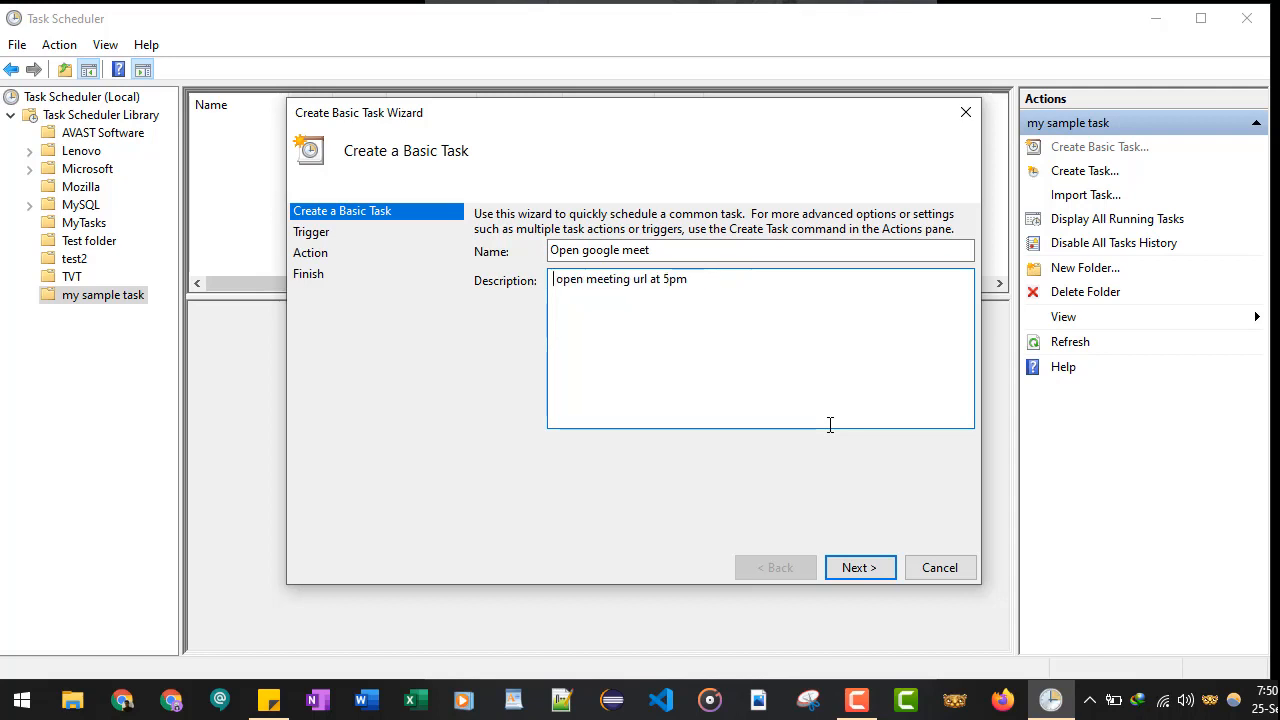
{"action": "type", "text": "Mon to fri"}
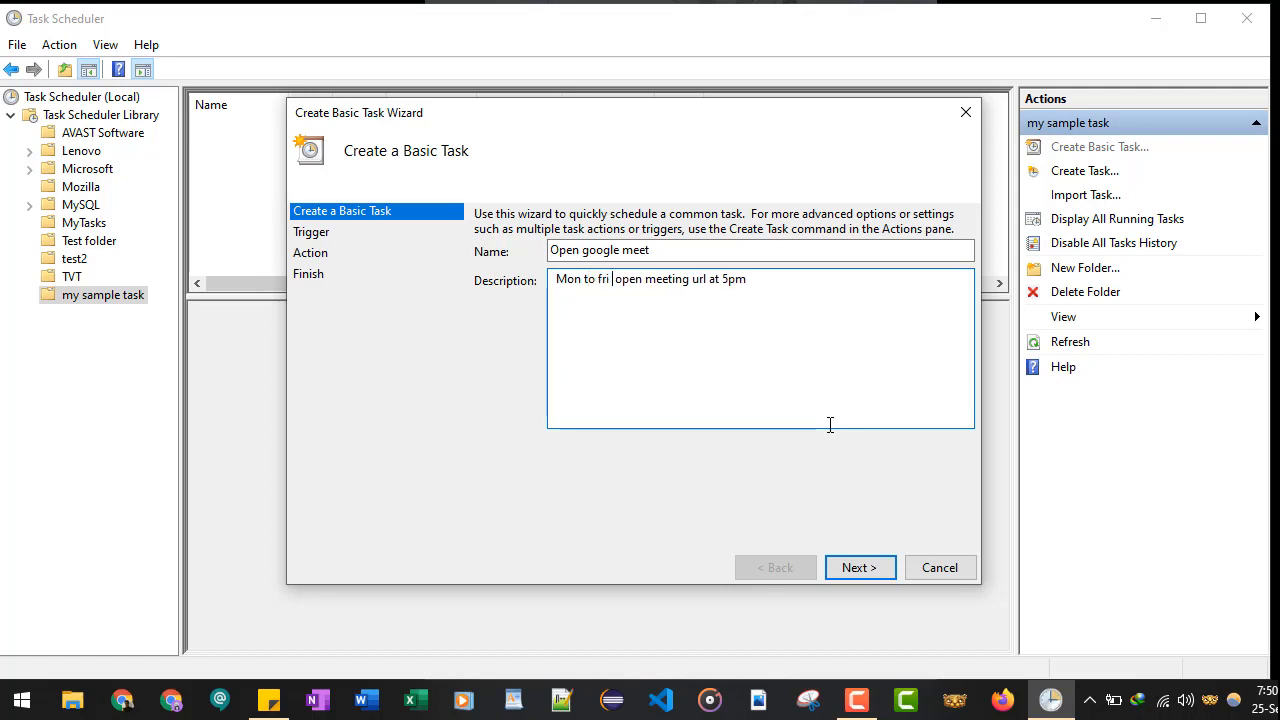
{"action": "type", "text": "-"}
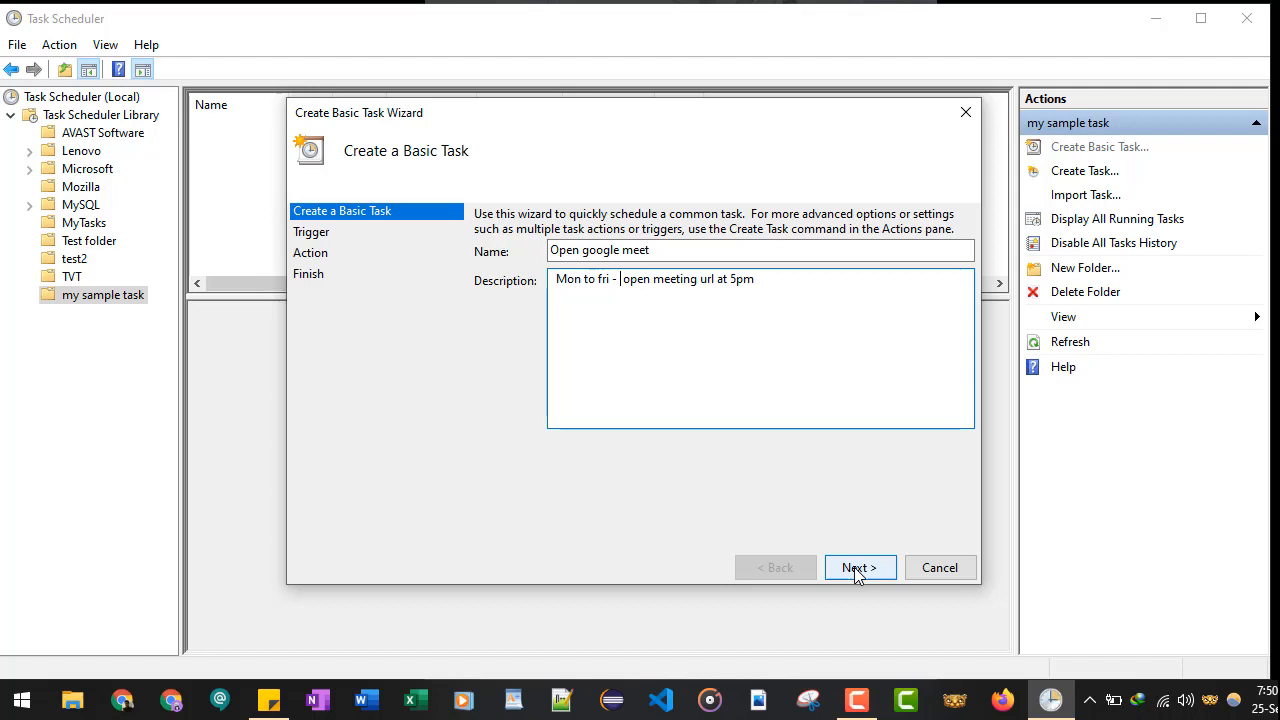
Step: Advance to the trigger page and keep the Daily schedule
{"action": "left_click", "coordinate": [859, 567]}
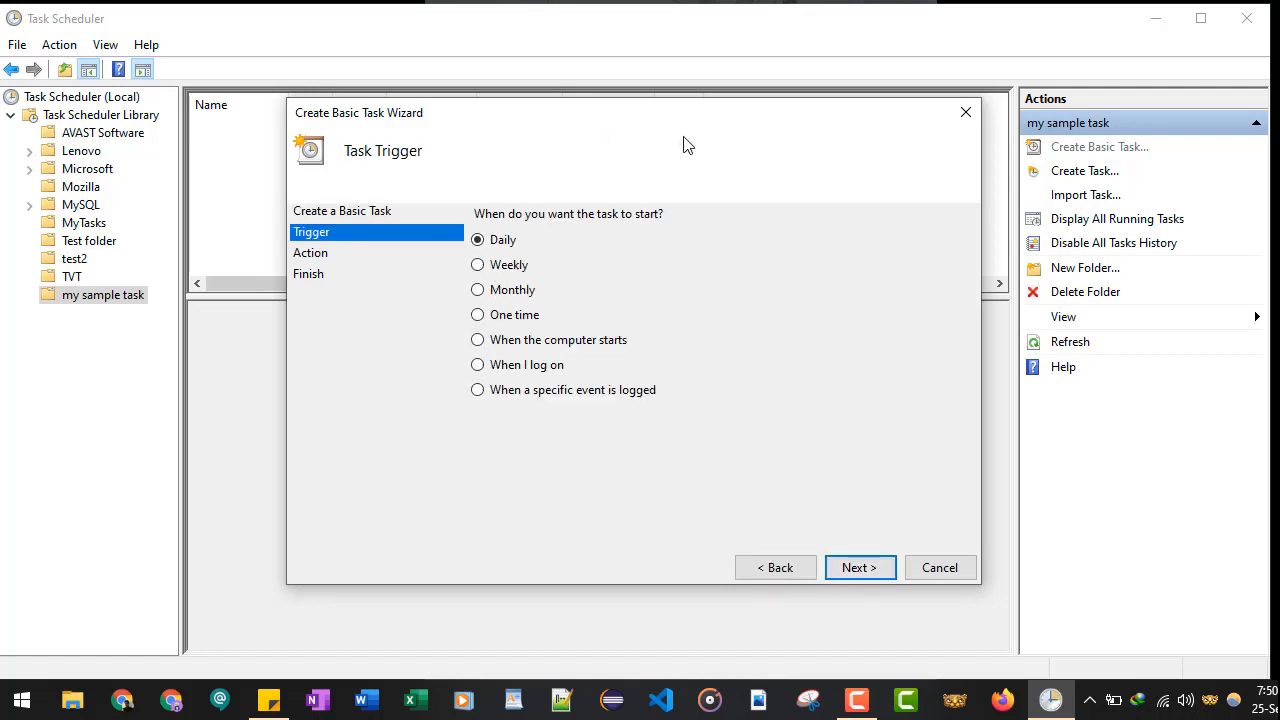
{"action": "mouse_move", "coordinate": [562, 336]}
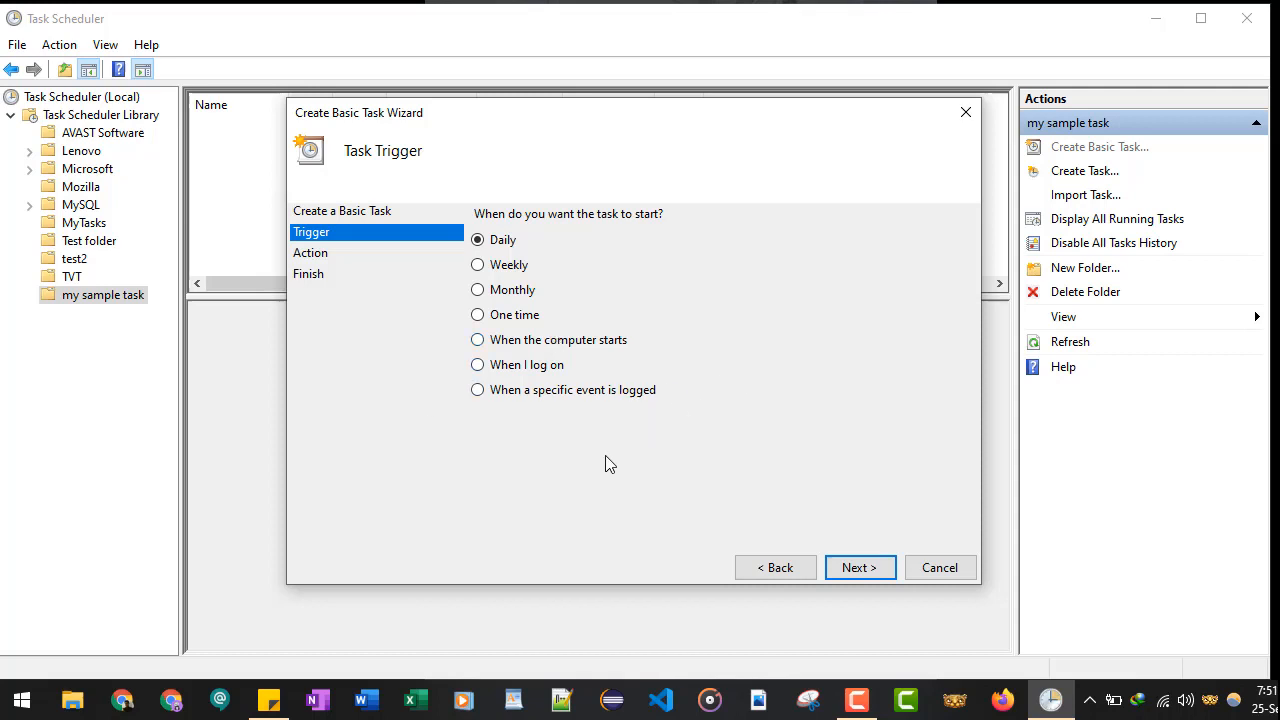
{"action": "mouse_move", "coordinate": [657, 331]}
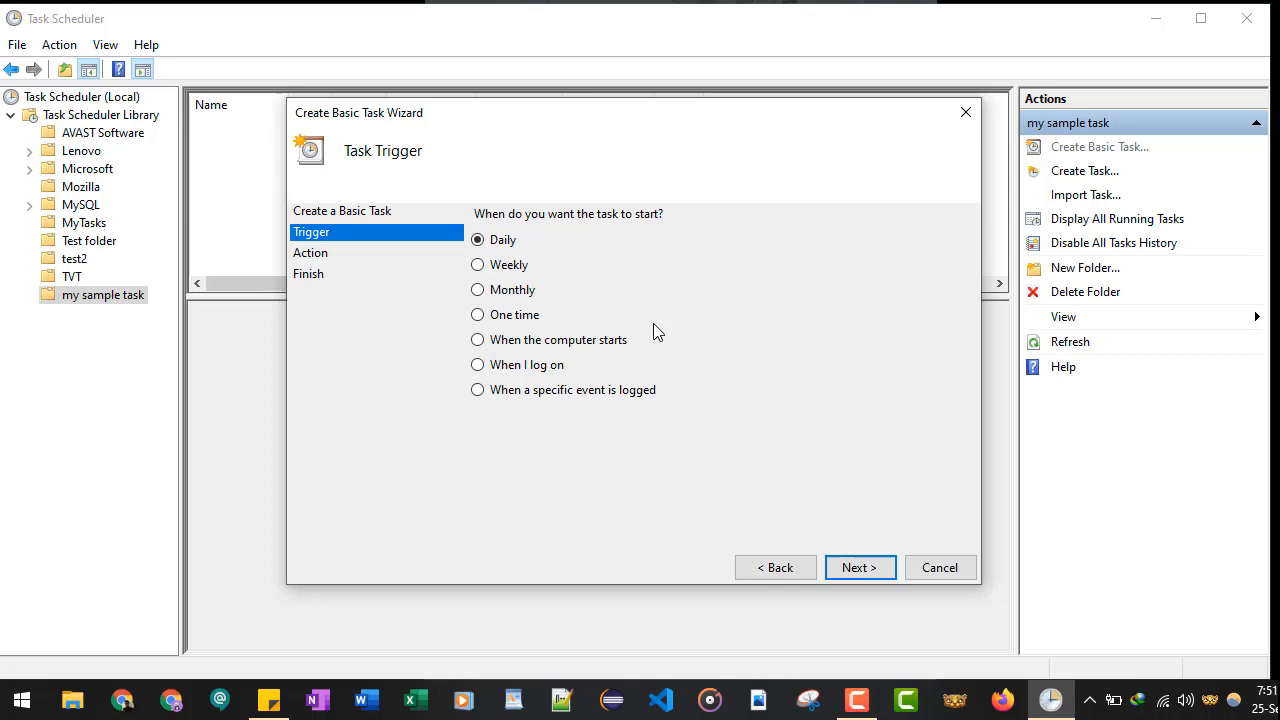
{"action": "left_click", "coordinate": [858, 567]}
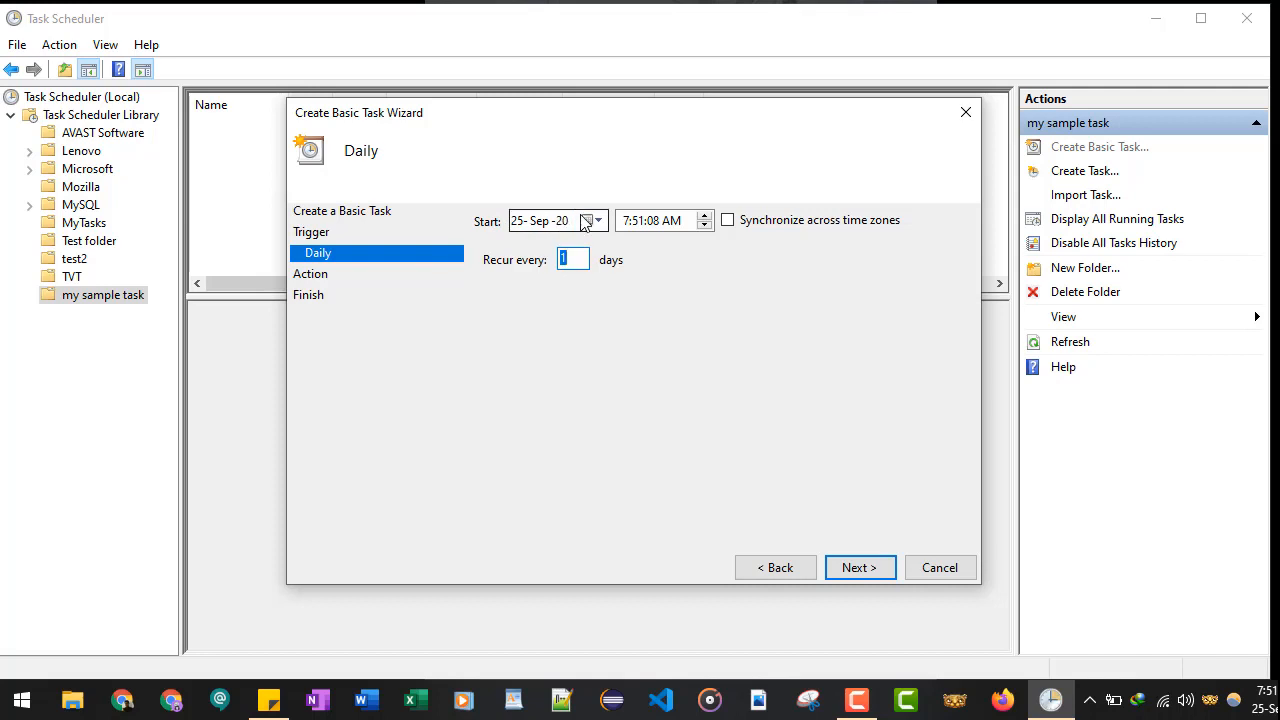
Step: Set the daily trigger's start time to 8:25:00 AM and advance to the action page
{"action": "left_click", "coordinate": [540, 220]}
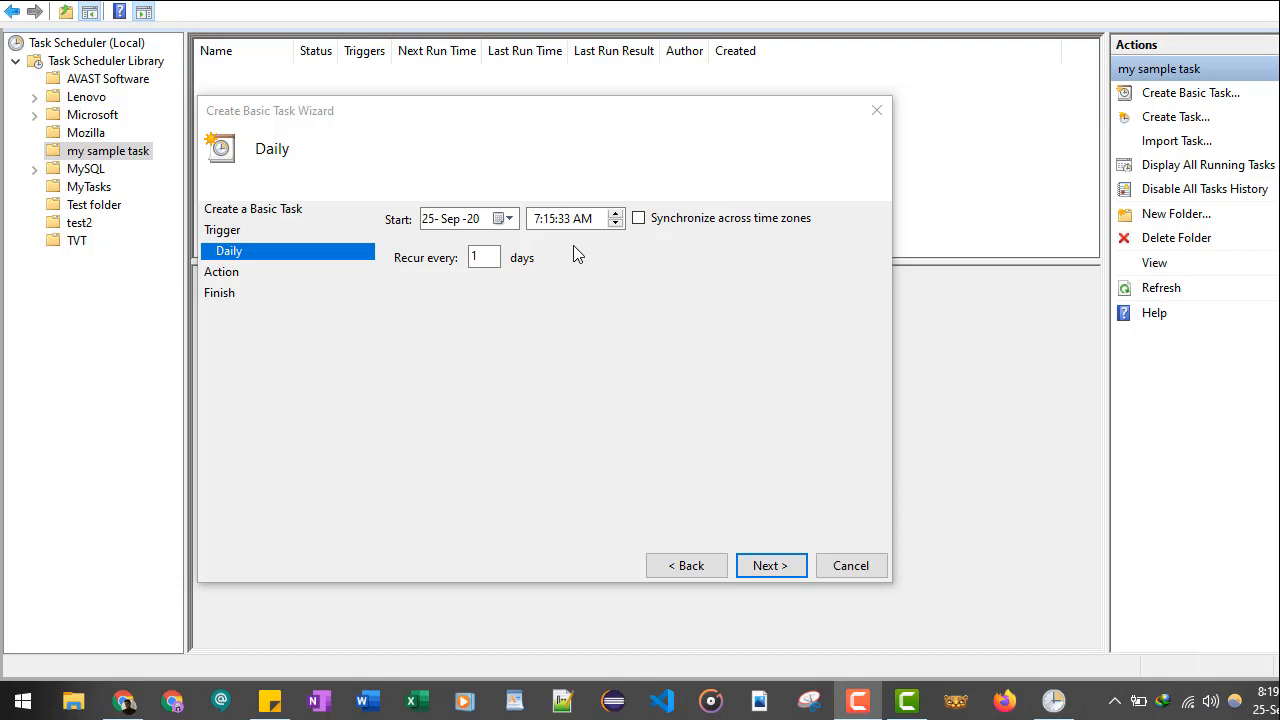
{"action": "left_click", "coordinate": [537, 218]}
{"action": "type", "text": "8"}
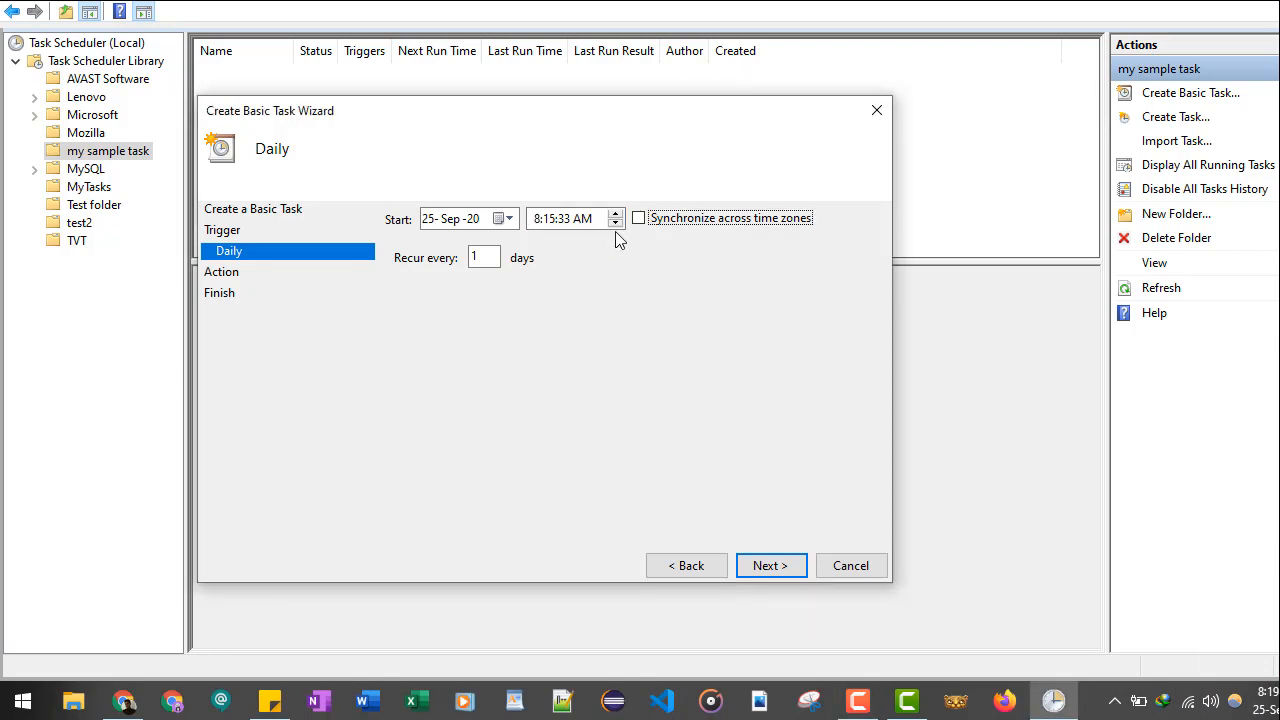
{"action": "left_click", "coordinate": [550, 218]}
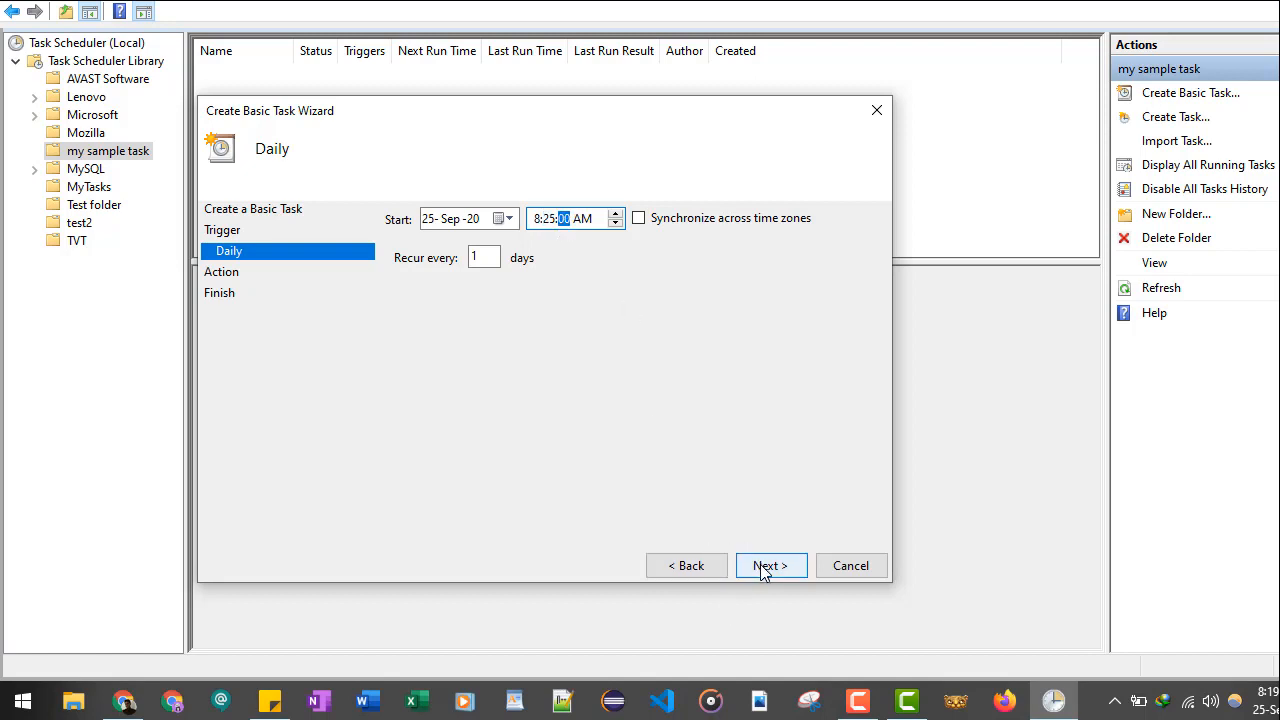
{"action": "left_click", "coordinate": [770, 565]}
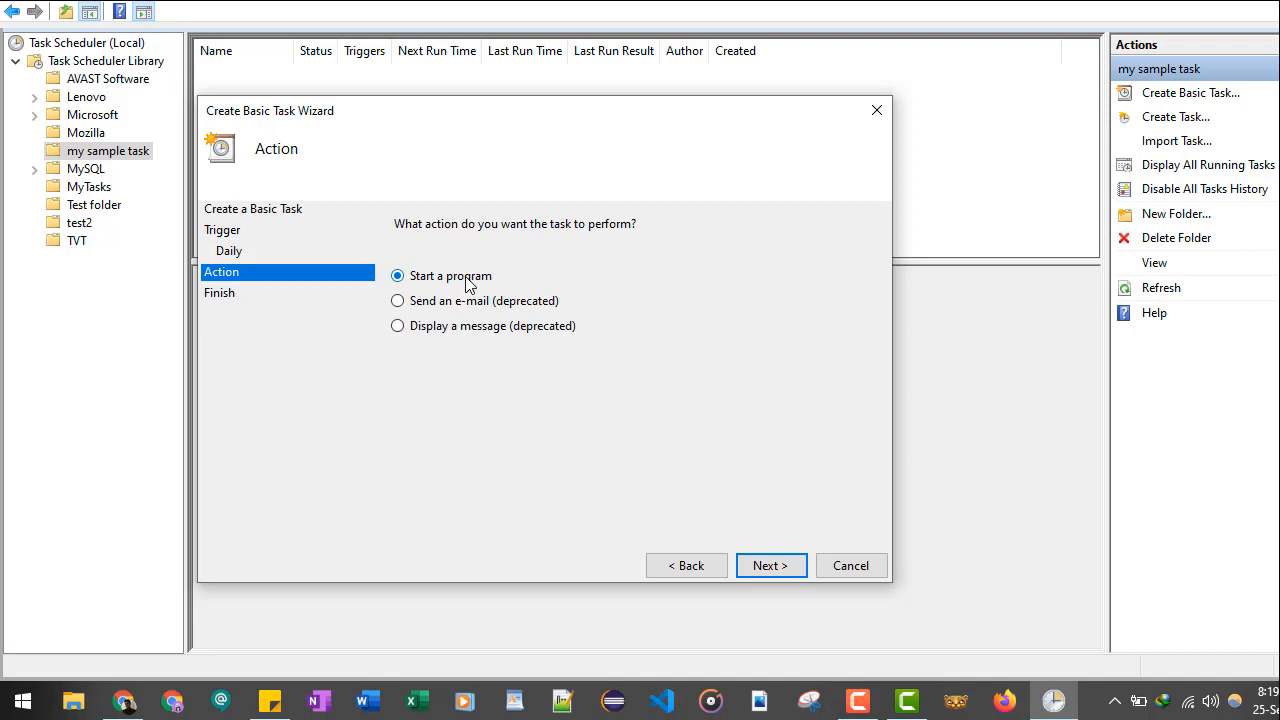
{"action": "mouse_move", "coordinate": [455, 340]}
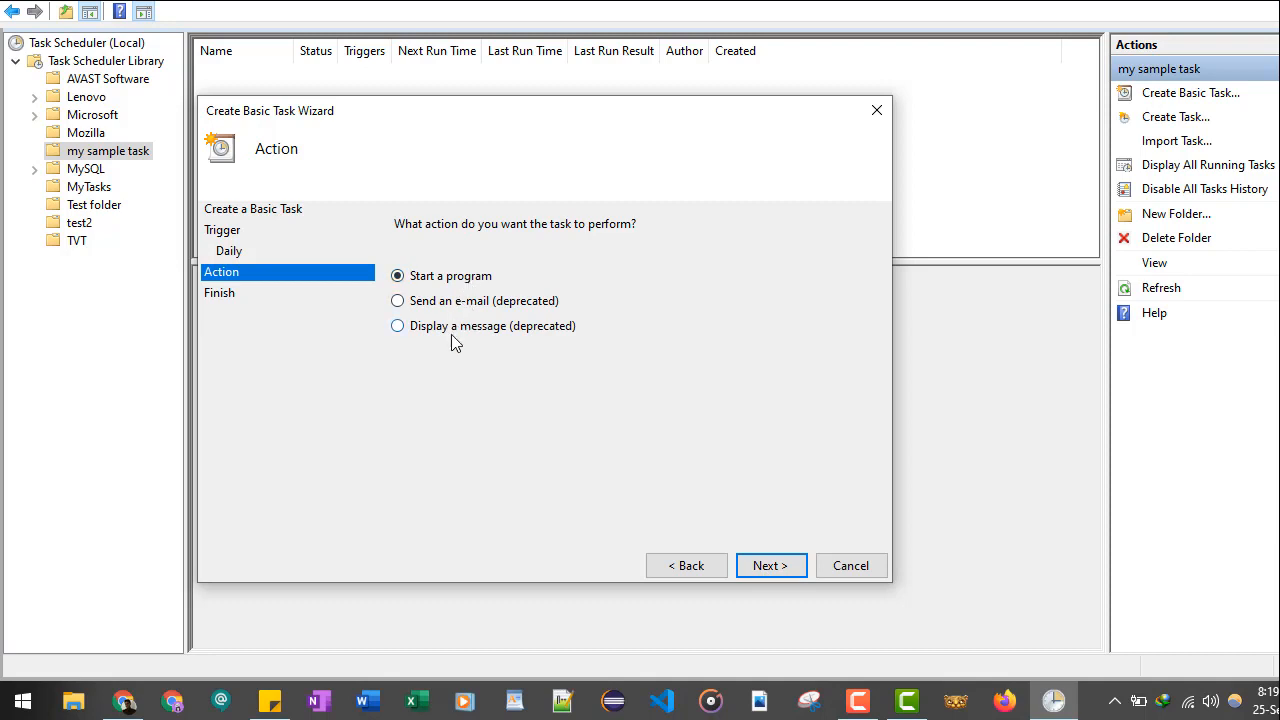
{"action": "mouse_move", "coordinate": [470, 330]}
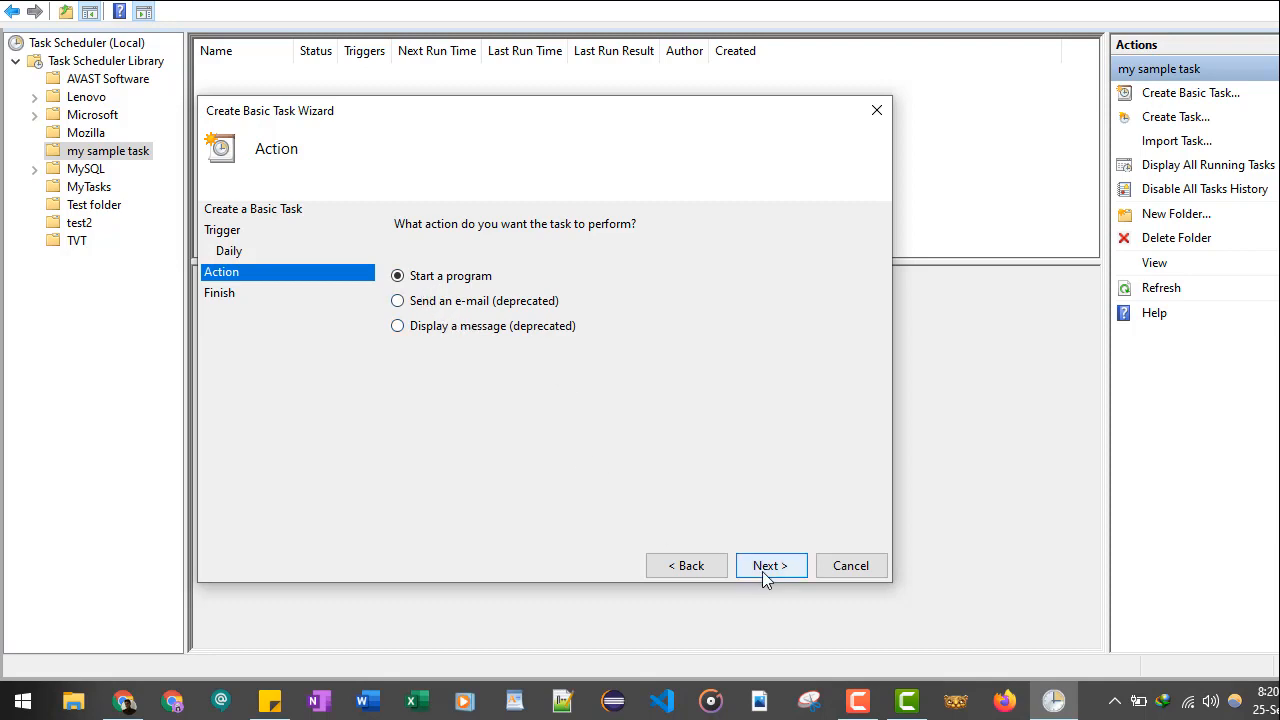
Step: Keep 'Start a program' as the task's action and continue
{"action": "left_click", "coordinate": [770, 565]}
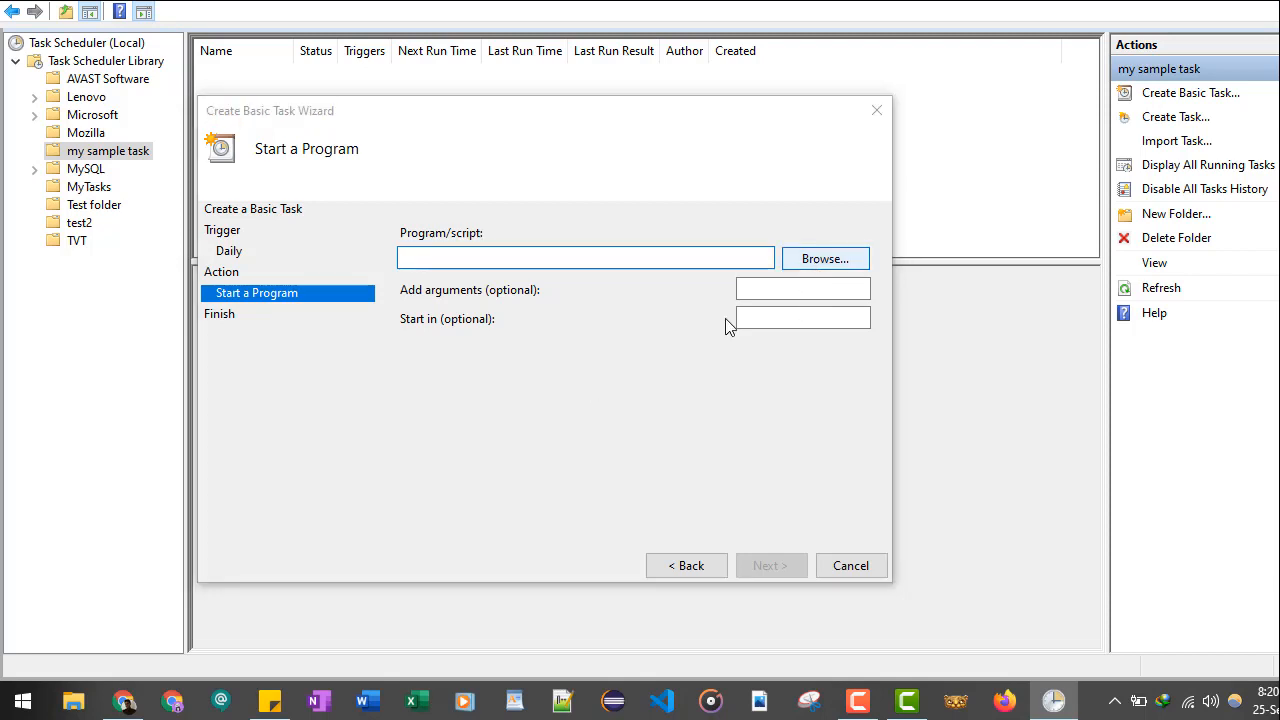
Step: Select chrome.exe from C:\Program Files (x86)\Google\Chrome\Application as the program
{"action": "left_click", "coordinate": [825, 258]}
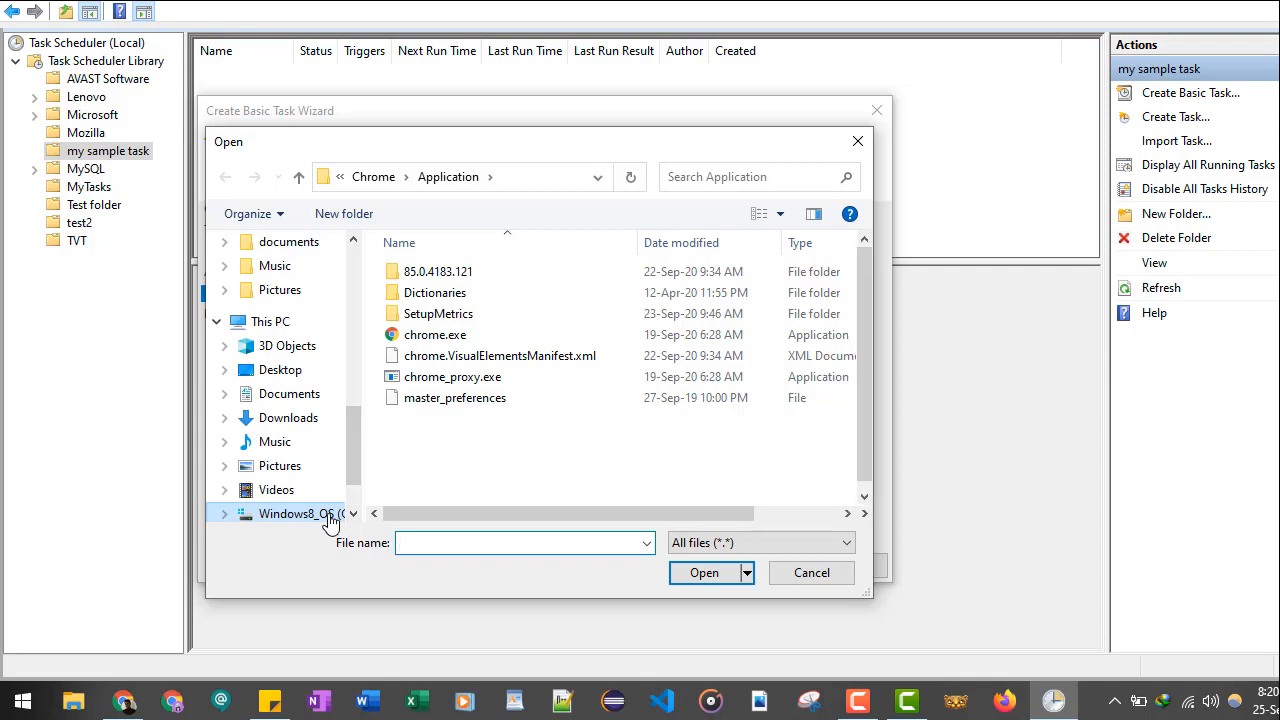
{"action": "left_click", "coordinate": [290, 513]}
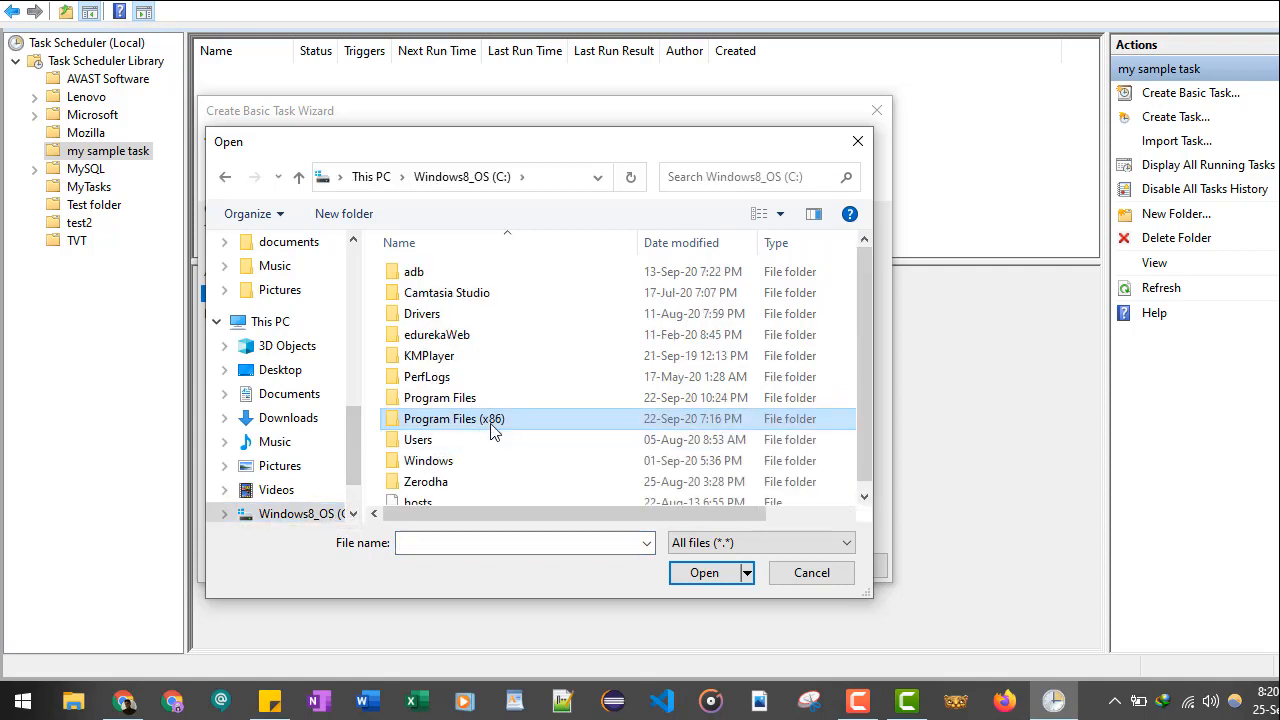
{"action": "double_click", "coordinate": [454, 418]}
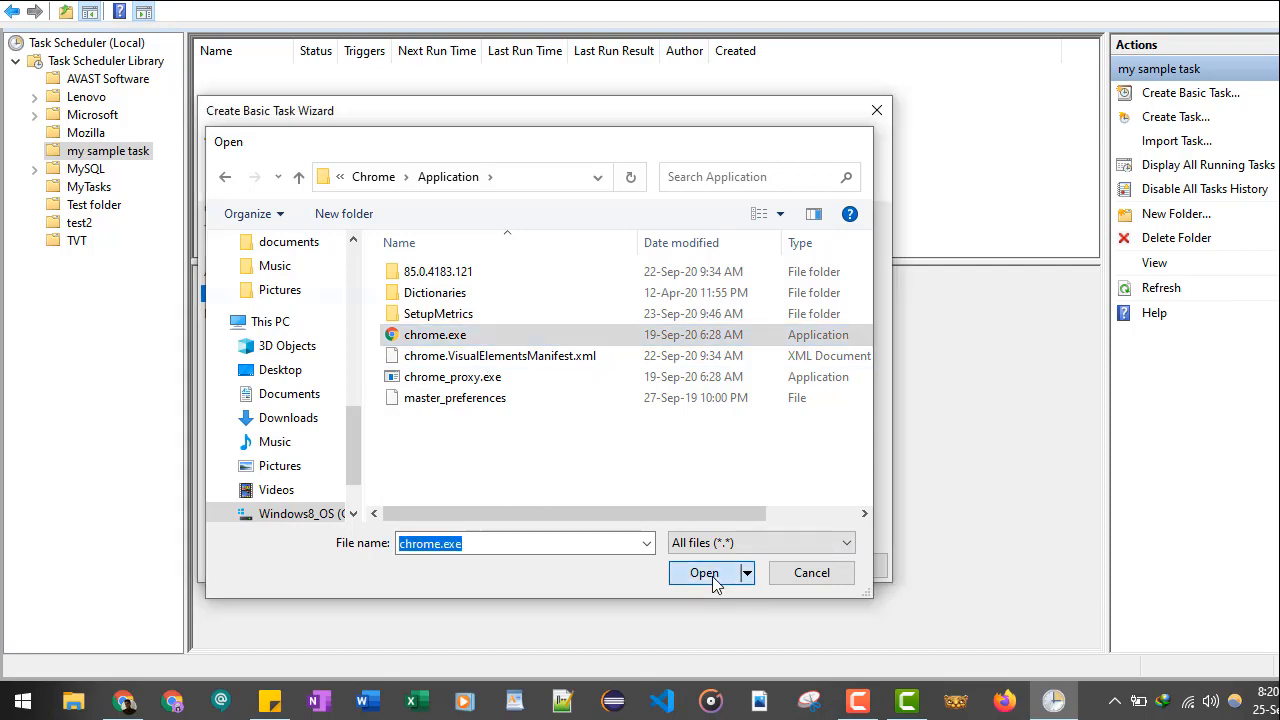
{"action": "left_click", "coordinate": [704, 572]}
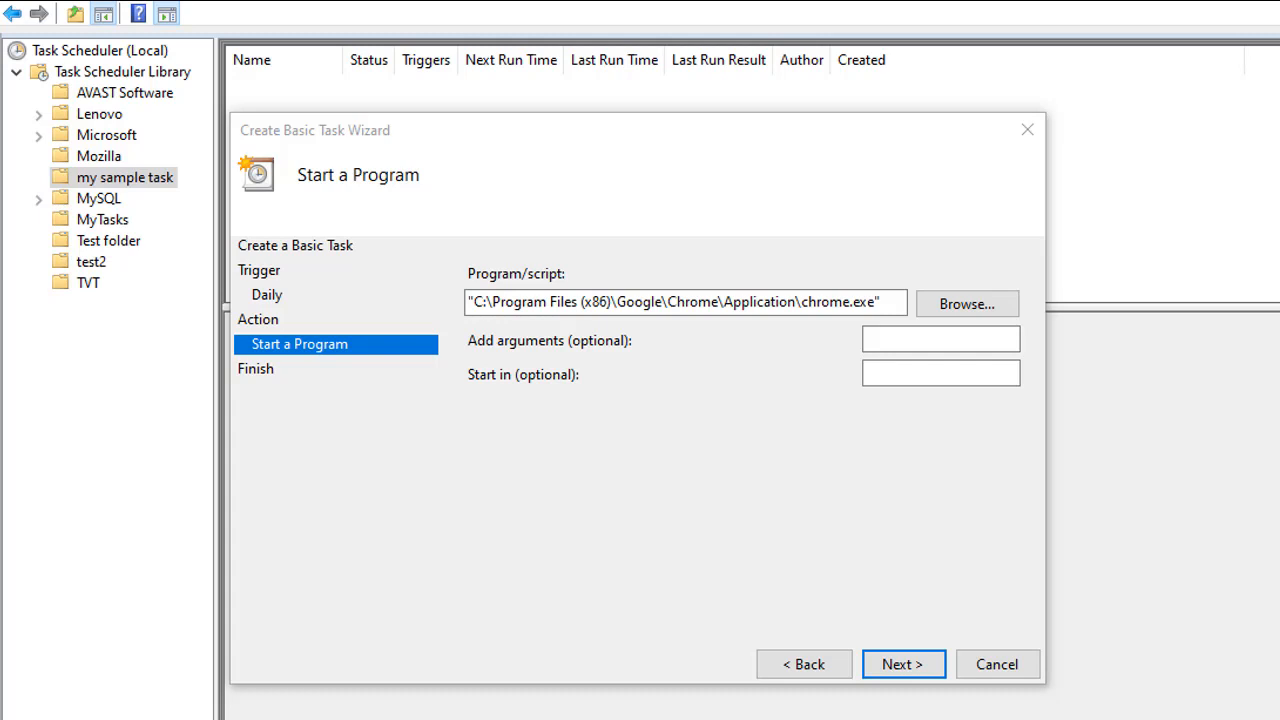
{"action": "mouse_move", "coordinate": [325, 460]}
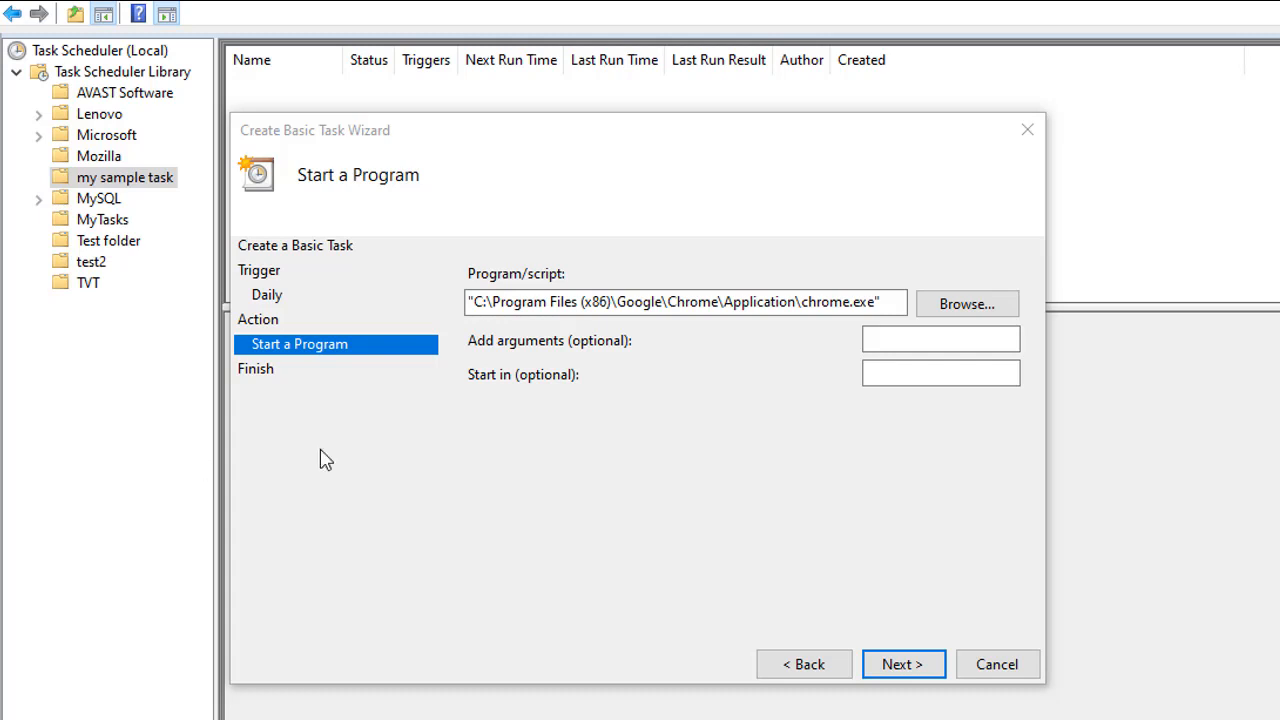
{"action": "type", "text": "oogle.com/erx-nbbz-ida"}
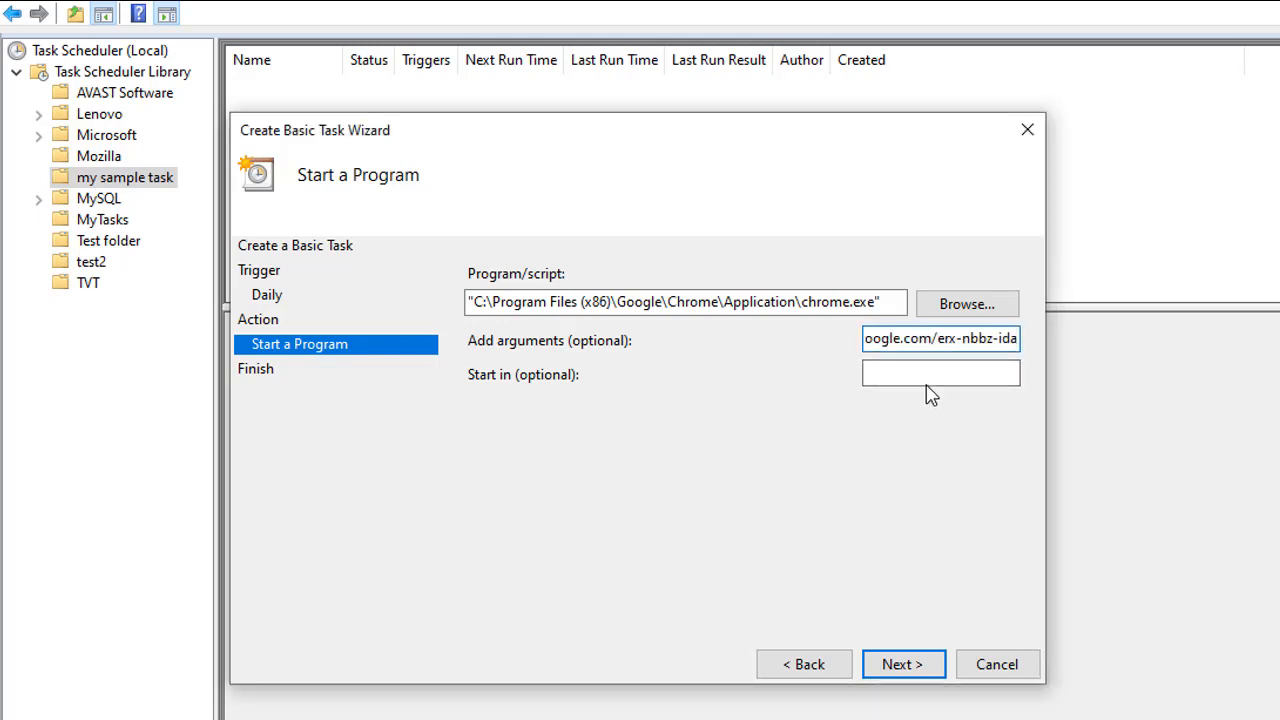
{"action": "type", "text": "https://meet.google.com"}
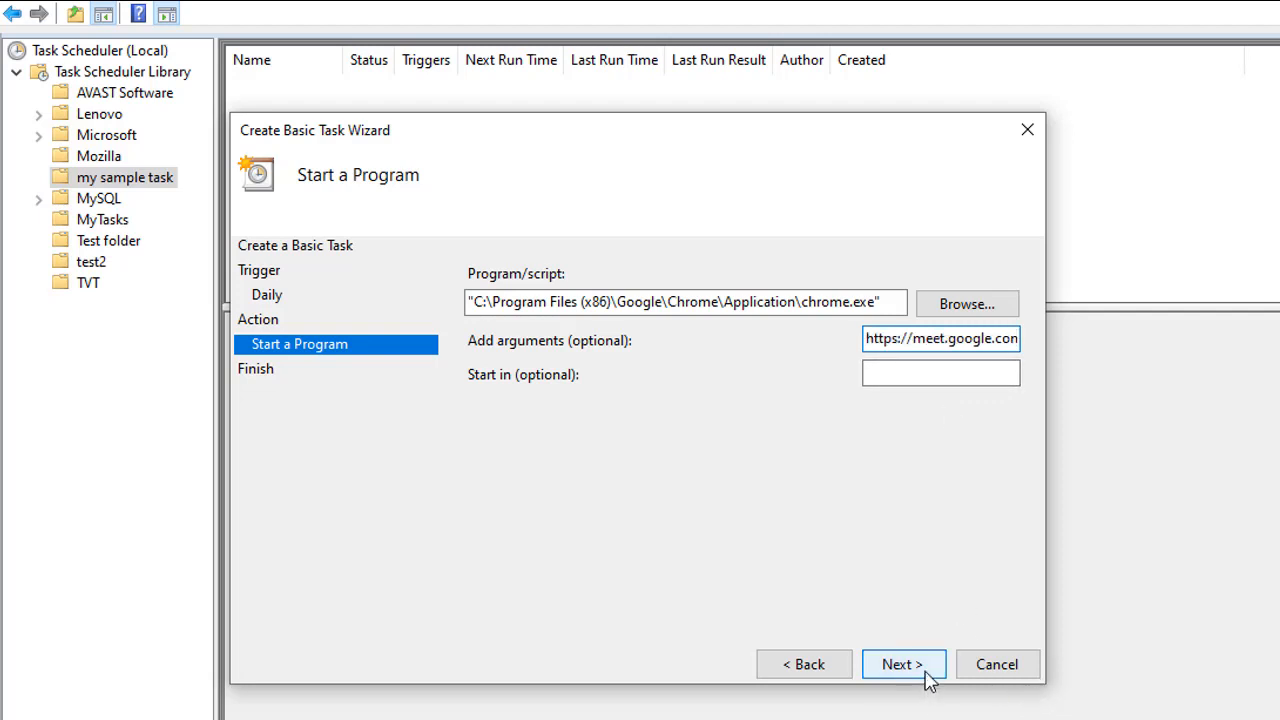
{"action": "left_click", "coordinate": [902, 664]}
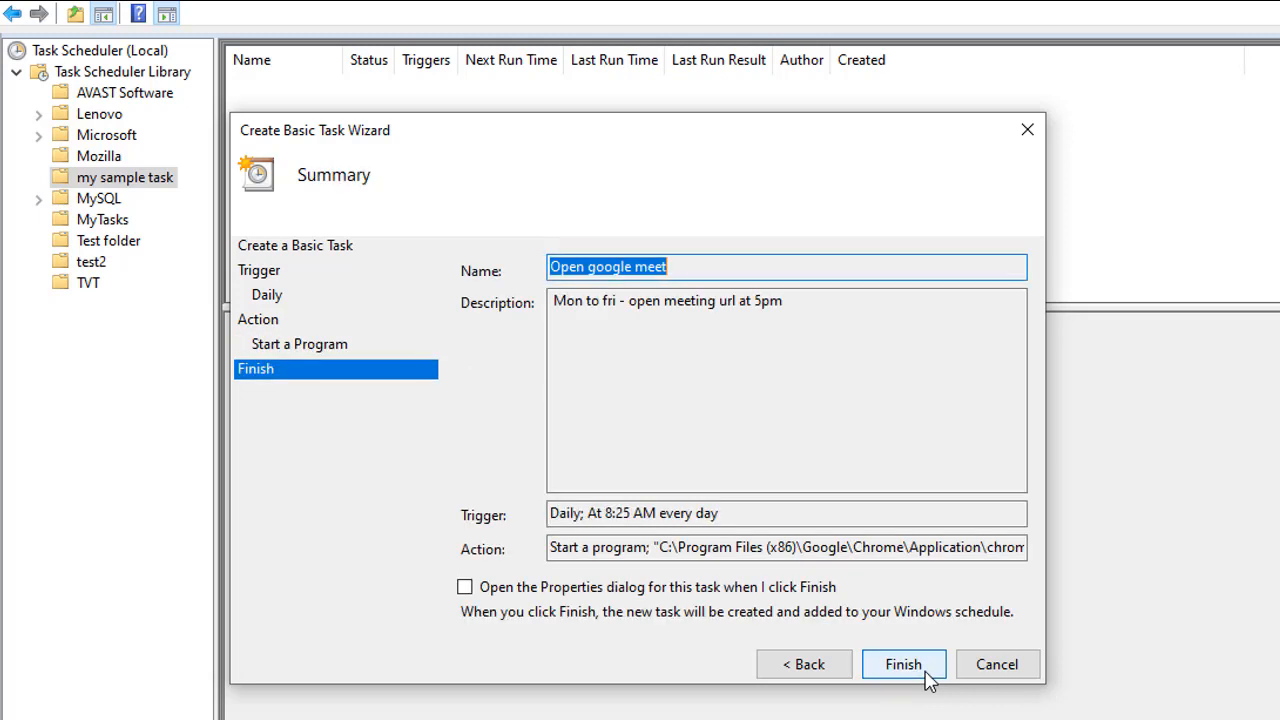
{"action": "mouse_move", "coordinate": [595, 243]}
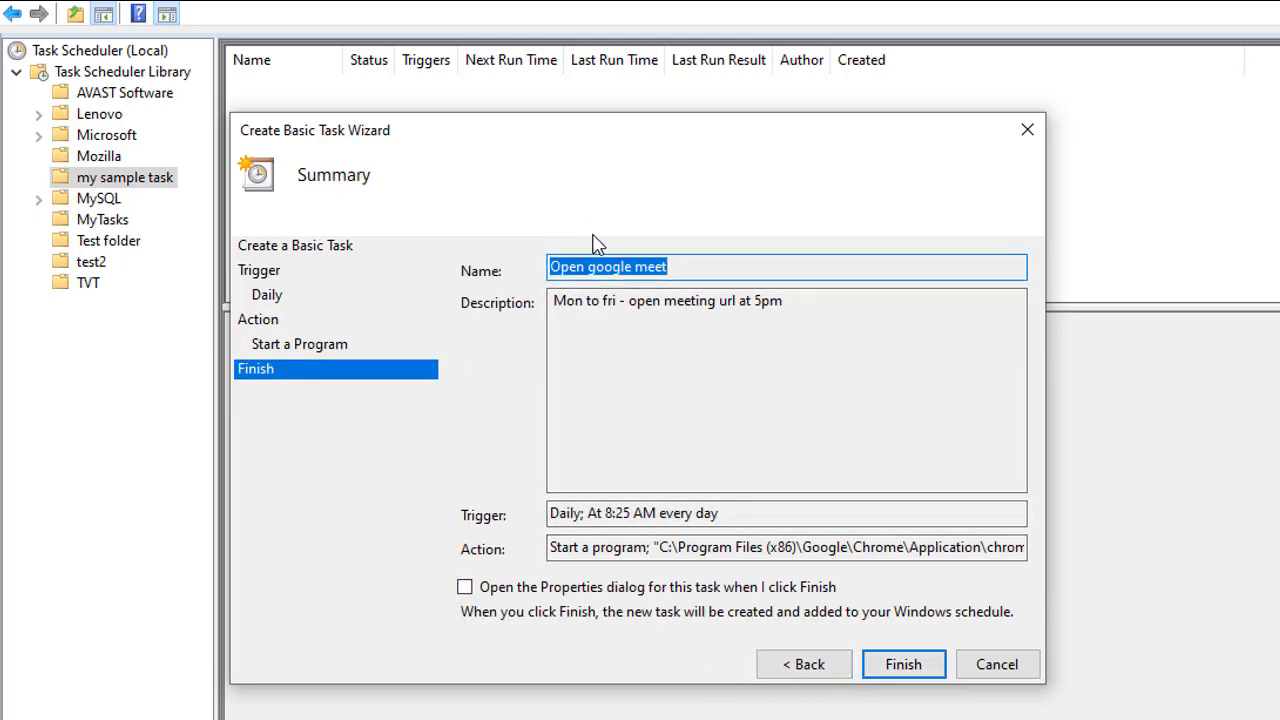
{"action": "mouse_move", "coordinate": [721, 405]}
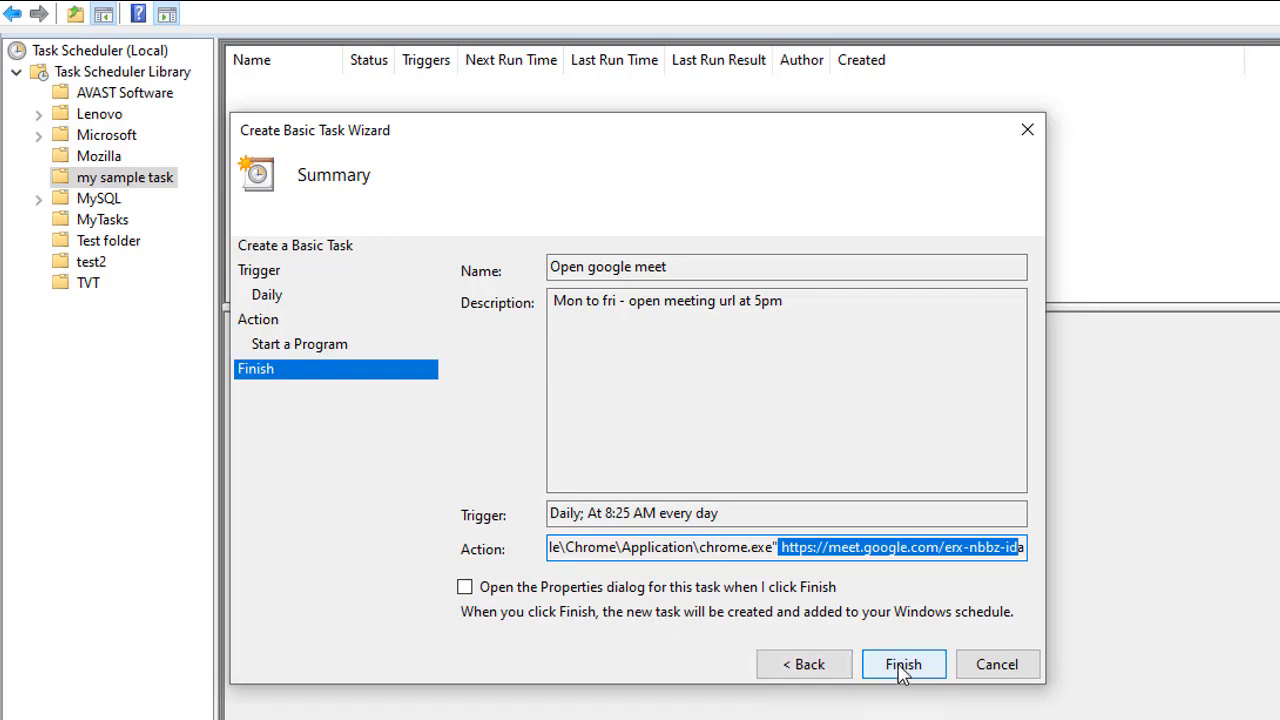
{"action": "left_click", "coordinate": [903, 664]}
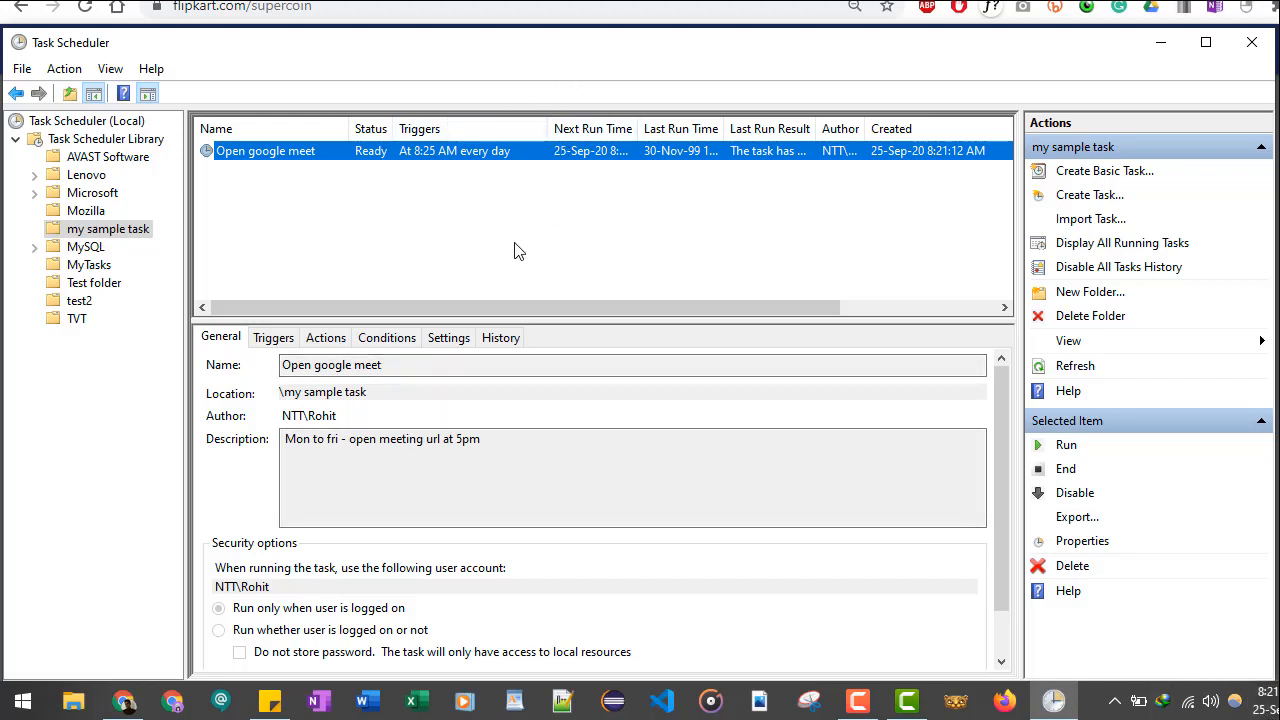
Step: Check the new task's Triggers and Actions tabs, confirming Chrome opens the Meet link
{"action": "left_click", "coordinate": [325, 337]}
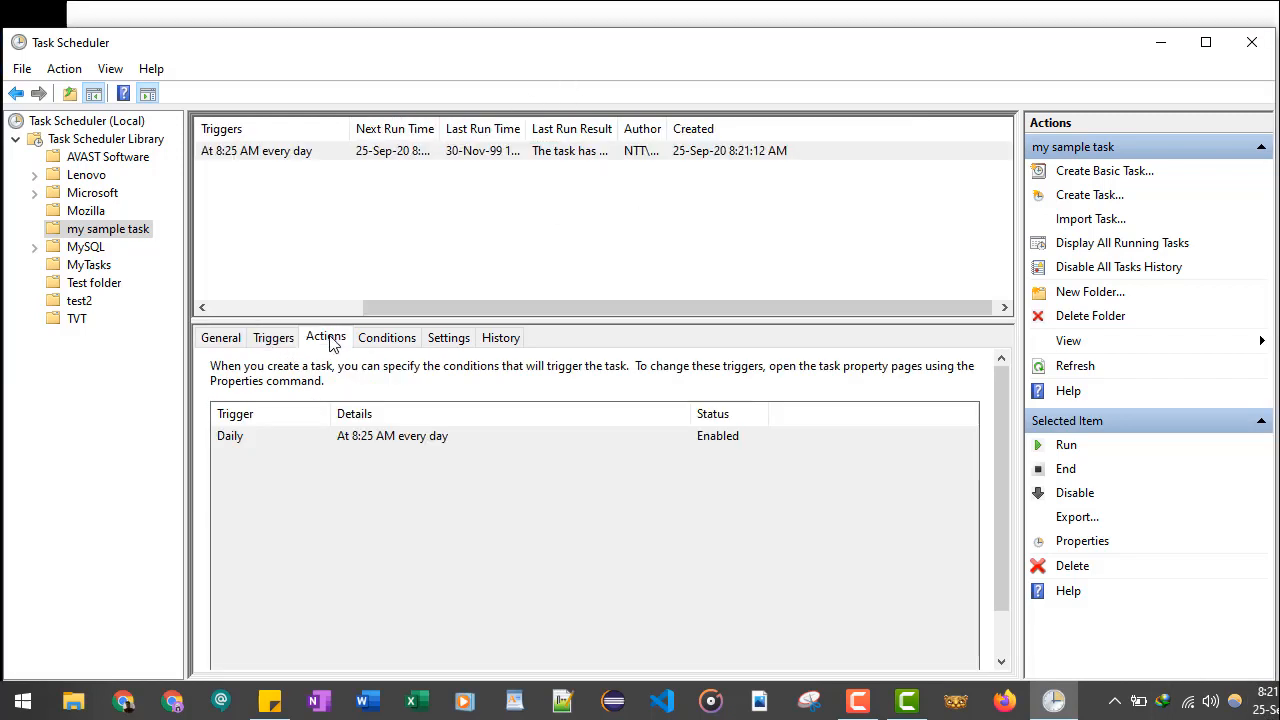
{"action": "left_click", "coordinate": [325, 337]}
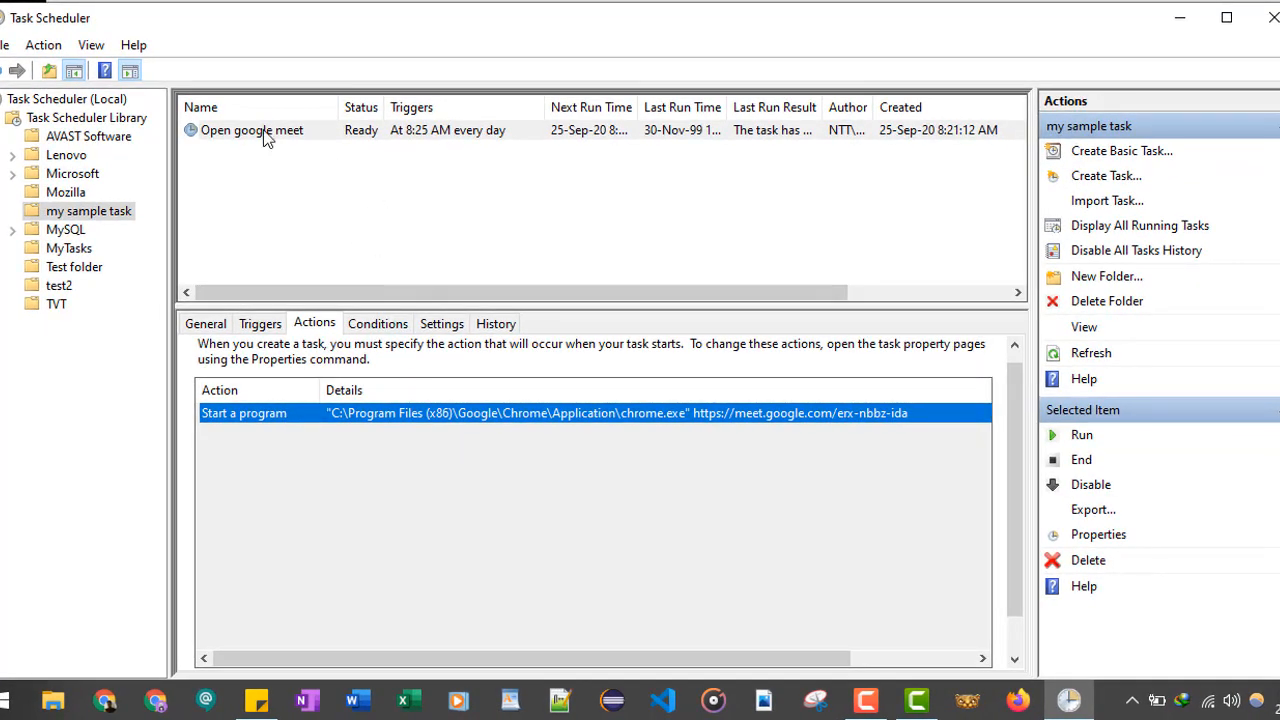
Step: In the task's Properties, review the daily 8:25 AM trigger, Conditions, Settings and History
{"action": "right_click", "coordinate": [251, 130]}
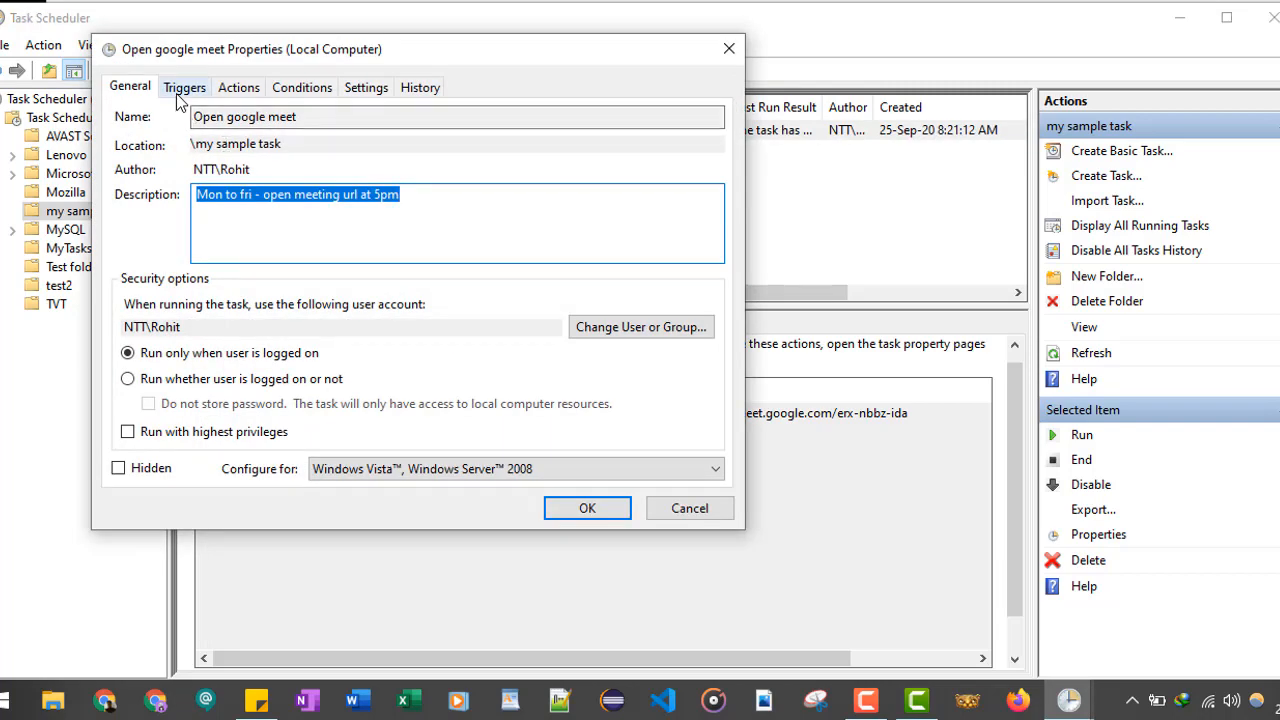
{"action": "left_click", "coordinate": [184, 87]}
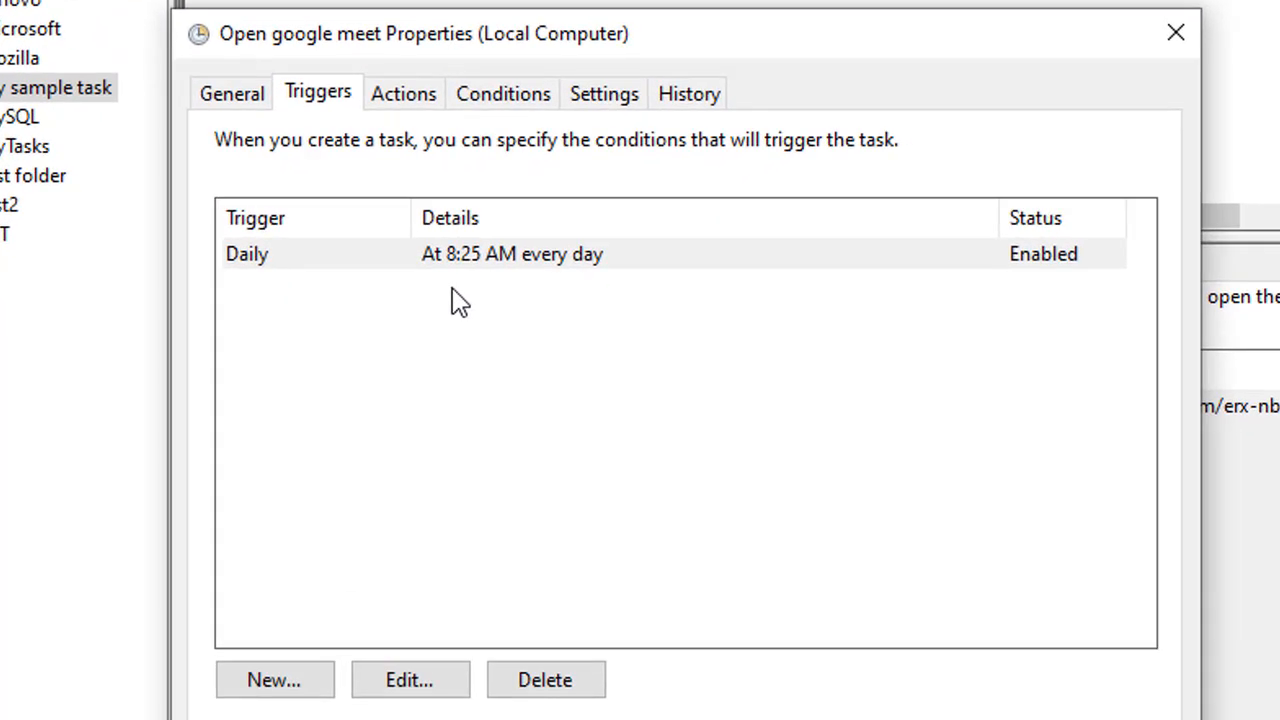
{"action": "mouse_move", "coordinate": [555, 275]}
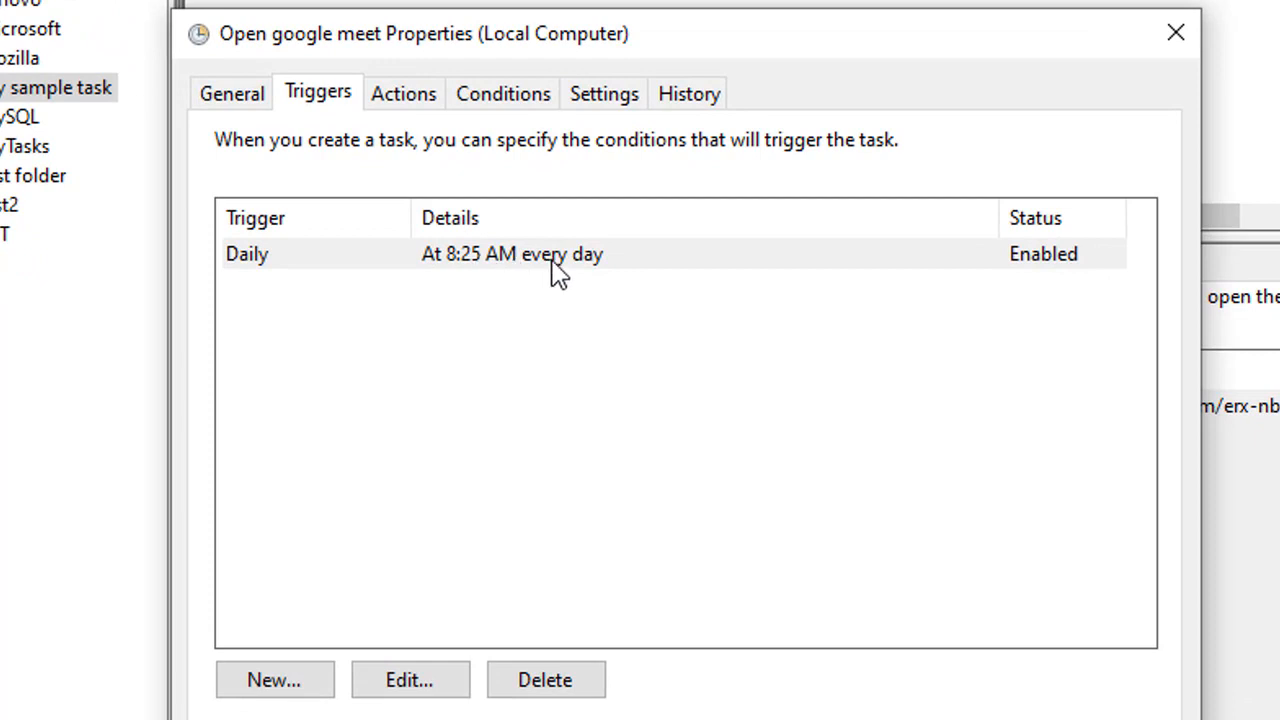
{"action": "mouse_move", "coordinate": [575, 278]}
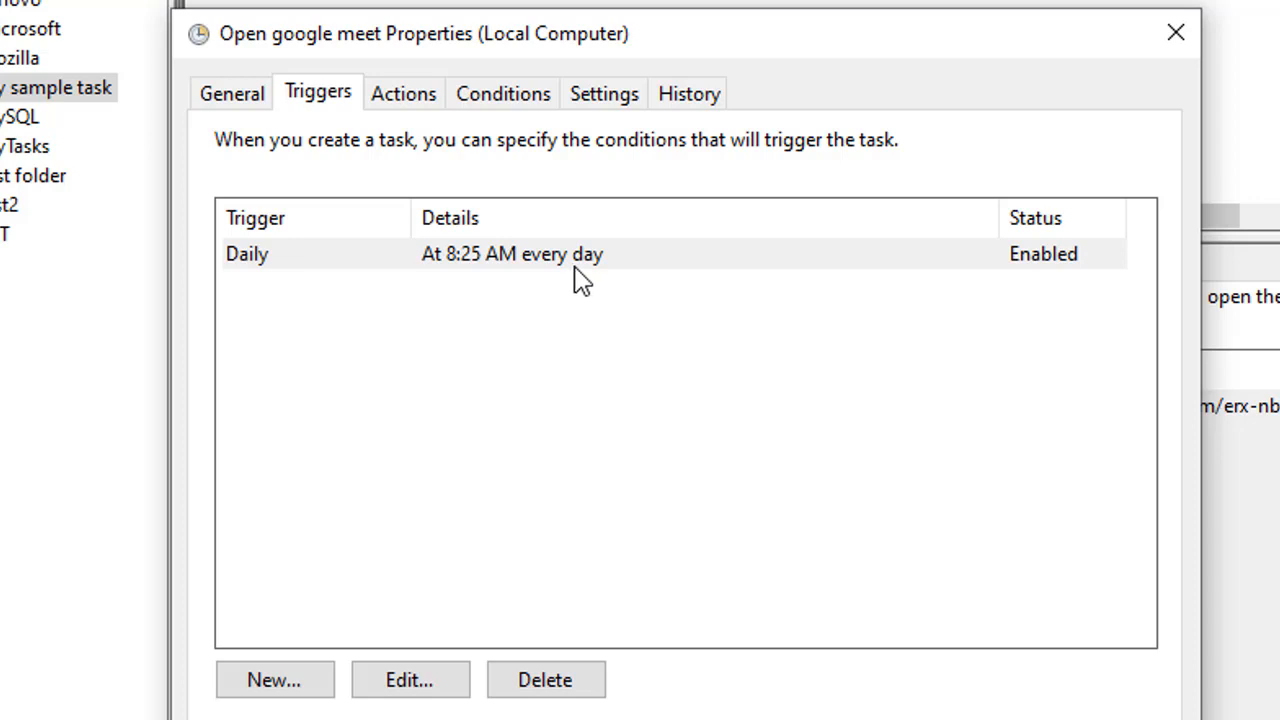
{"action": "mouse_move", "coordinate": [560, 270]}
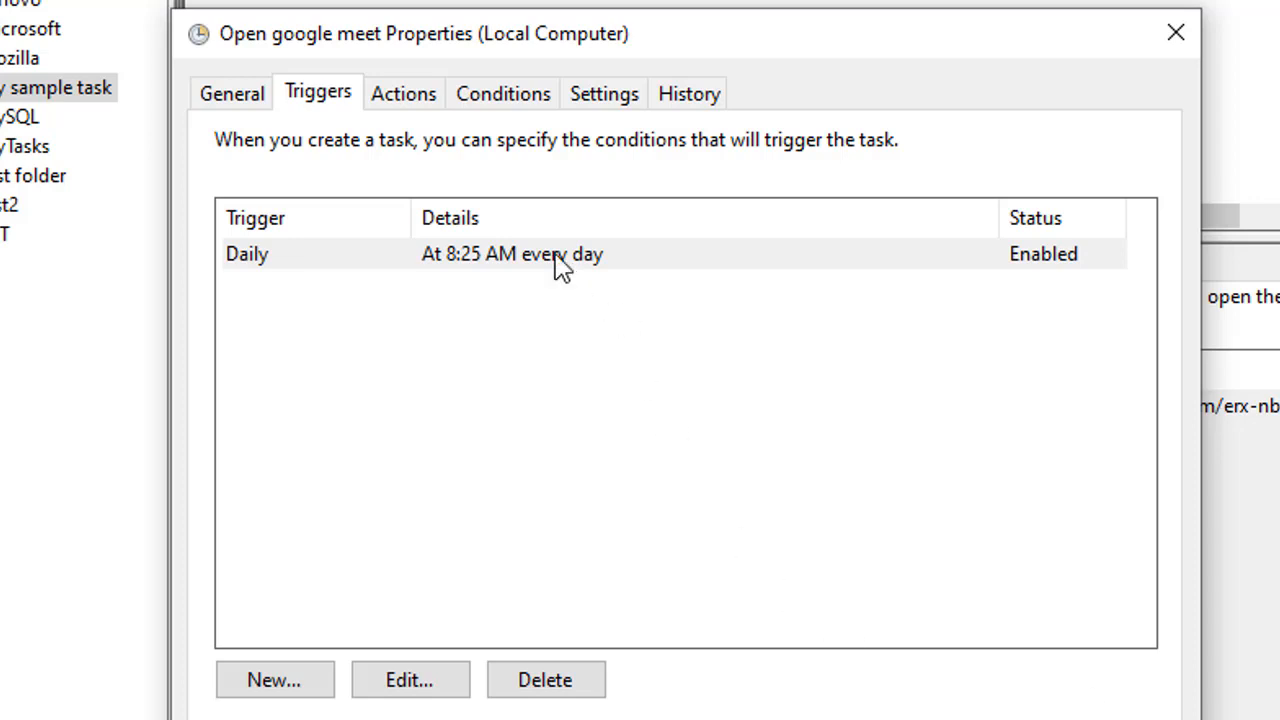
{"action": "left_click", "coordinate": [402, 93]}
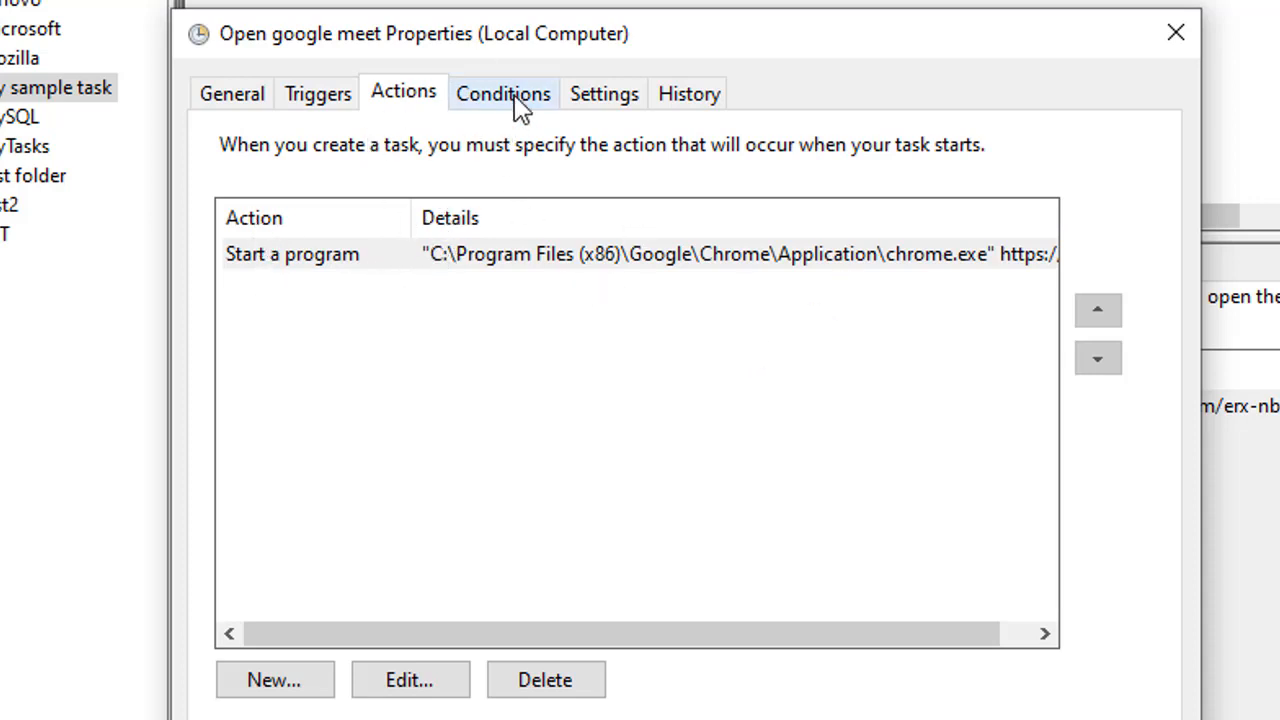
{"action": "left_click", "coordinate": [503, 93]}
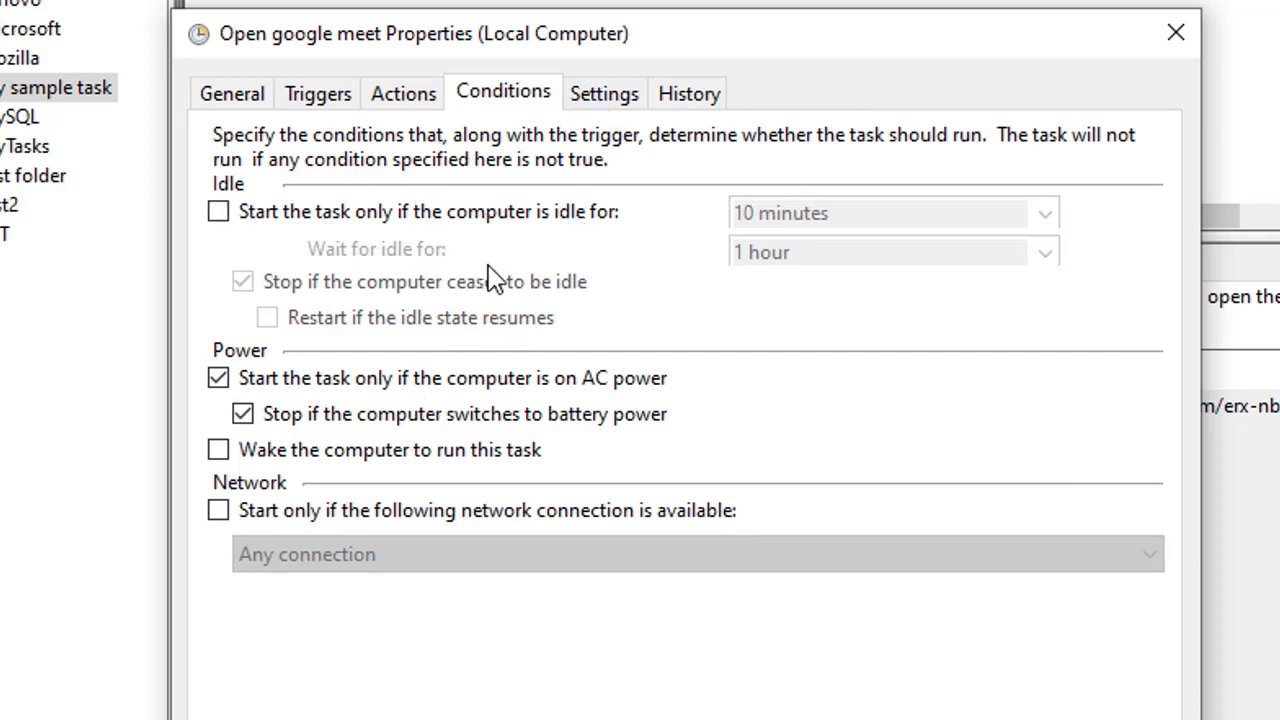
{"action": "left_click", "coordinate": [604, 93]}
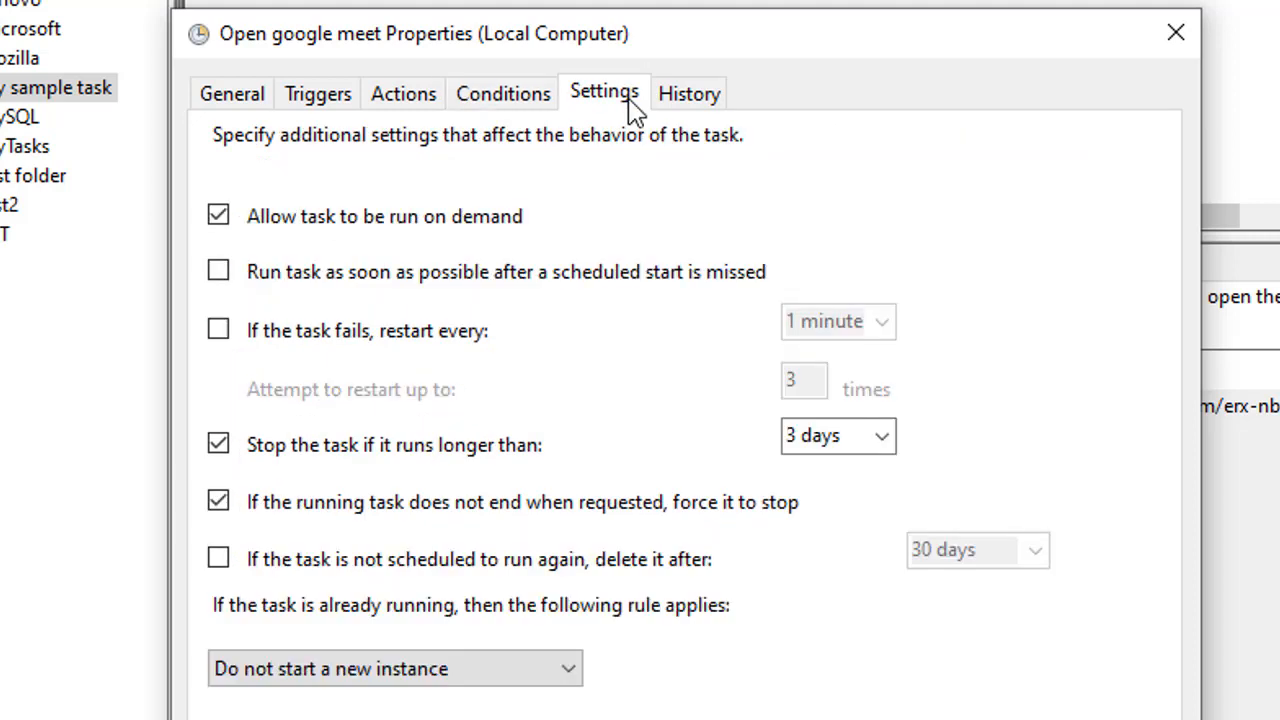
{"action": "left_click", "coordinate": [688, 93]}
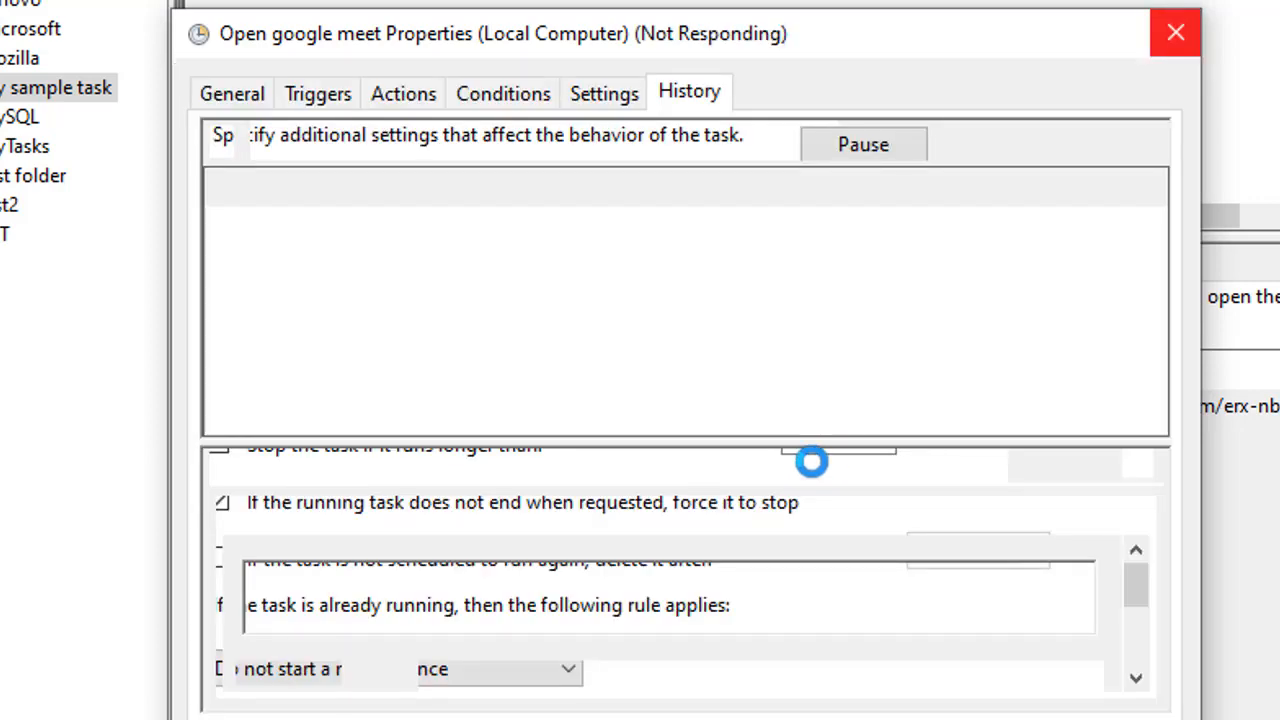
{"action": "mouse_move", "coordinate": [908, 675]}
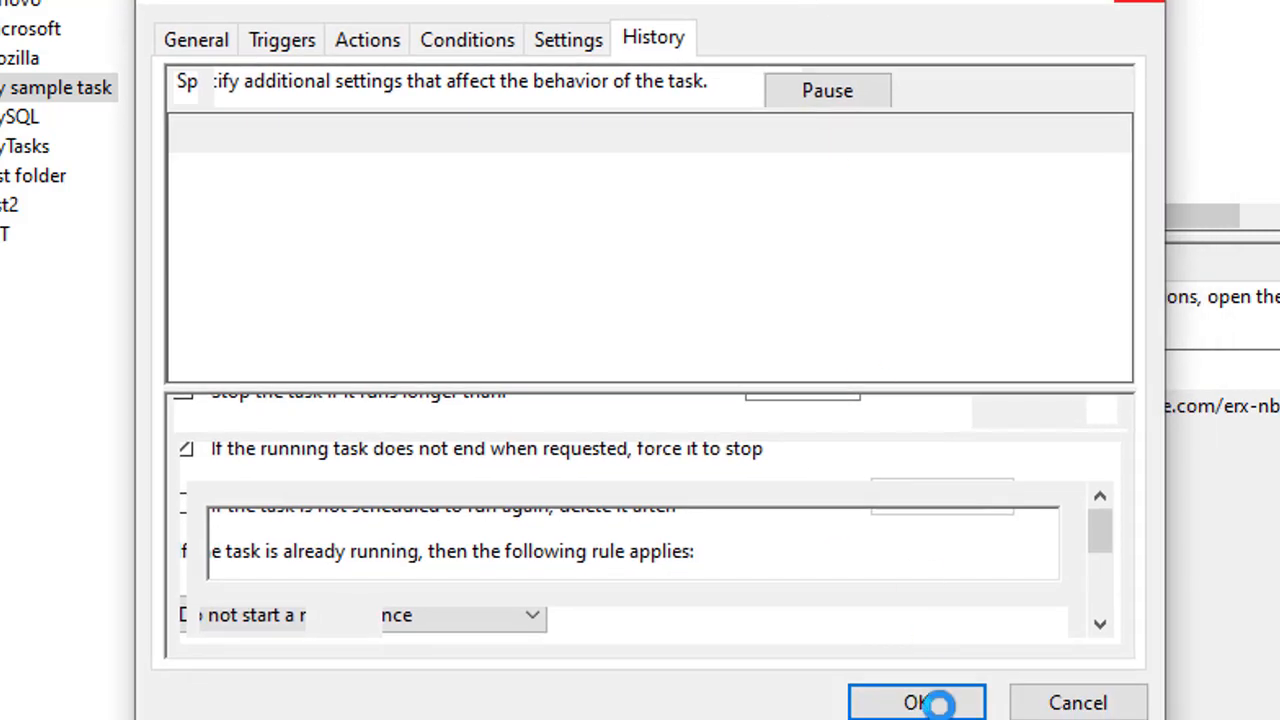
Step: Close the Open google meet properties and right-click in the task list
{"action": "left_click", "coordinate": [915, 702]}
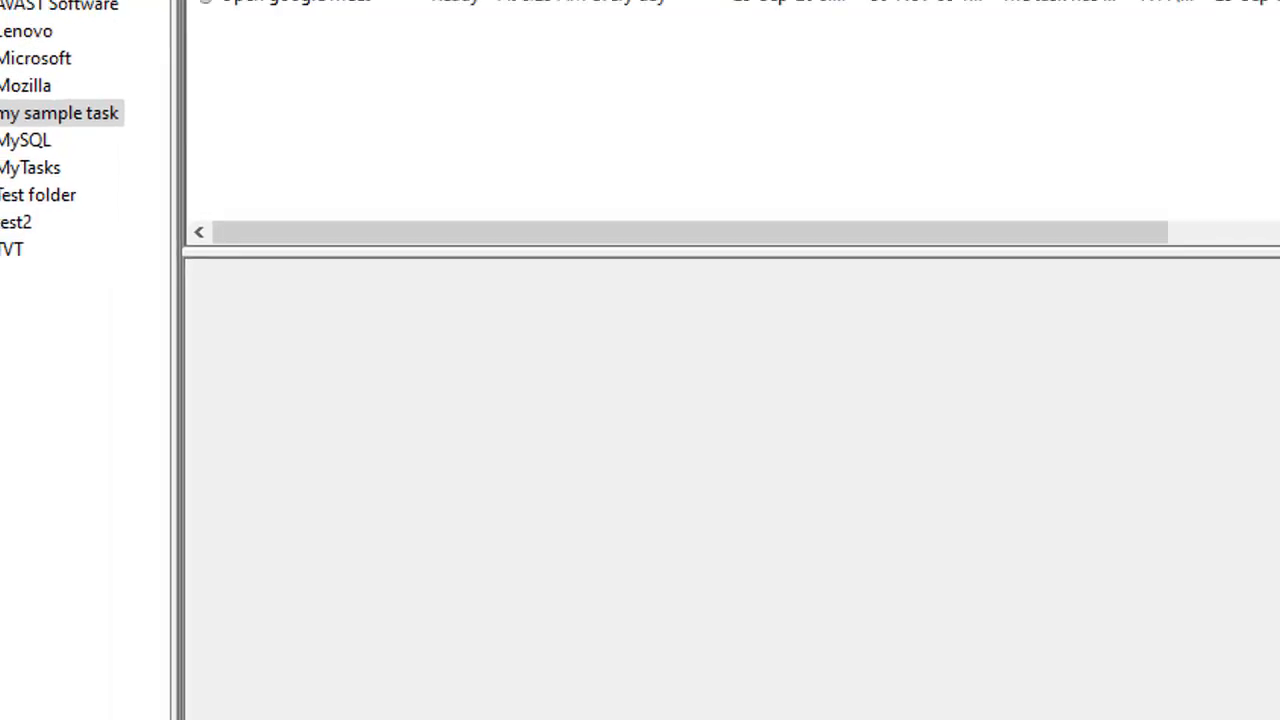
{"action": "right_click", "coordinate": [640, 395]}
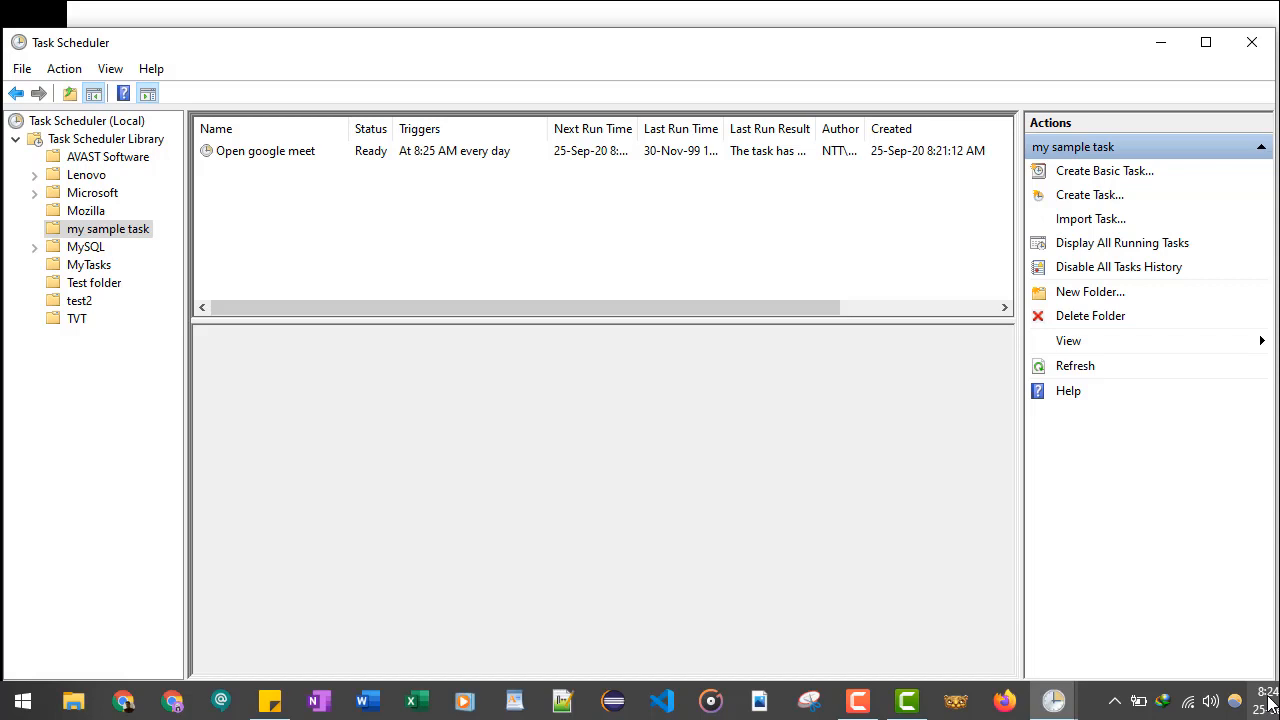
{"action": "mouse_move", "coordinate": [365, 469]}
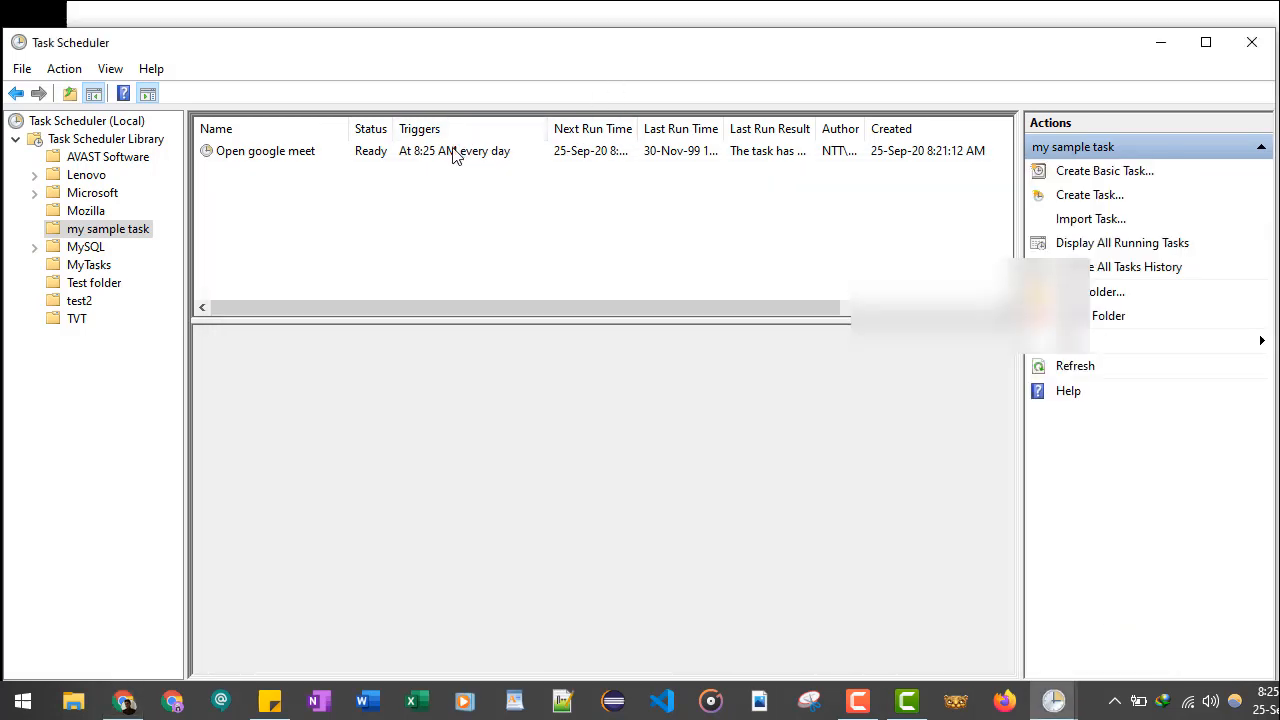
Step: Run the Open google meet task now to test that Chrome opens Meet
{"action": "left_click", "coordinate": [265, 151]}
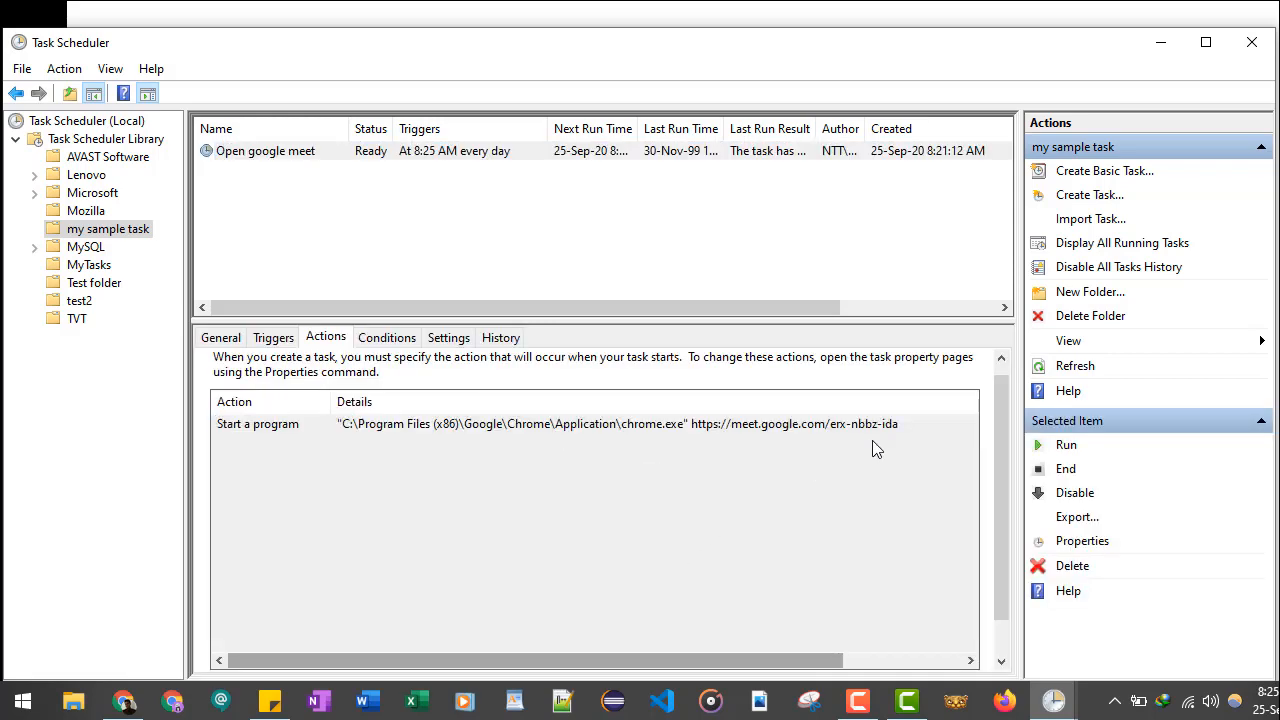
{"action": "left_click", "coordinate": [1066, 444]}
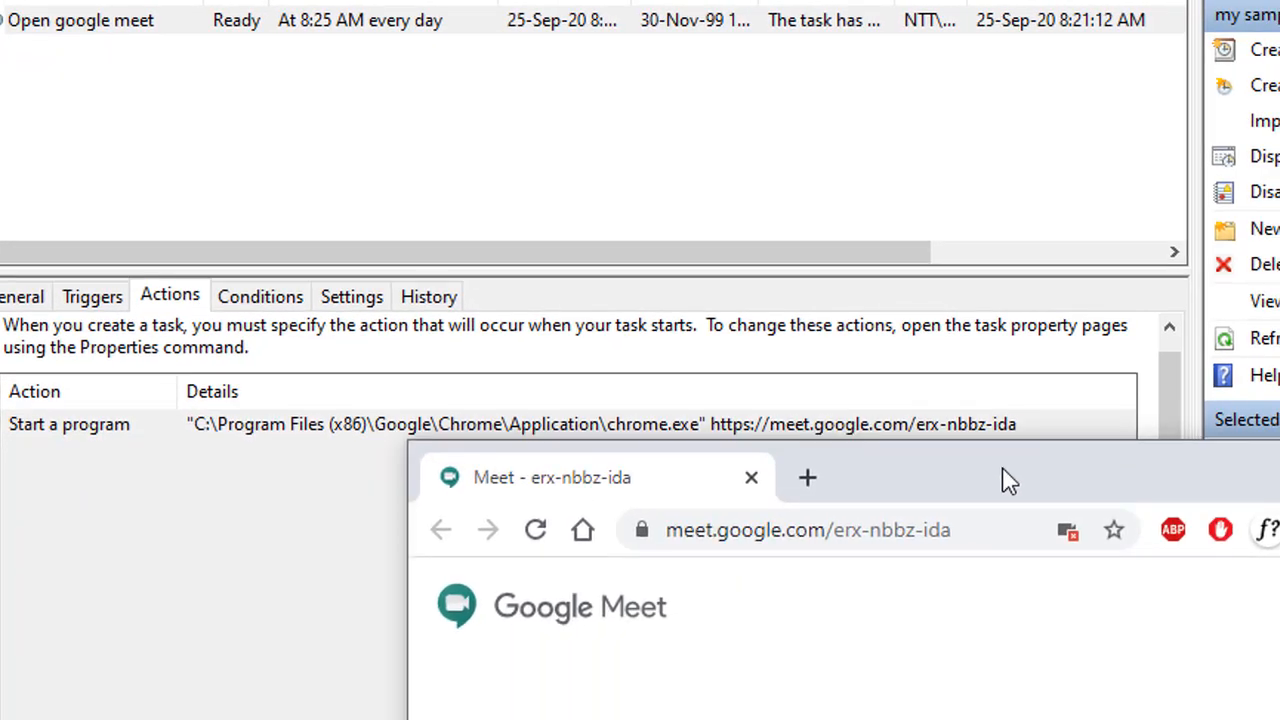
{"action": "mouse_move", "coordinate": [1092, 475]}
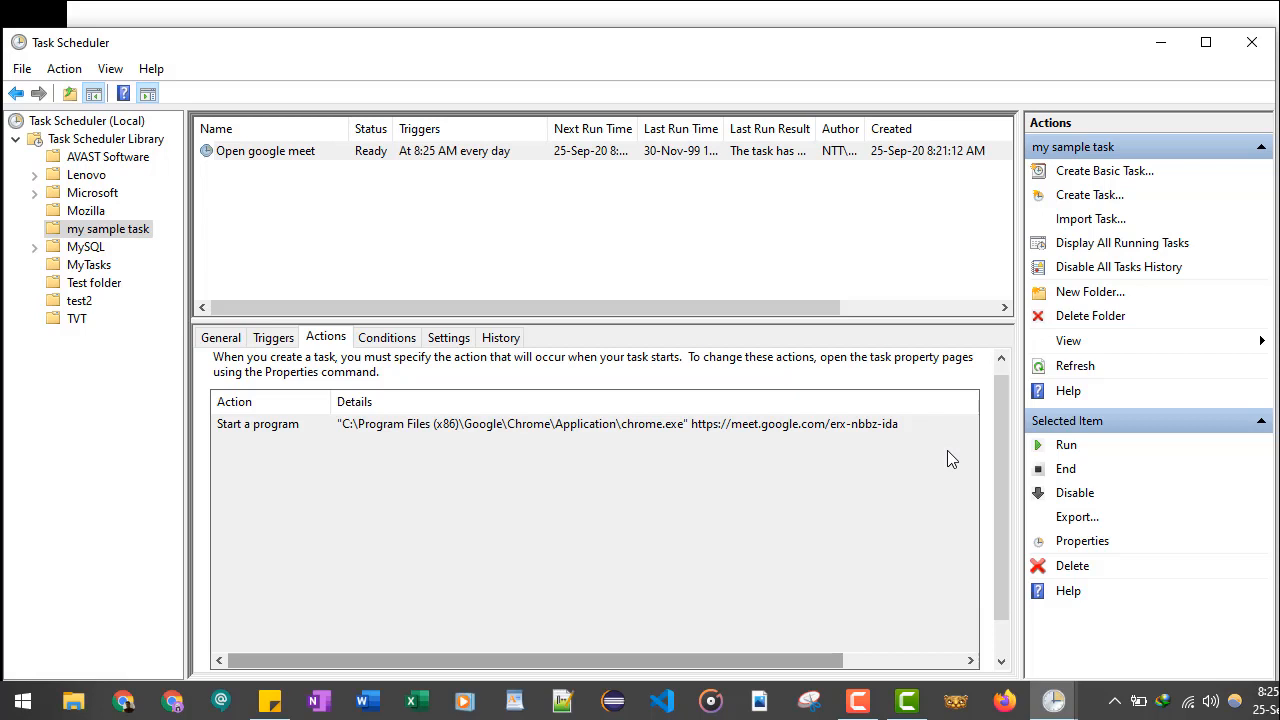
{"action": "mouse_move", "coordinate": [295, 158]}
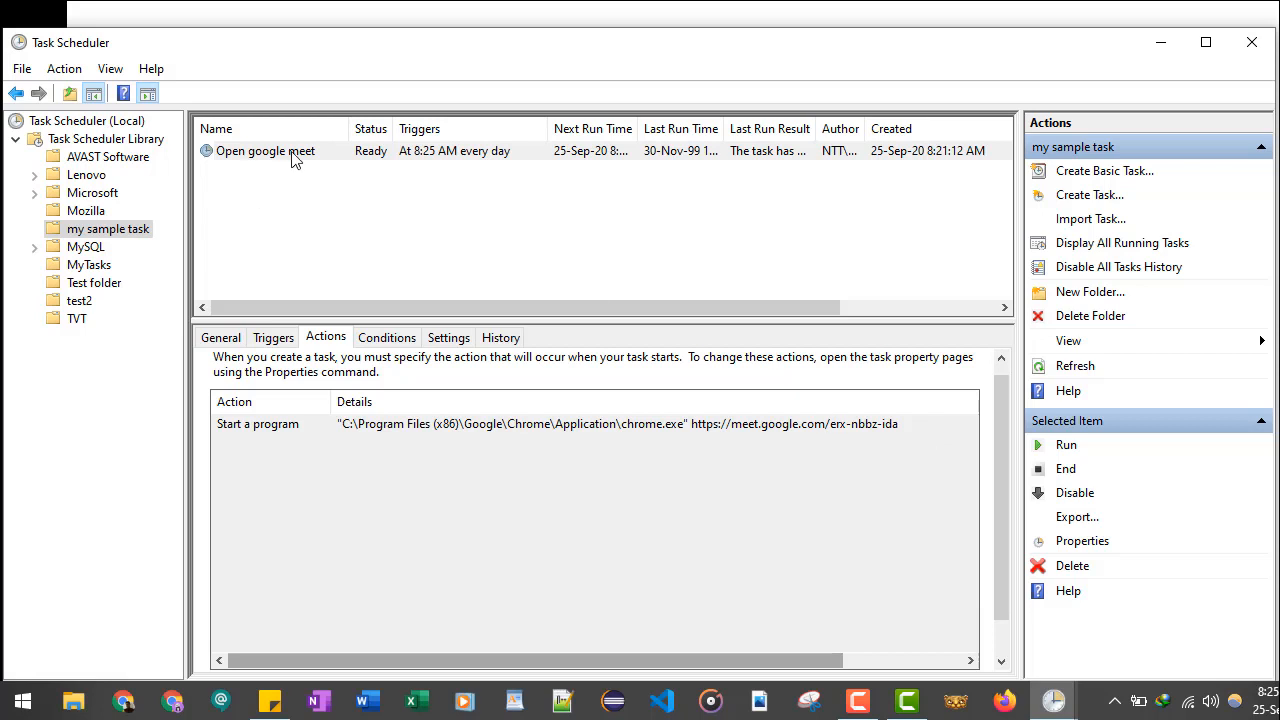
Step: Open the Open google meet task's properties and edit its daily trigger on the Triggers tab
{"action": "right_click", "coordinate": [265, 150]}
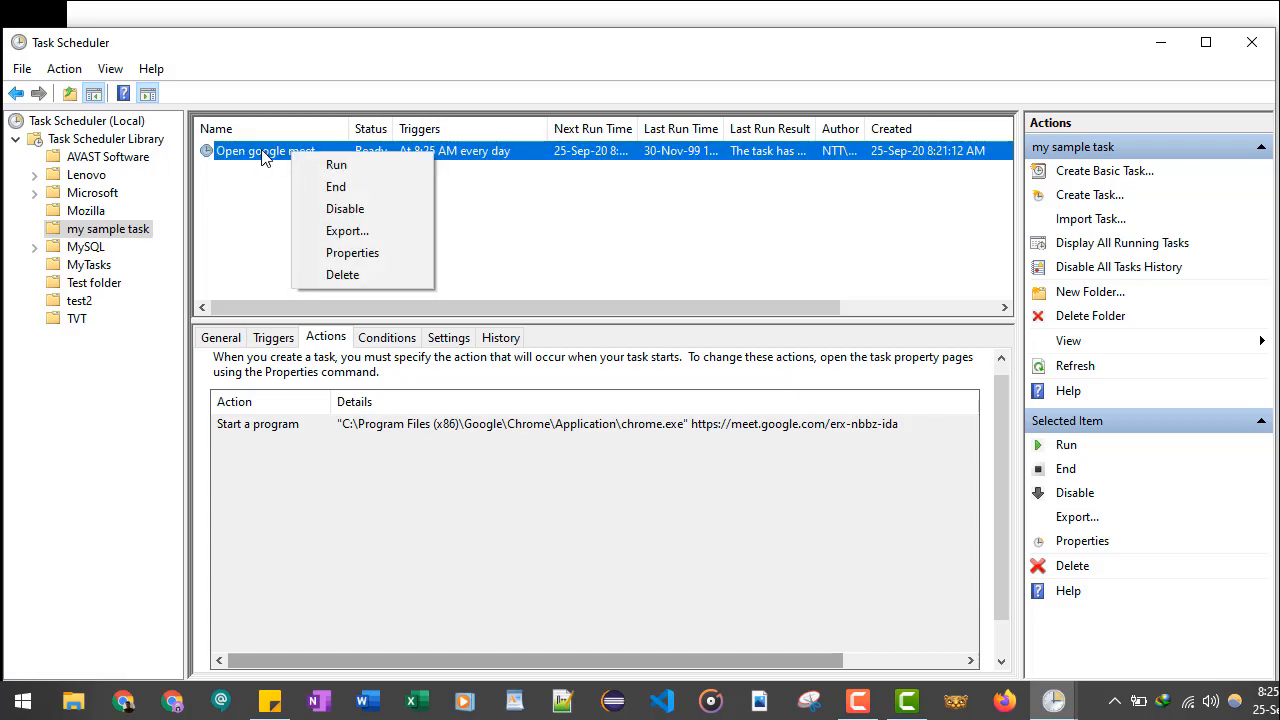
{"action": "left_click", "coordinate": [352, 252]}
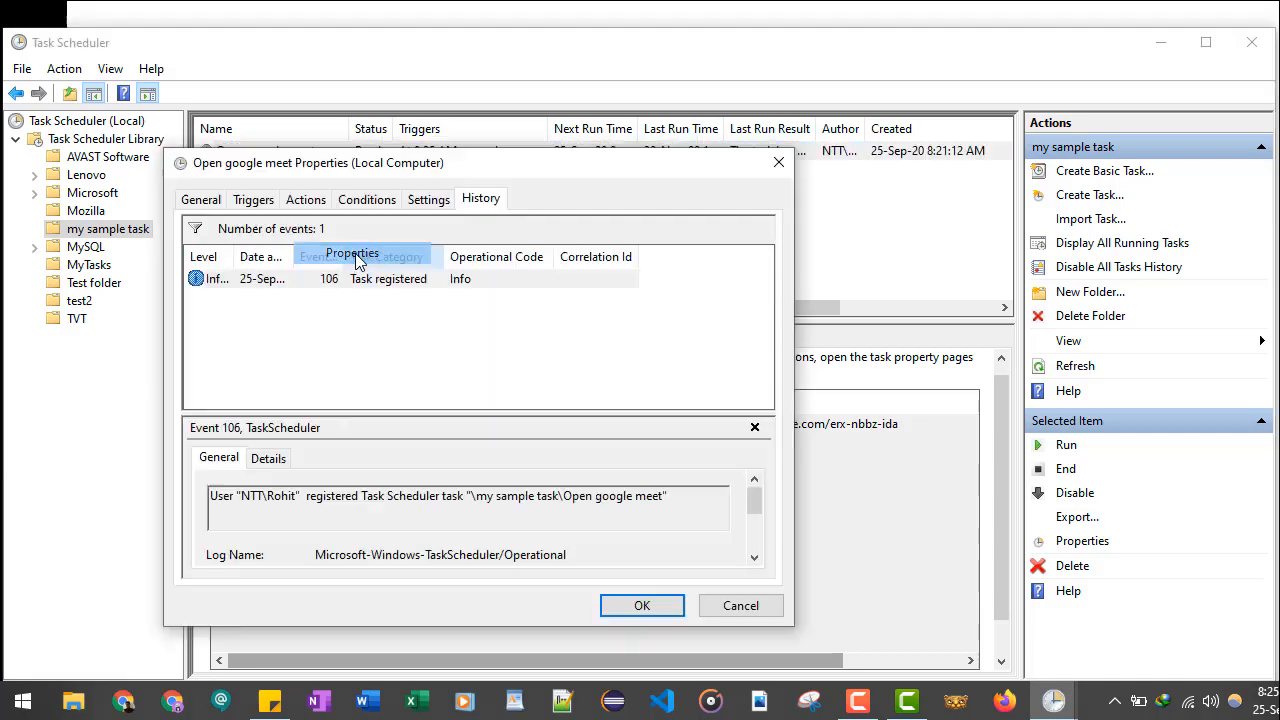
{"action": "left_click", "coordinate": [253, 198]}
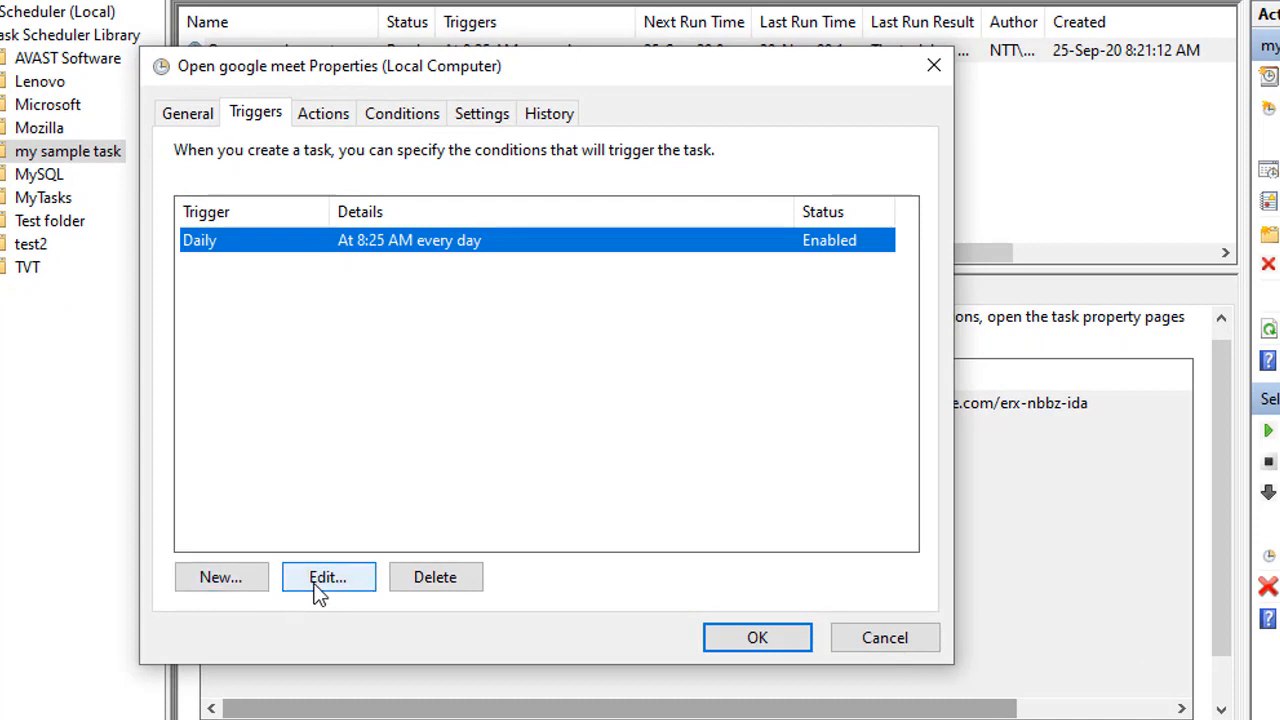
{"action": "left_click", "coordinate": [328, 577]}
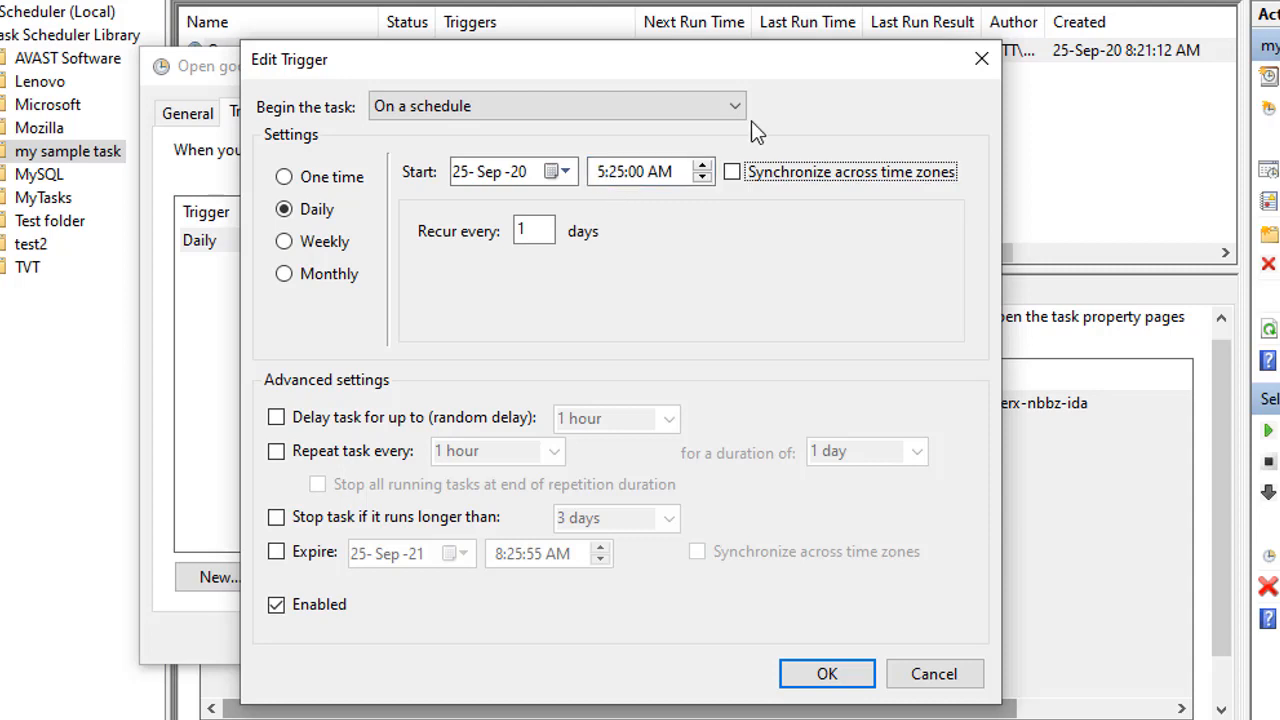
Step: Change the trigger to weekly at 5:00 PM on Monday, Wednesday and Friday
{"action": "left_click", "coordinate": [608, 171]}
{"action": "type", "text": "00"}
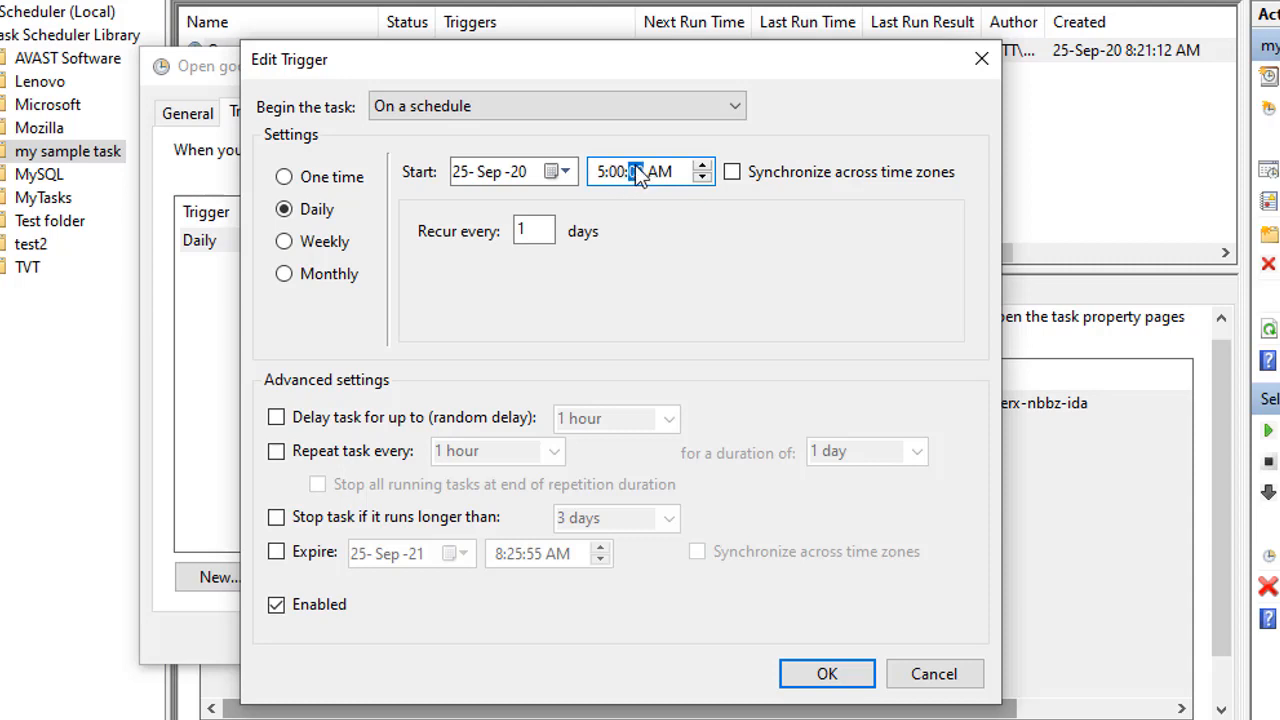
{"action": "left_click", "coordinate": [637, 171]}
{"action": "type", "text": "P"}
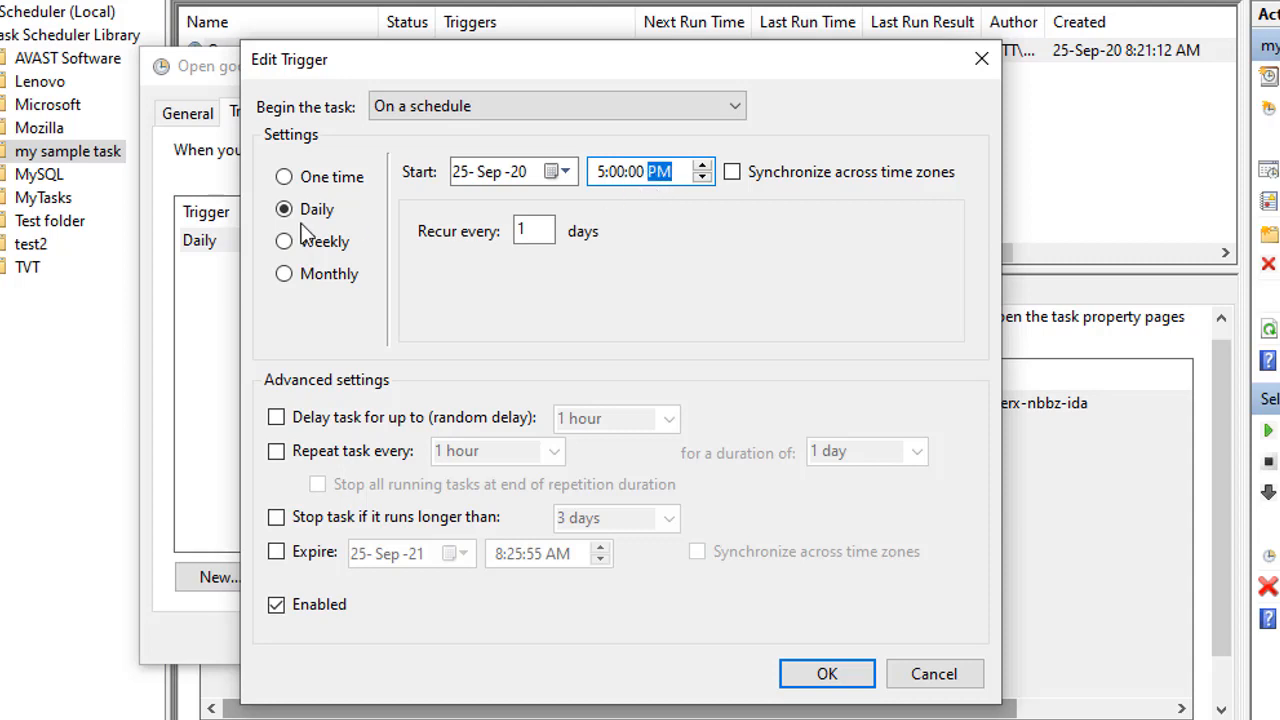
{"action": "left_click", "coordinate": [284, 241]}
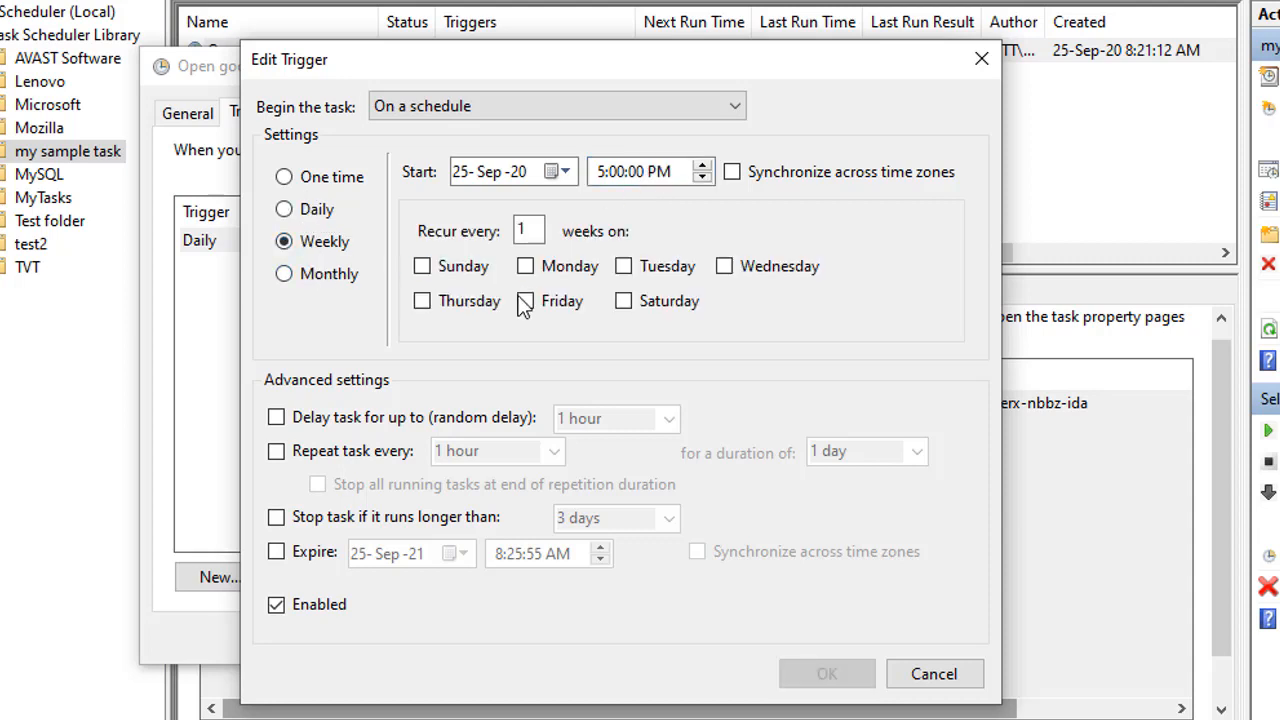
{"action": "mouse_move", "coordinate": [880, 320]}
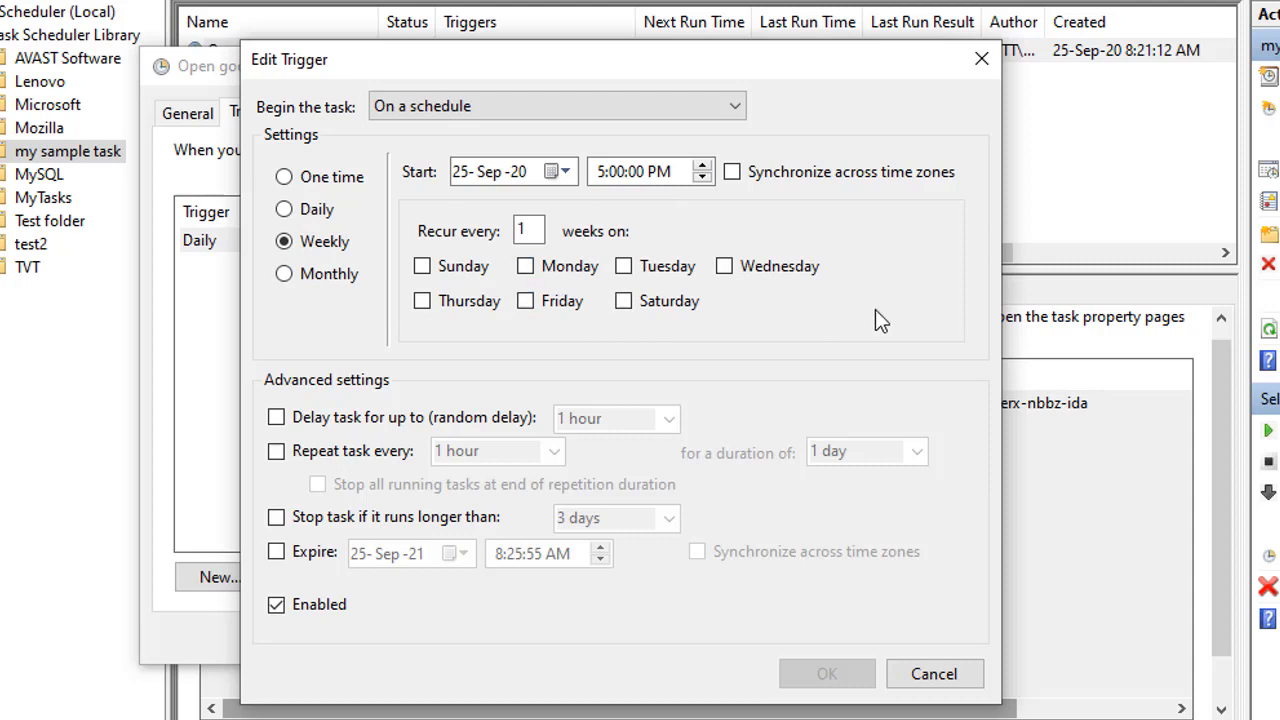
{"action": "left_click", "coordinate": [524, 265]}
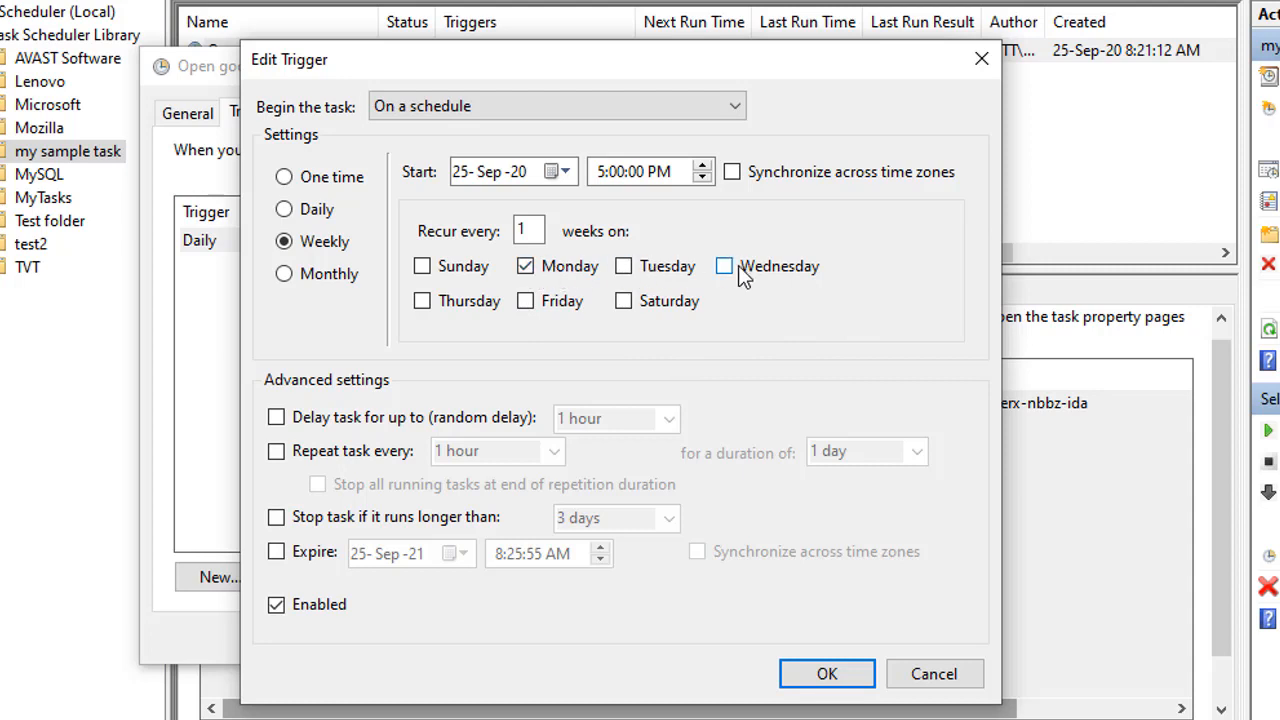
{"action": "left_click", "coordinate": [724, 266]}
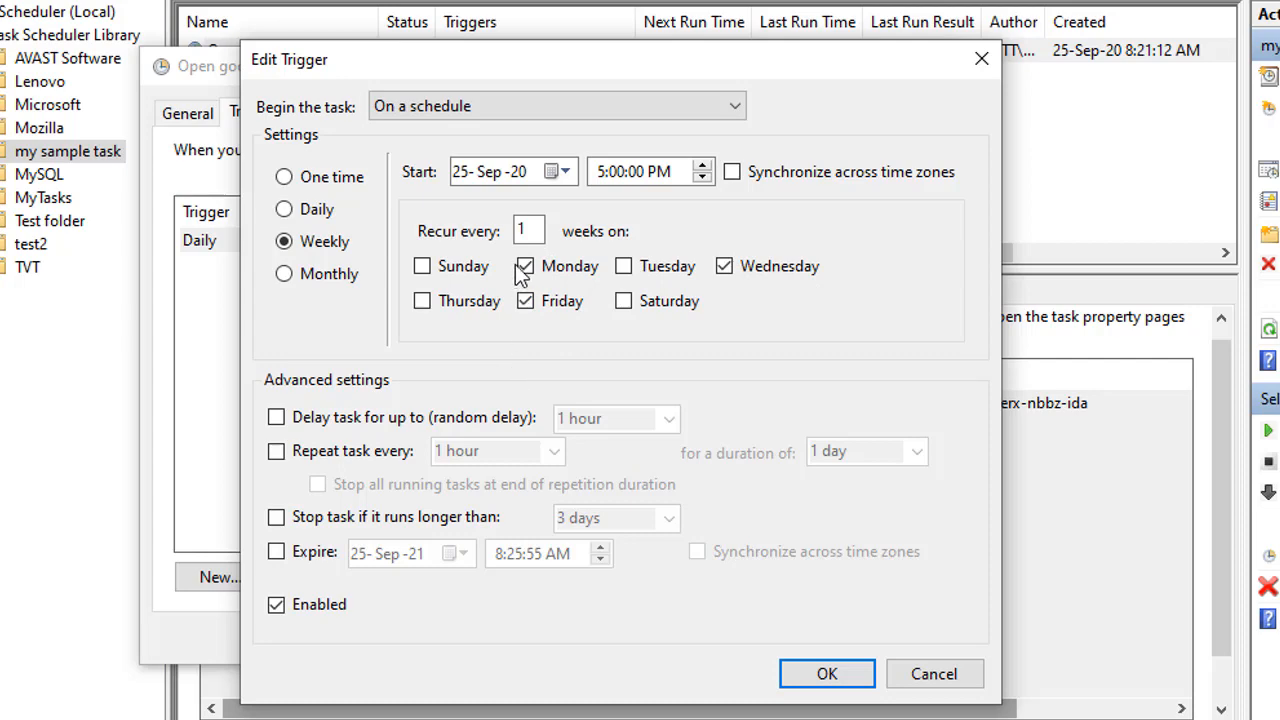
{"action": "left_click", "coordinate": [827, 673]}
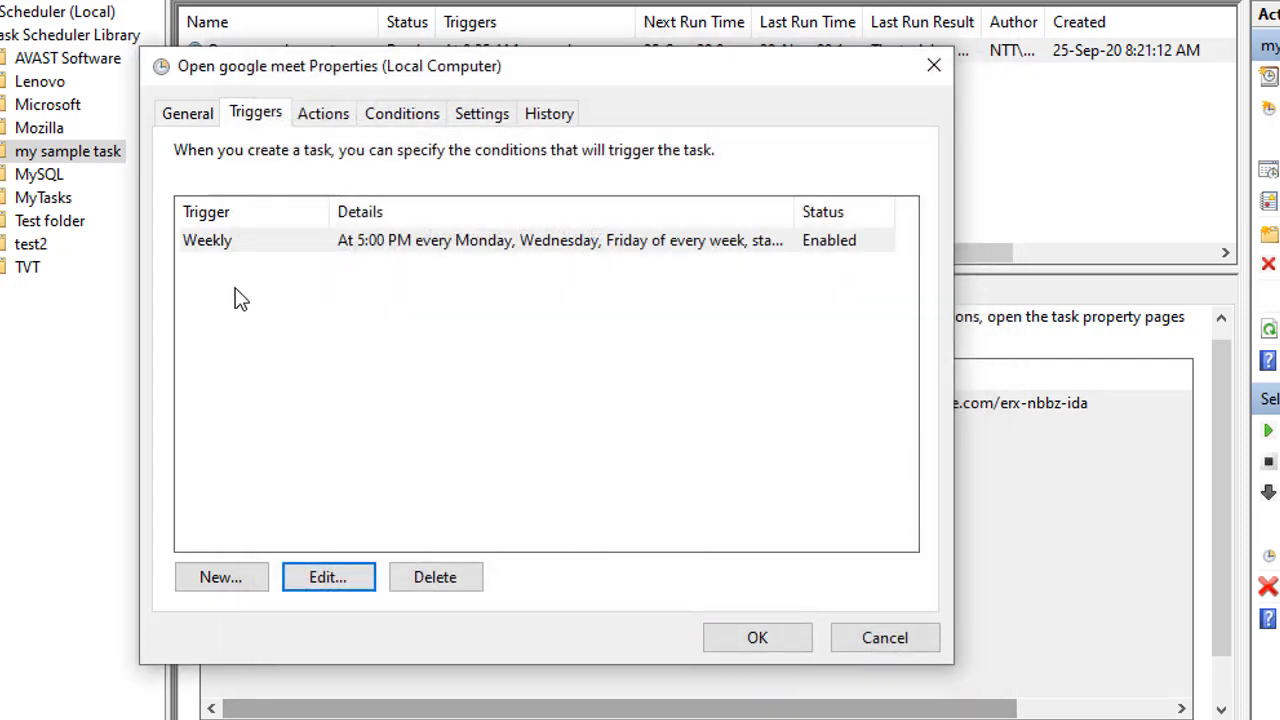
{"action": "mouse_move", "coordinate": [405, 281]}
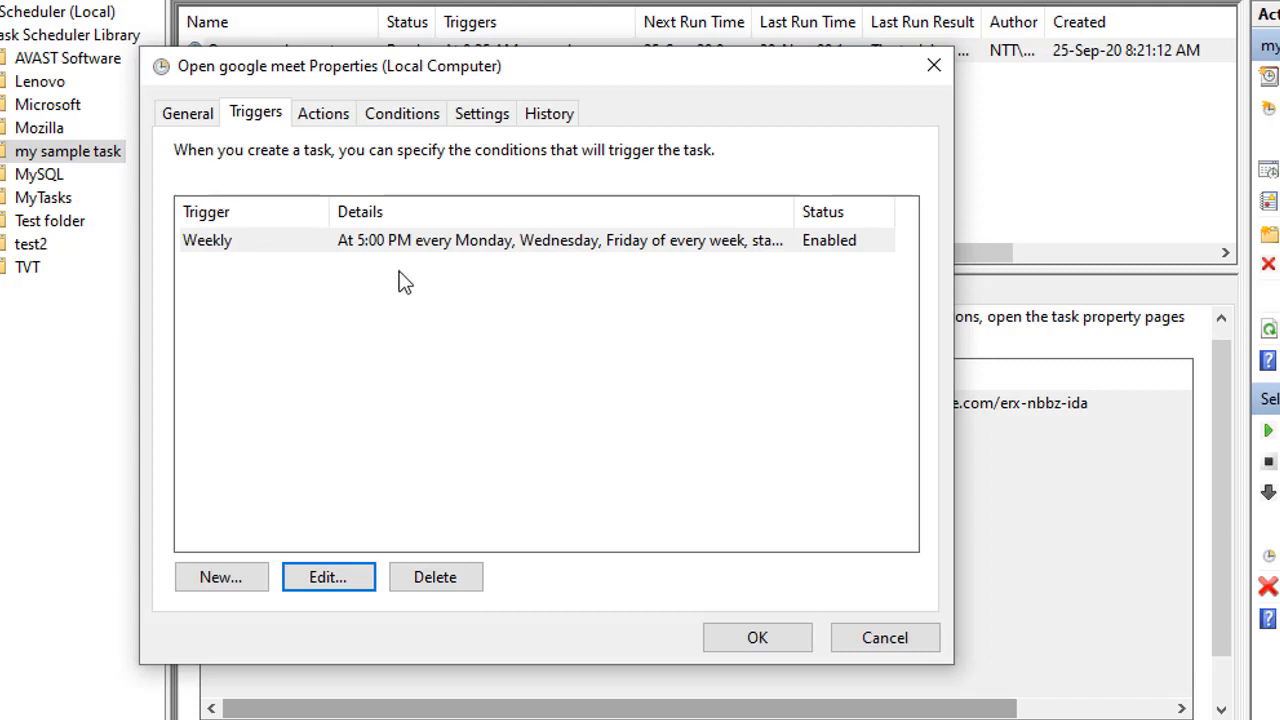
{"action": "mouse_move", "coordinate": [378, 287]}
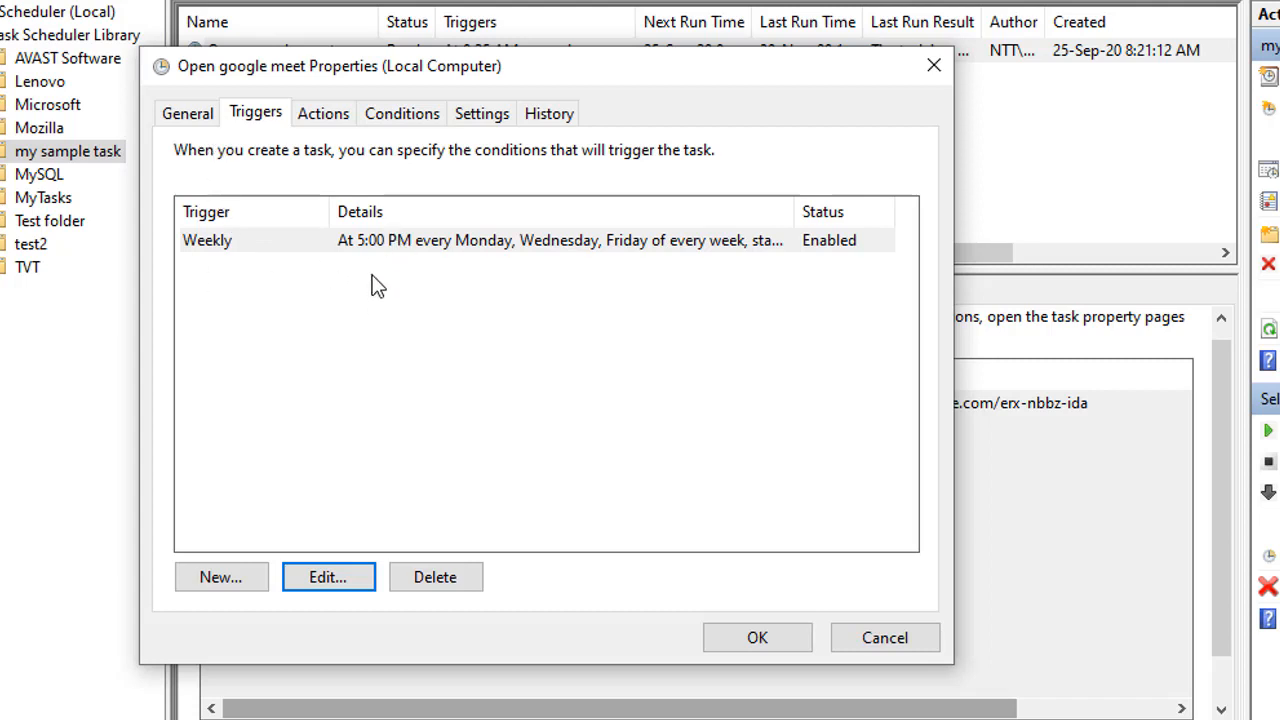
{"action": "mouse_move", "coordinate": [651, 262]}
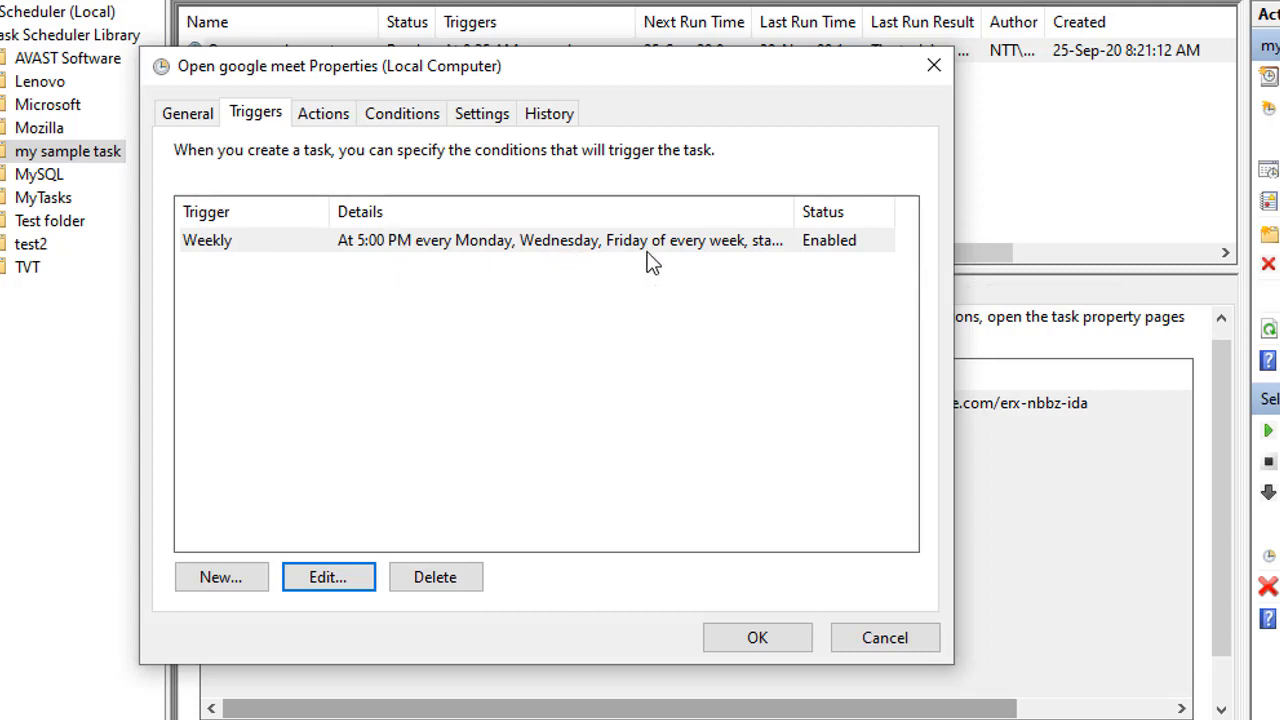